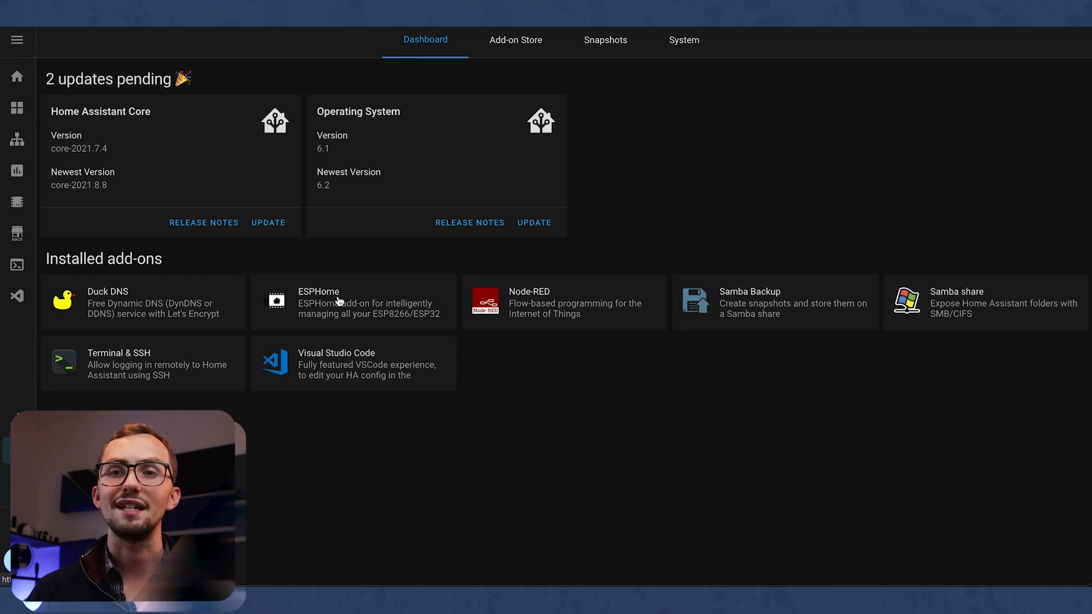
{"action": "mouse_move", "coordinate": [448, 374]}
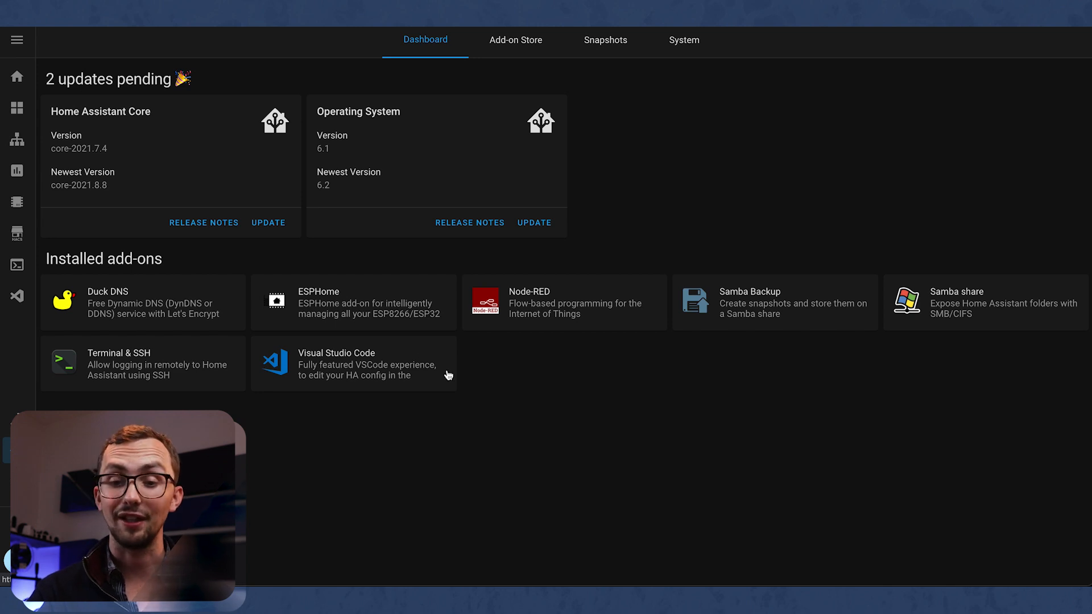
{"action": "mouse_move", "coordinate": [509, 297]}
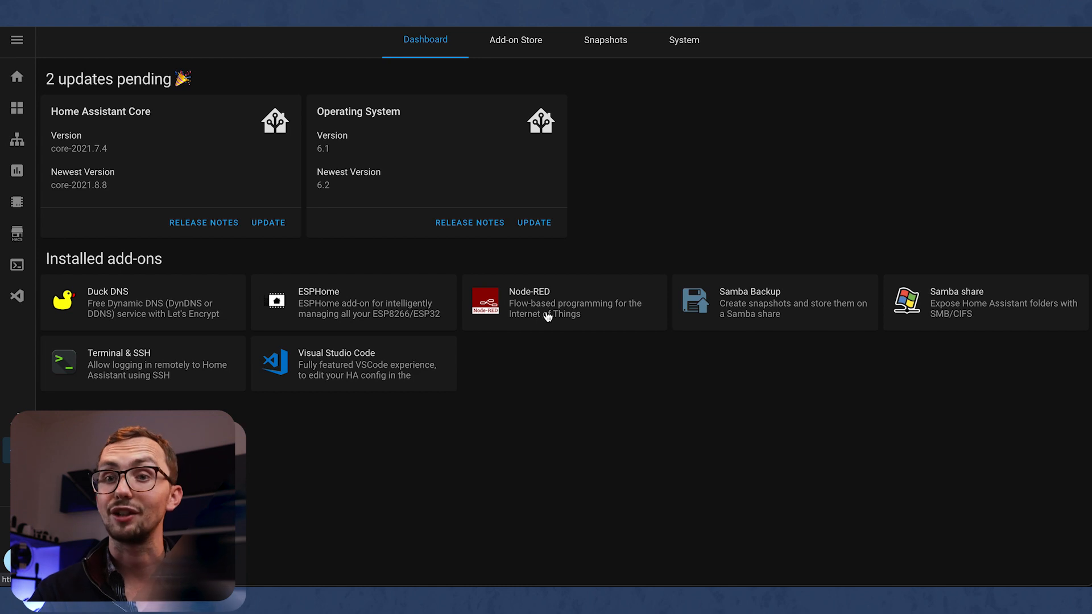
{"action": "mouse_move", "coordinate": [754, 317]}
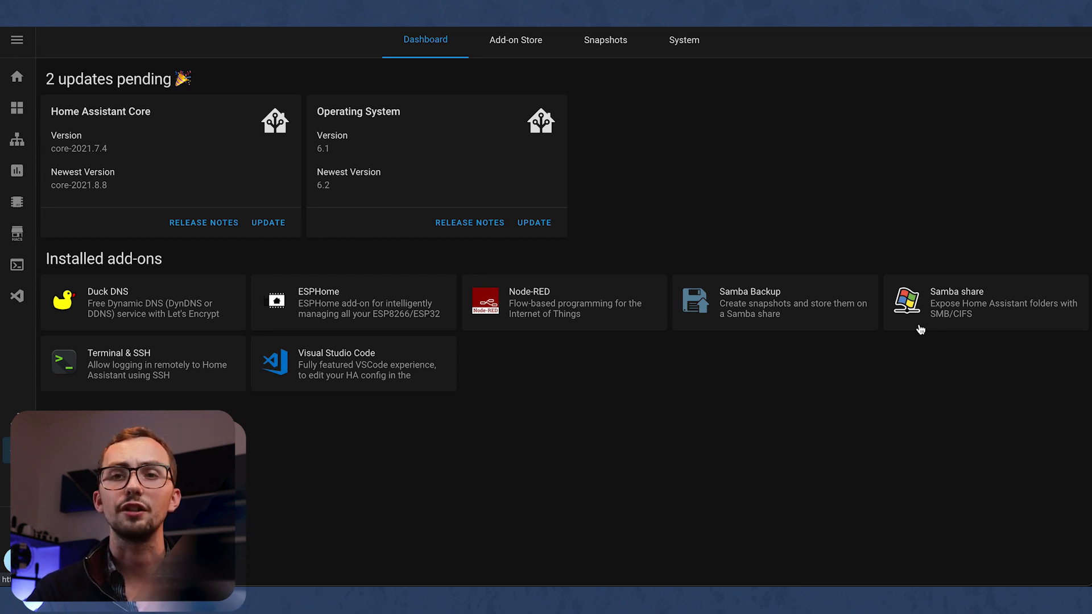
{"action": "mouse_move", "coordinate": [391, 433]}
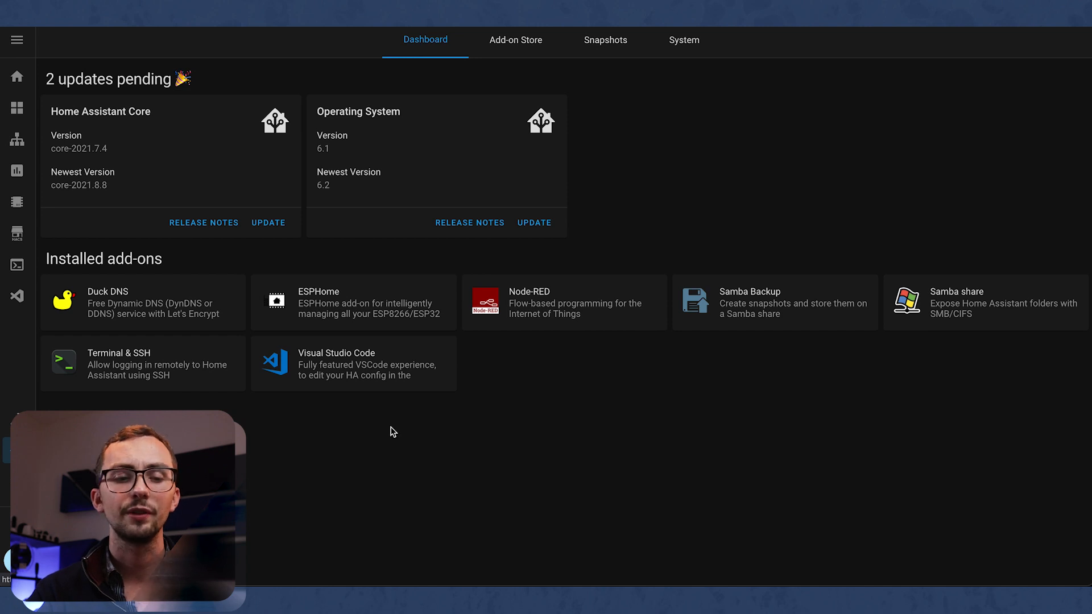
{"action": "mouse_move", "coordinate": [153, 377]}
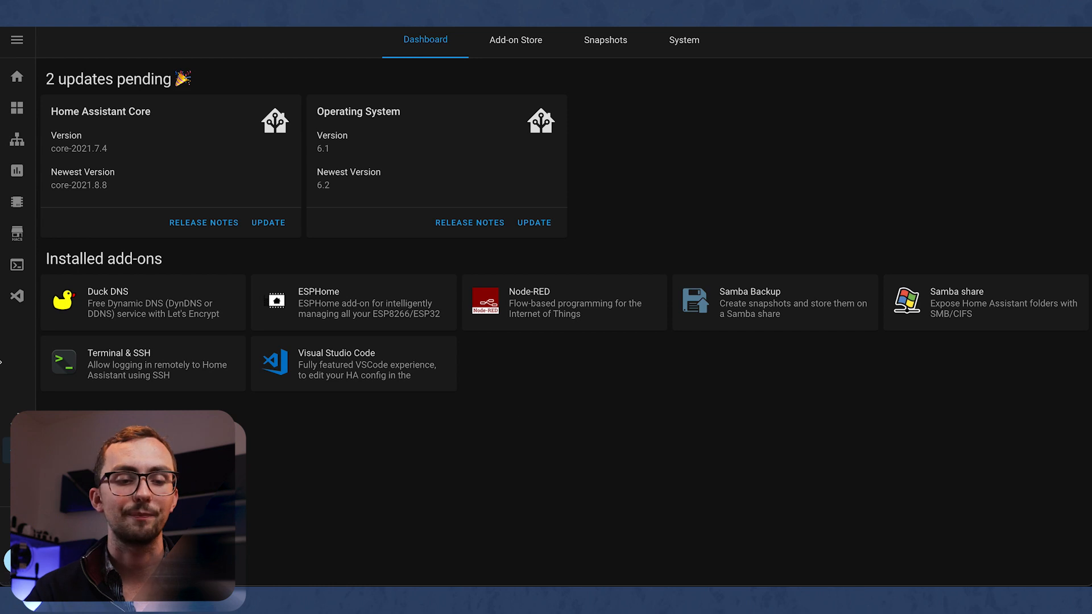
{"action": "mouse_move", "coordinate": [18, 297]}
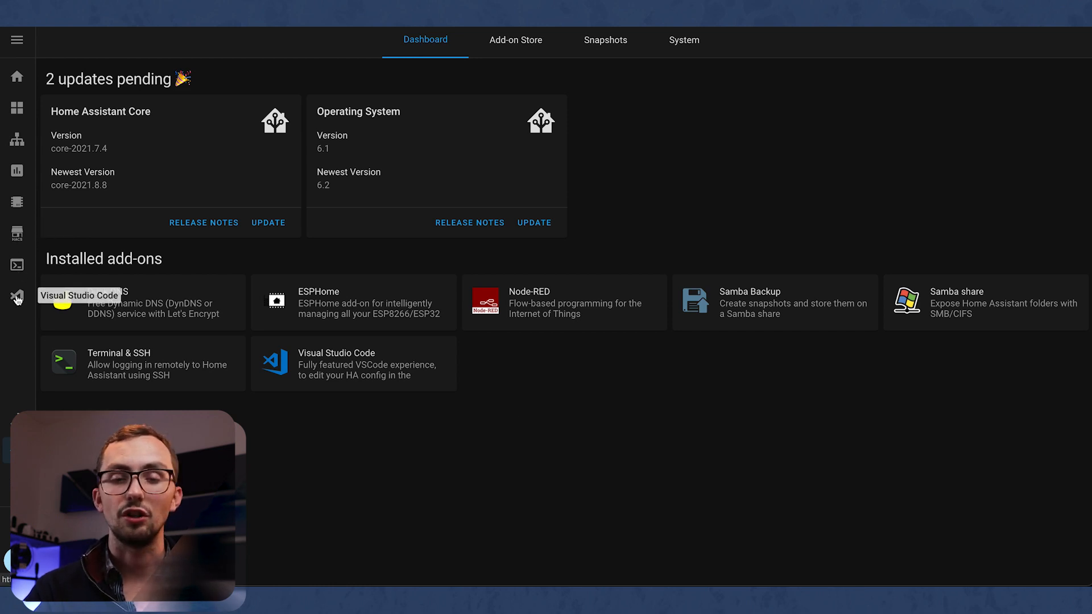
Show configuration.yaml in the config folder and highlight its block of !include lines
{"action": "left_click", "coordinate": [17, 297]}
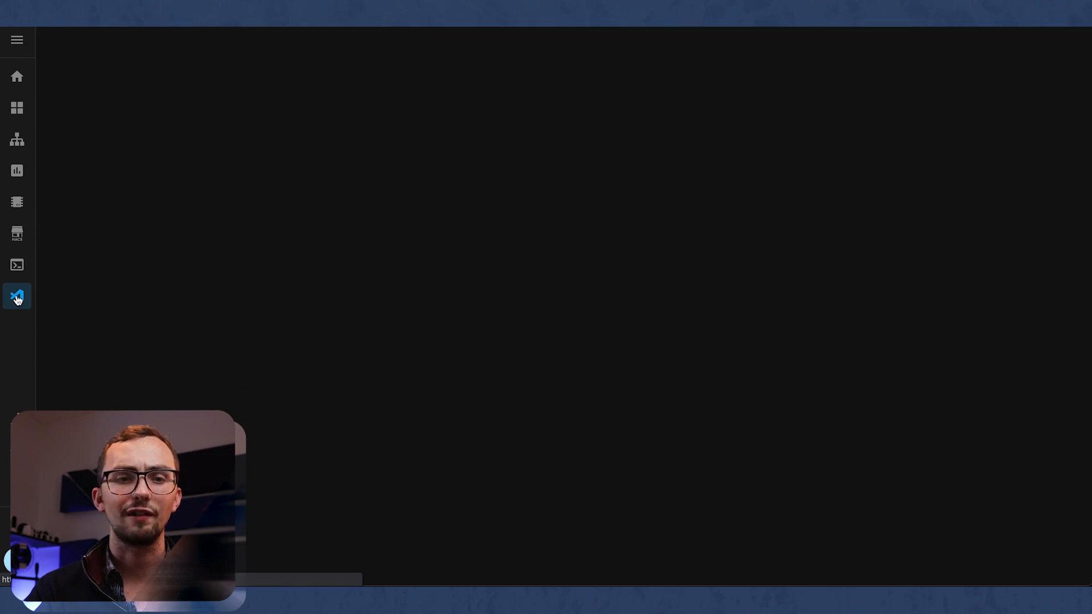
{"action": "left_click", "coordinate": [17, 296]}
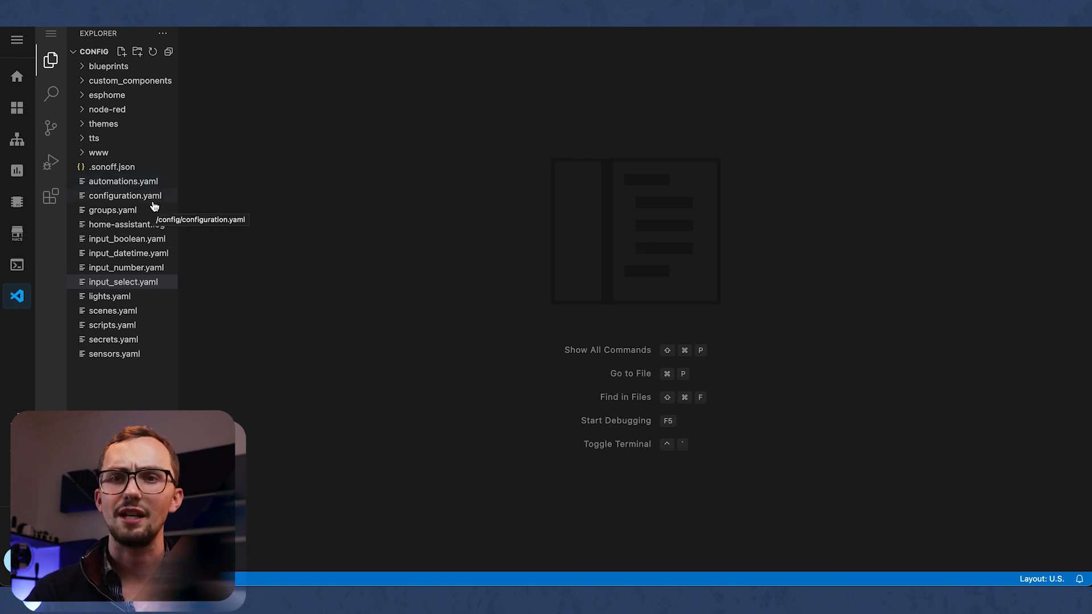
{"action": "left_click", "coordinate": [125, 195]}
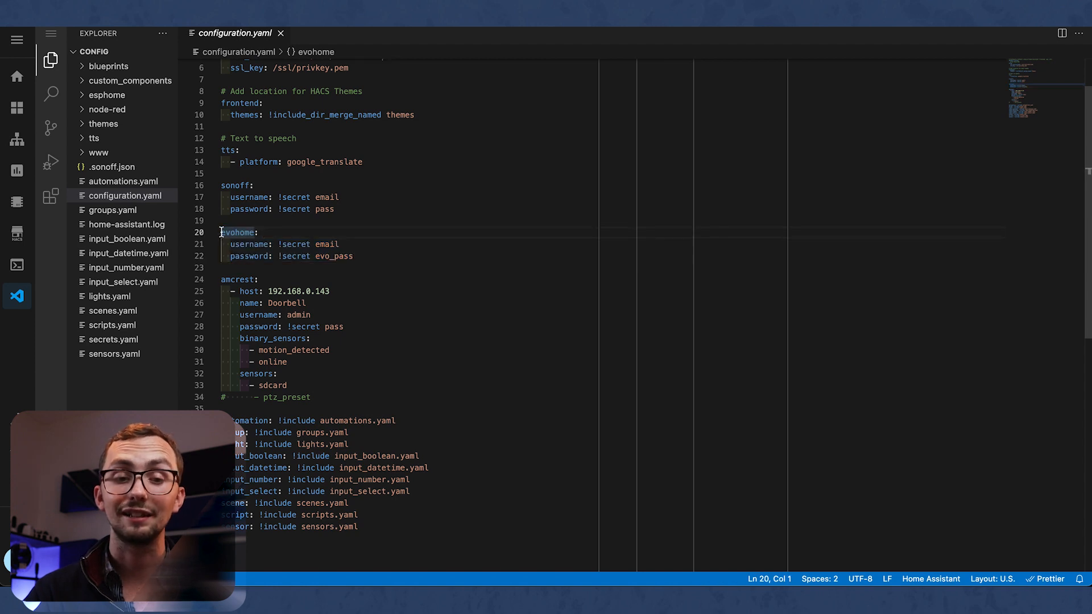
{"action": "left_click_drag", "start_coordinate": [222, 232], "coordinate": [296, 256]}
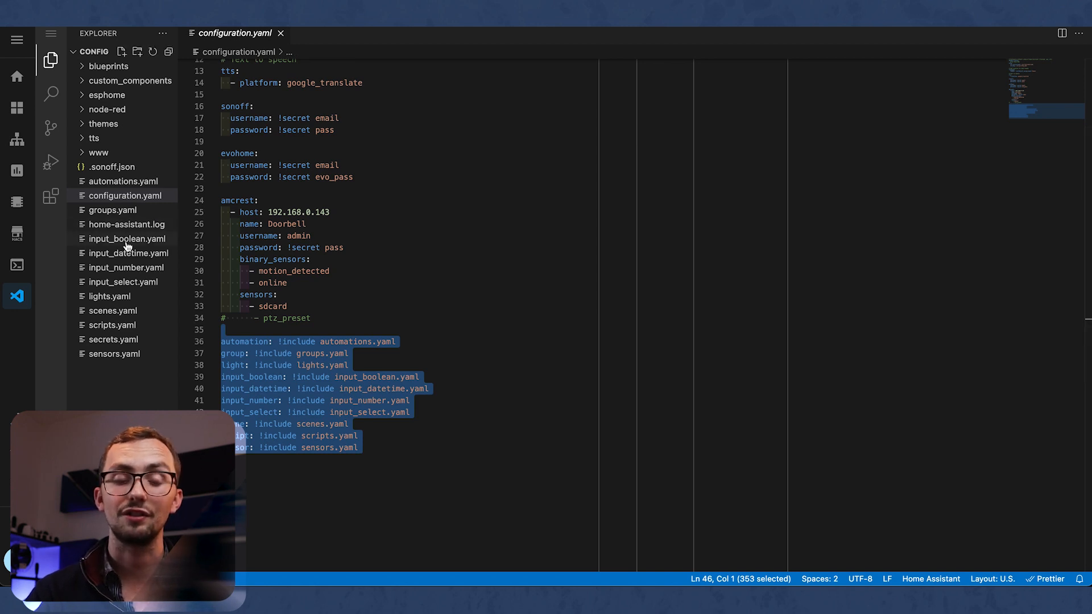
{"action": "mouse_move", "coordinate": [114, 209]}
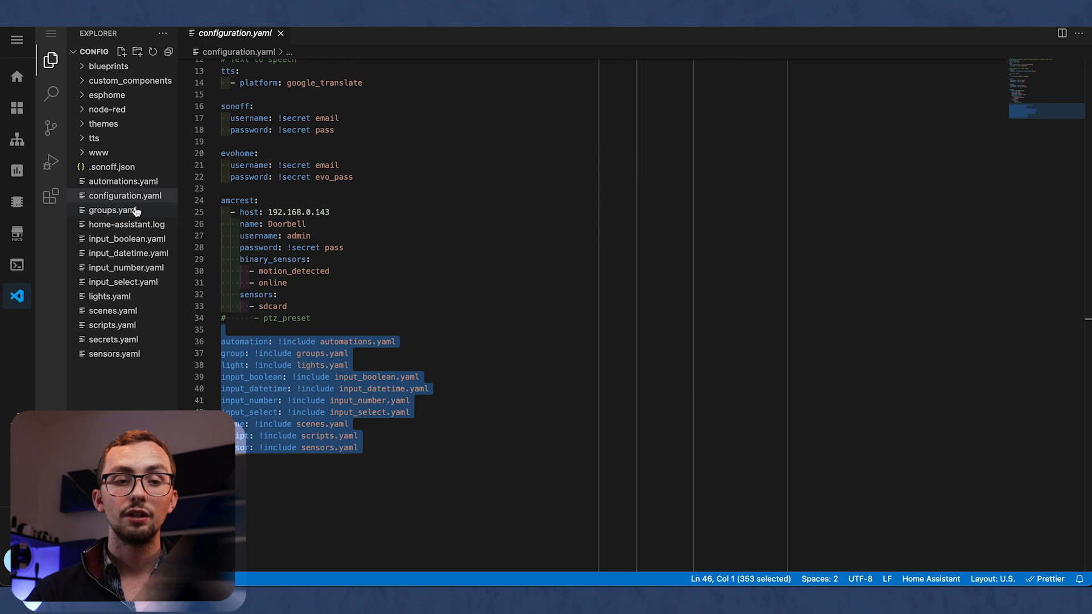
Check the empty groups.yaml, then browse input_boolean.yaml down to the christmas_decorations and test toggles
{"action": "left_click", "coordinate": [112, 209]}
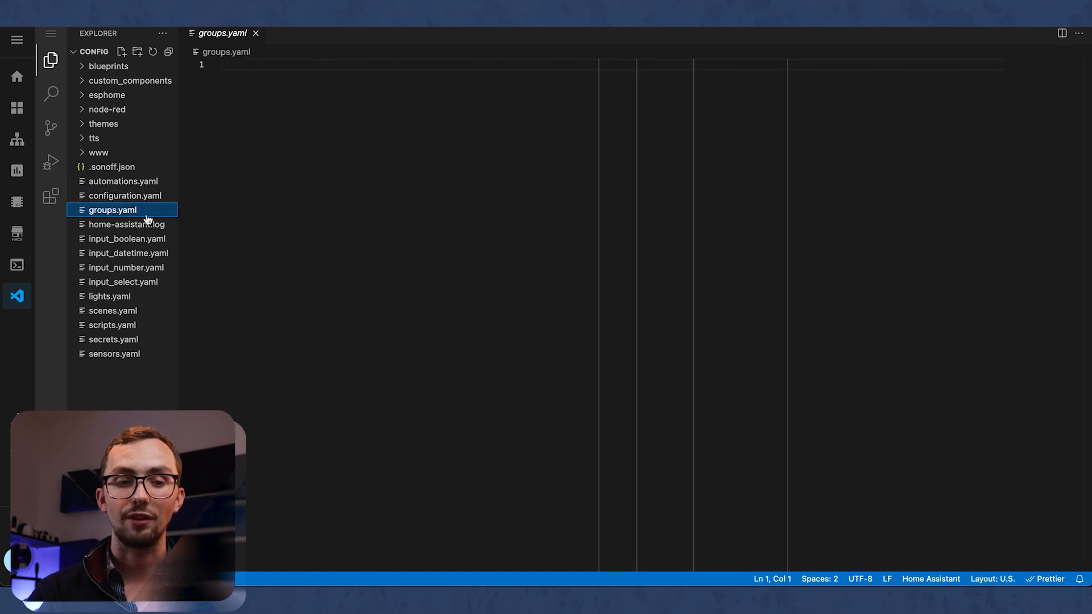
{"action": "left_click", "coordinate": [129, 238]}
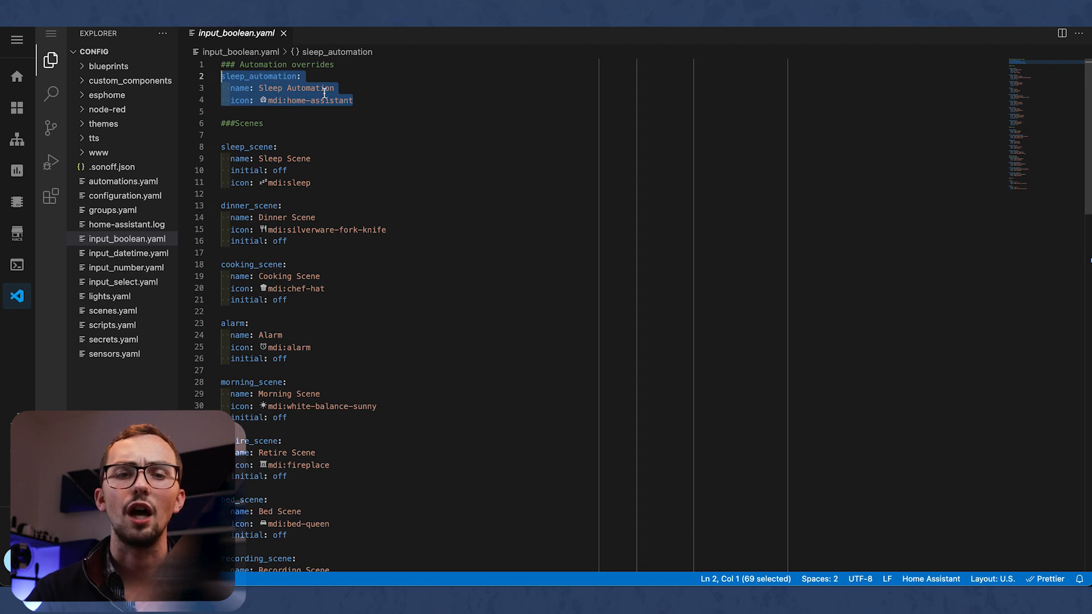
{"action": "mouse_move", "coordinate": [369, 99]}
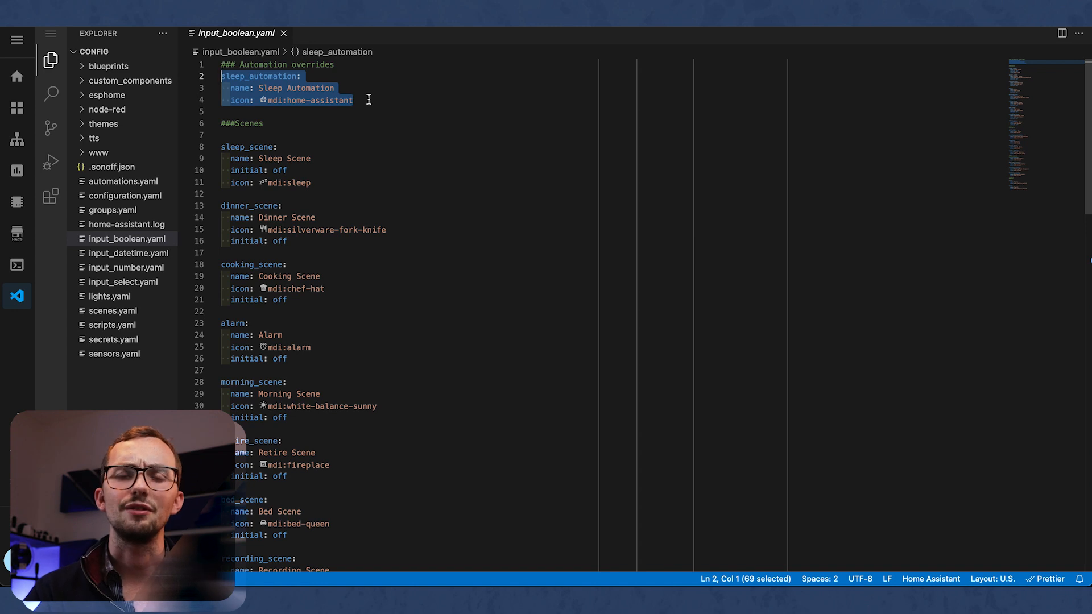
{"action": "scroll", "scroll_direction": "down", "scroll_amount": 3}
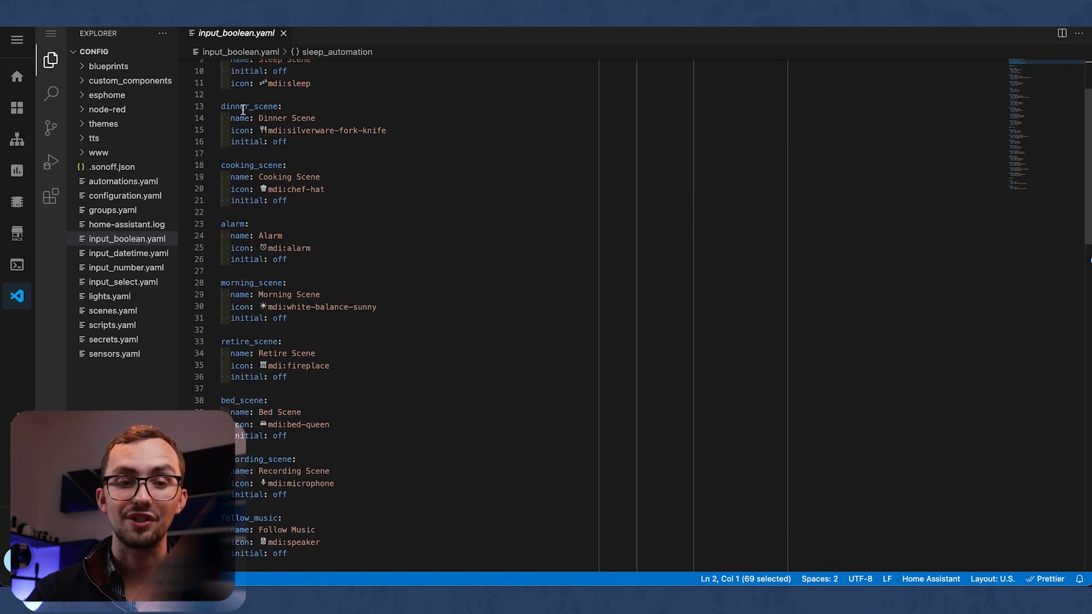
{"action": "scroll", "scroll_direction": "down", "scroll_amount": 3}
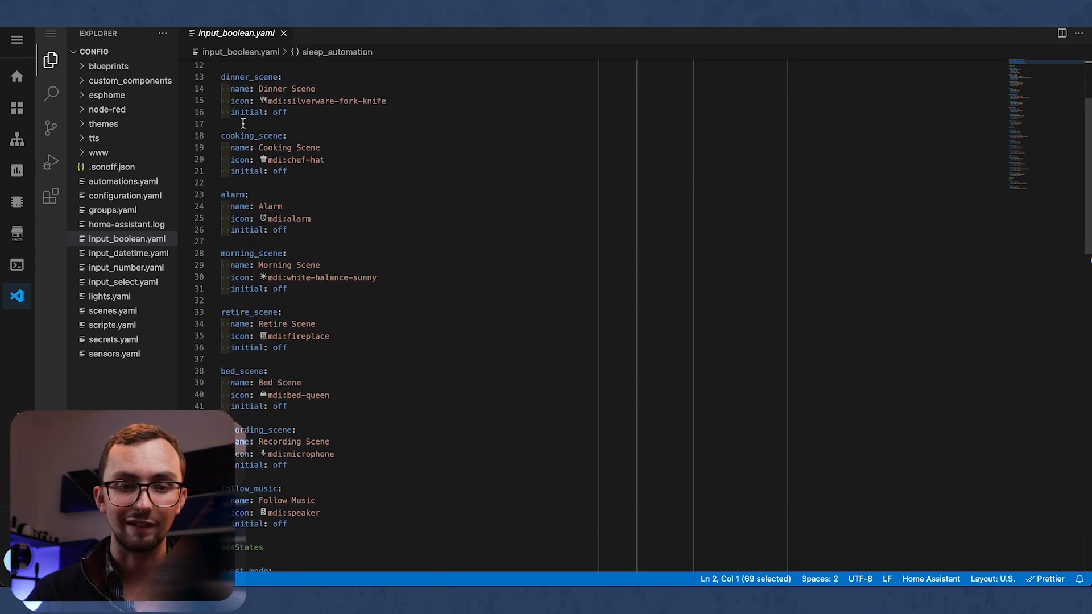
{"action": "scroll", "scroll_direction": "down", "scroll_amount": 3}
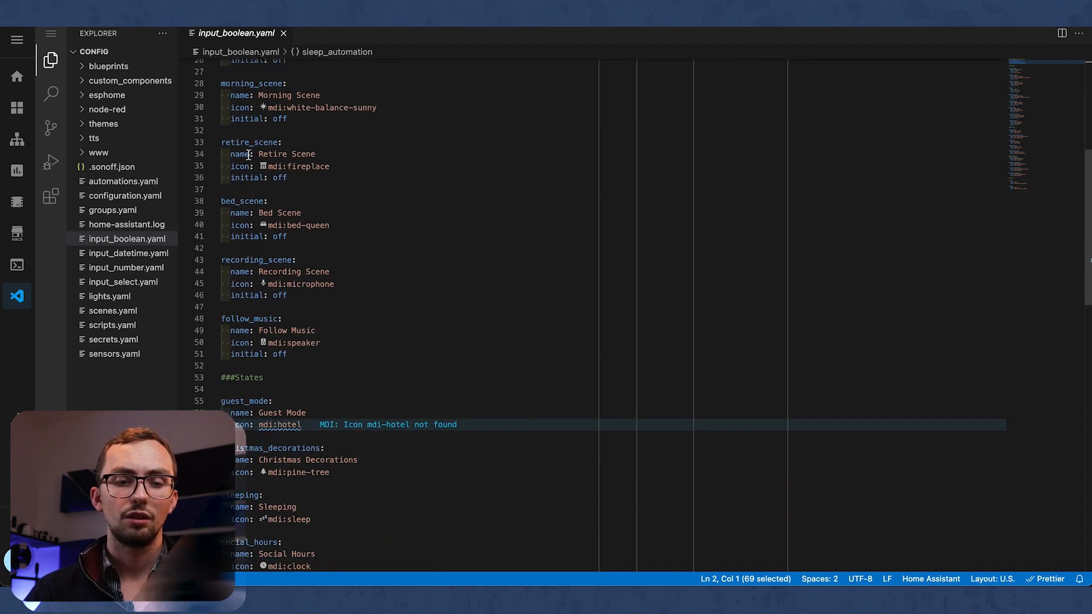
{"action": "scroll", "scroll_direction": "down", "scroll_amount": 3}
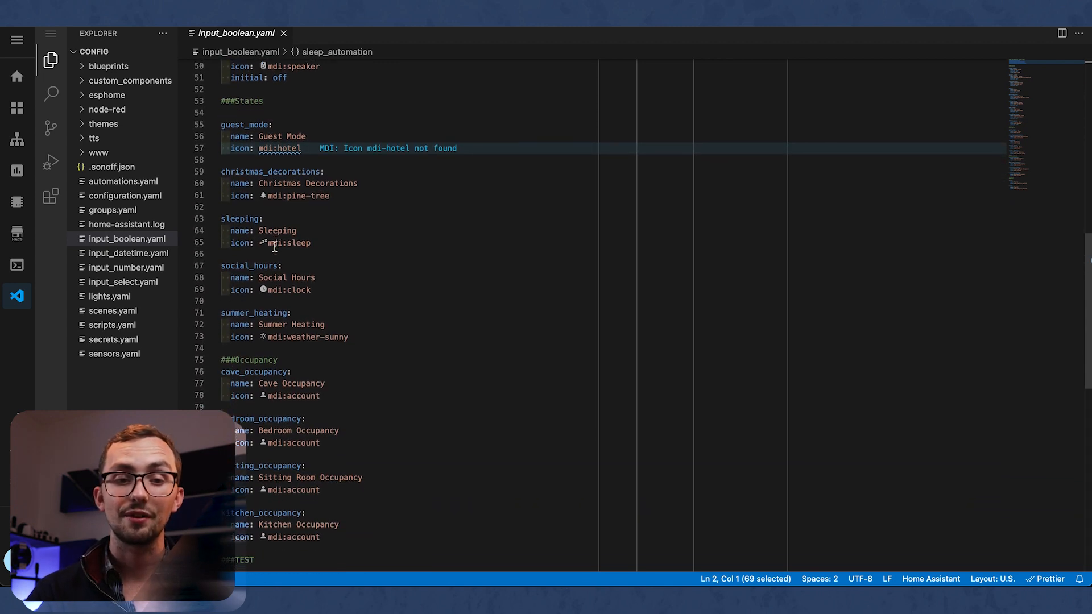
{"action": "left_click", "coordinate": [223, 125]}
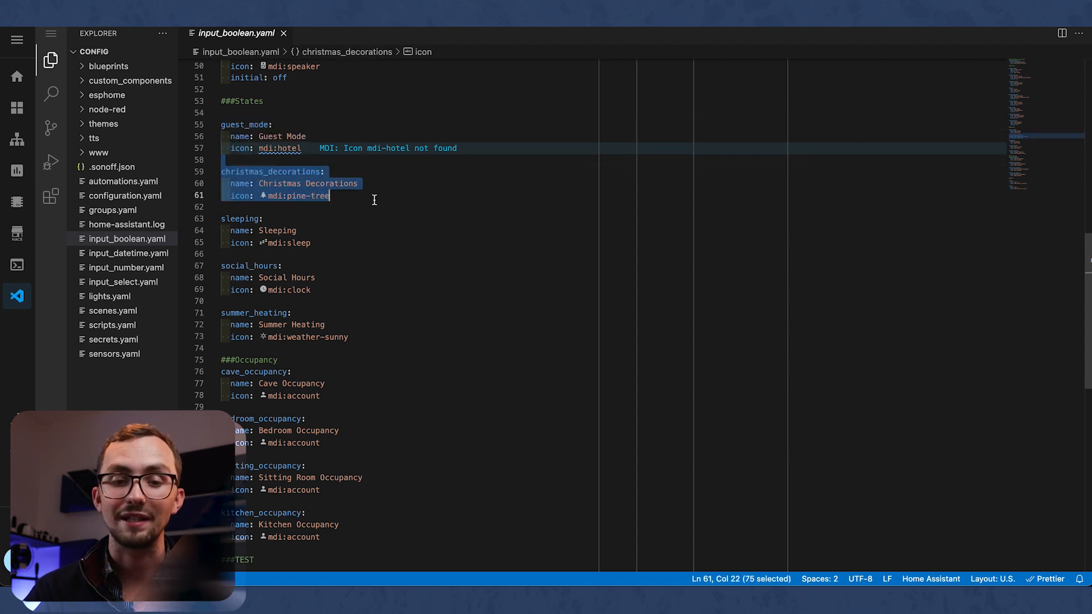
{"action": "scroll", "scroll_direction": "down", "scroll_amount": 3}
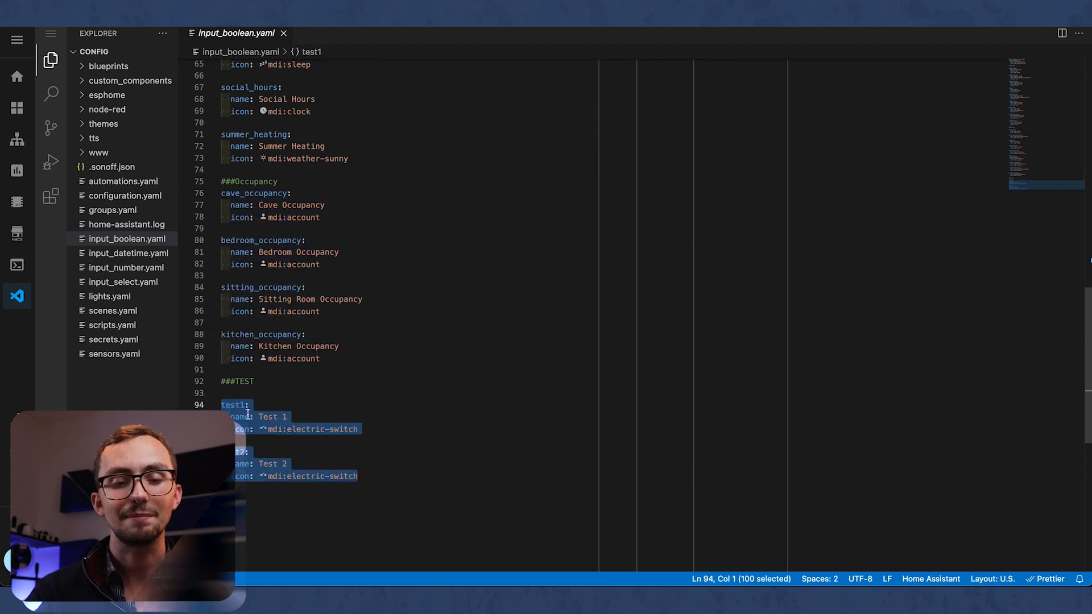
{"action": "mouse_move", "coordinate": [240, 416]}
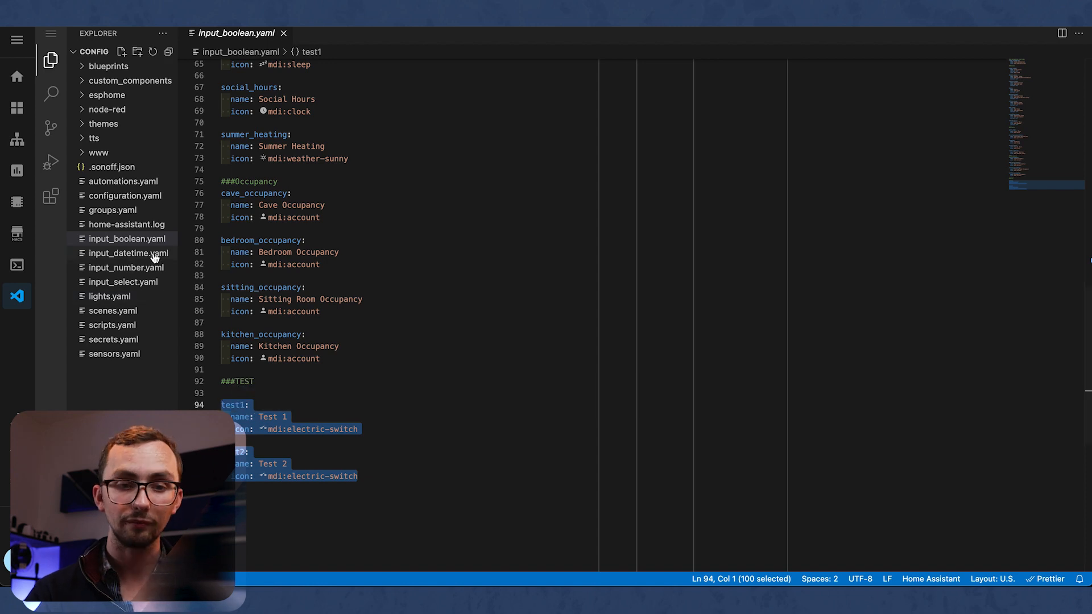
Review input_datetime.yaml, highlighting social_end's has_time value, then input_number.yaml
{"action": "left_click", "coordinate": [128, 252]}
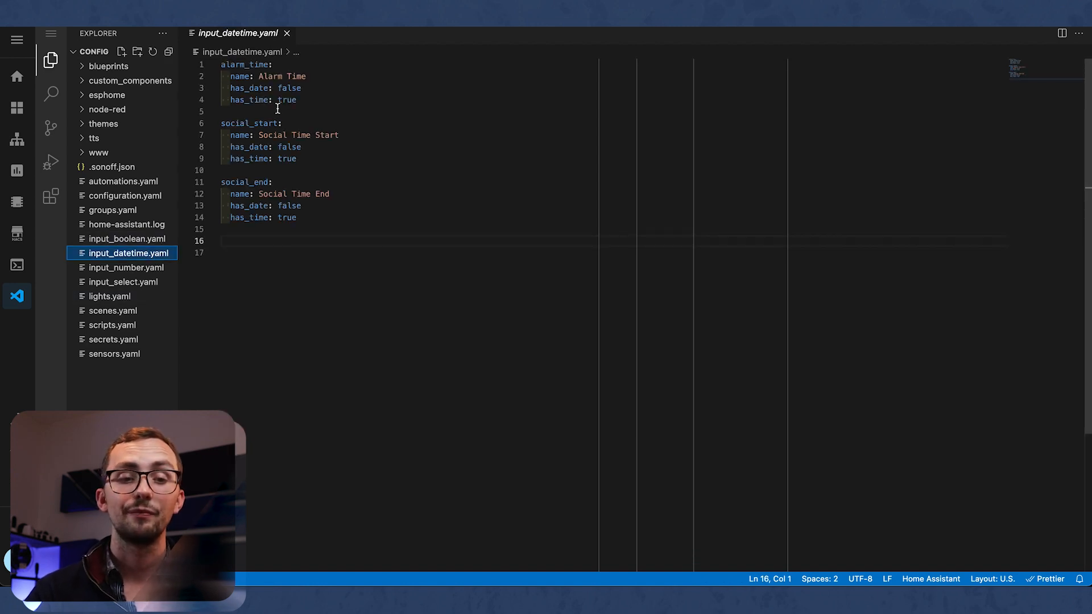
{"action": "left_click_drag", "start_coordinate": [220, 63], "coordinate": [295, 100]}
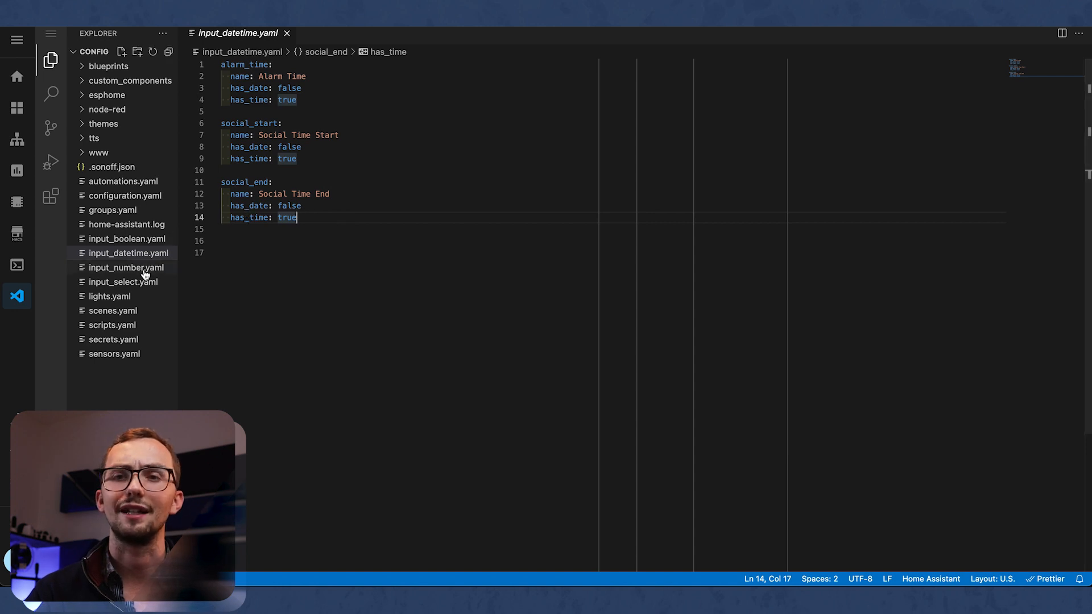
{"action": "mouse_move", "coordinate": [126, 267]}
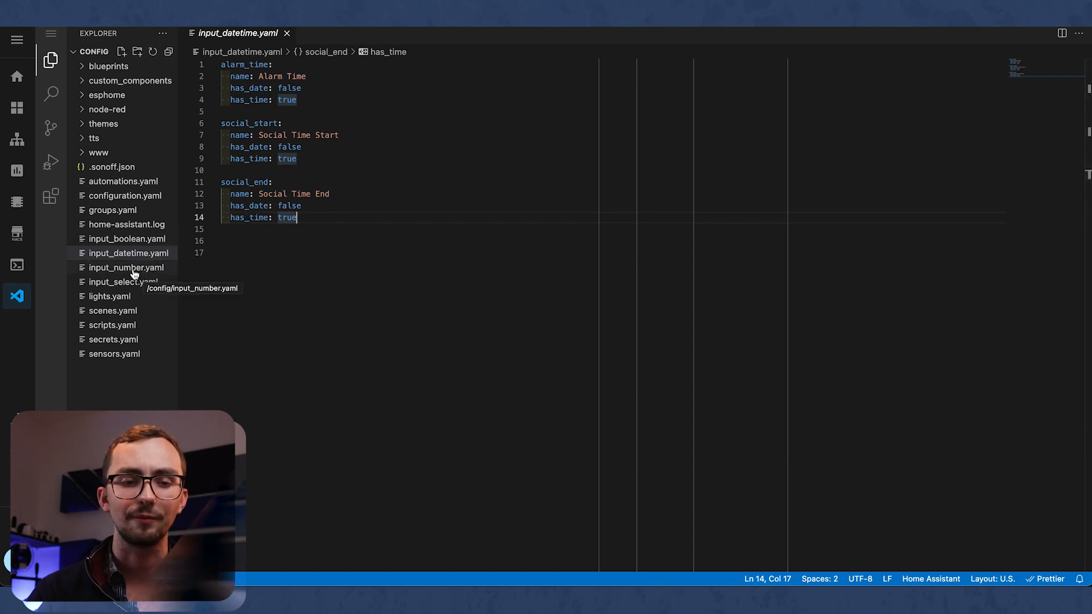
{"action": "left_click", "coordinate": [126, 267]}
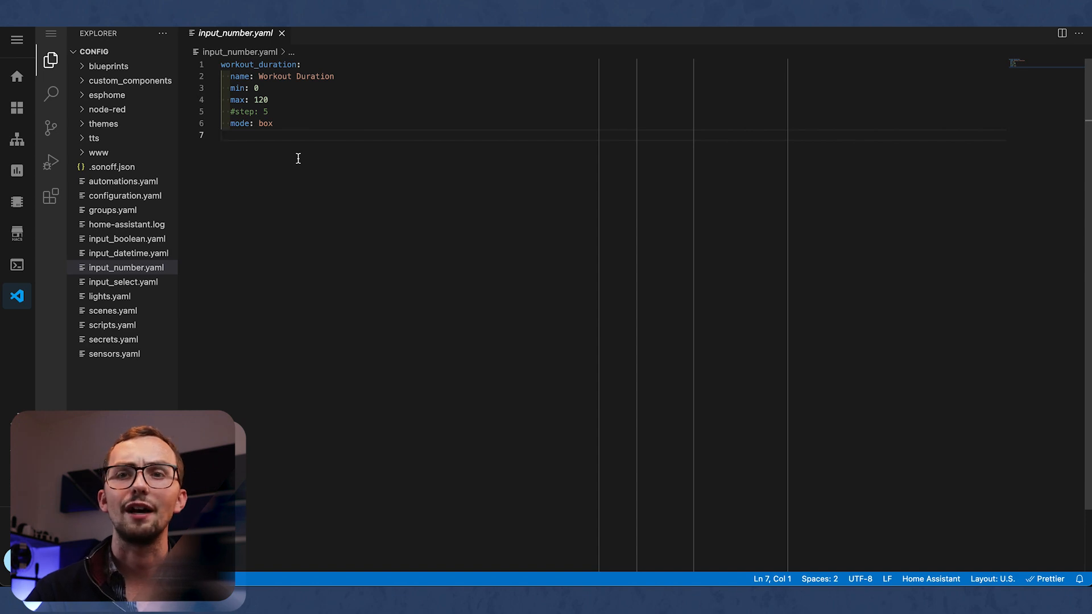
{"action": "mouse_move", "coordinate": [185, 261]}
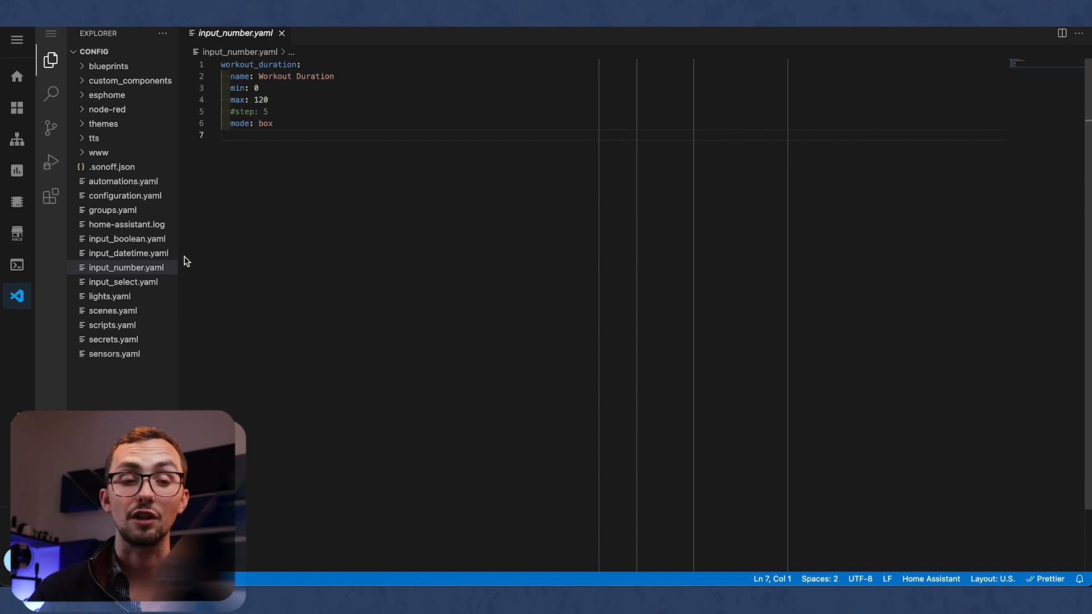
Review input_select.yaml, highlighting the follow_host entry, then move to lights.yaml
{"action": "left_click", "coordinate": [124, 282]}
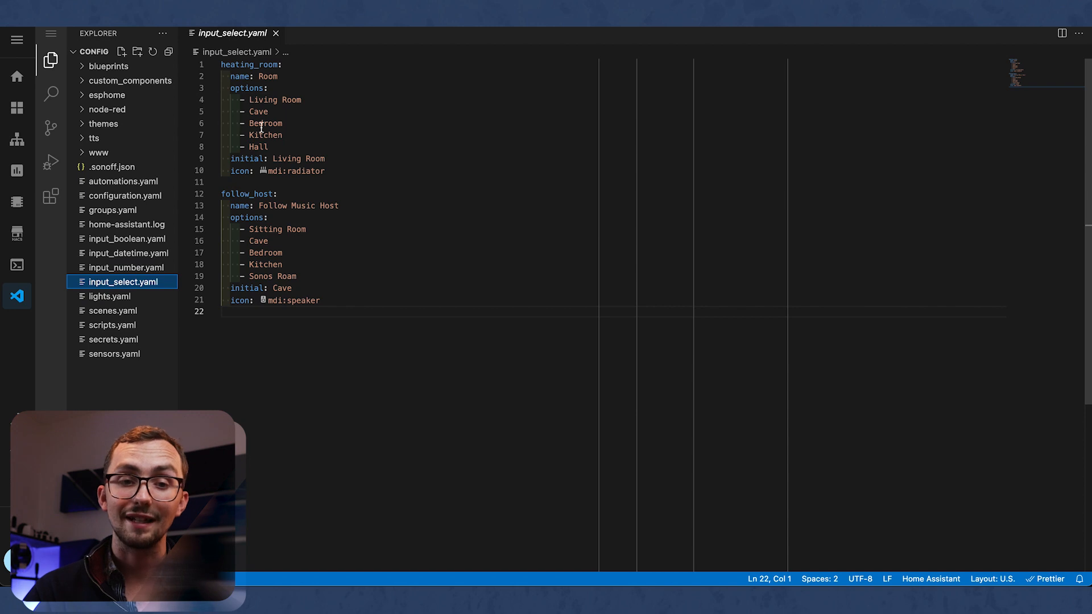
{"action": "left_click_drag", "start_coordinate": [221, 65], "coordinate": [324, 170]}
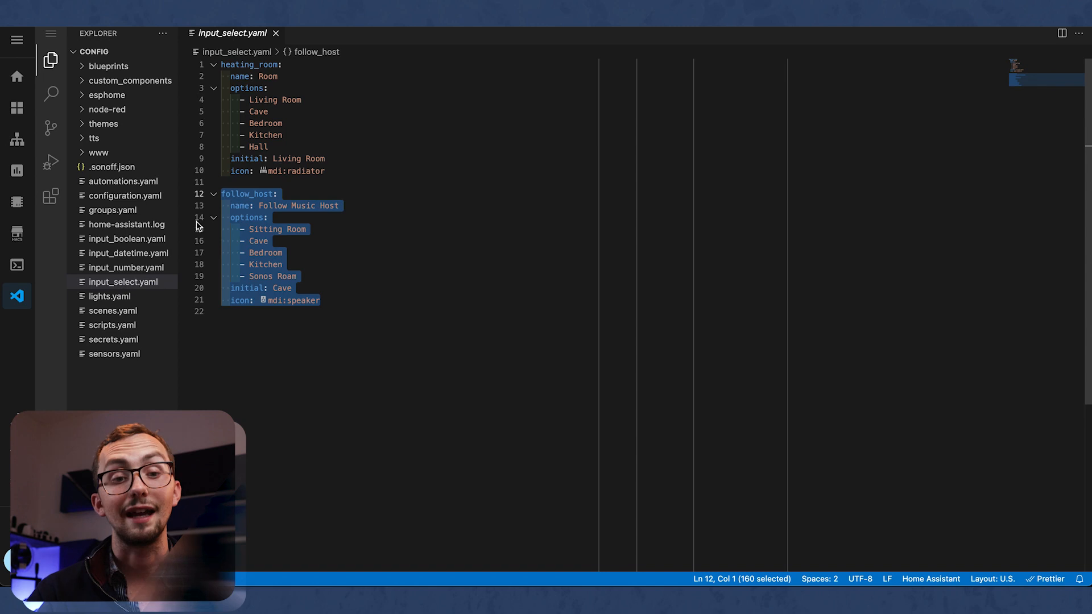
{"action": "left_click", "coordinate": [109, 296]}
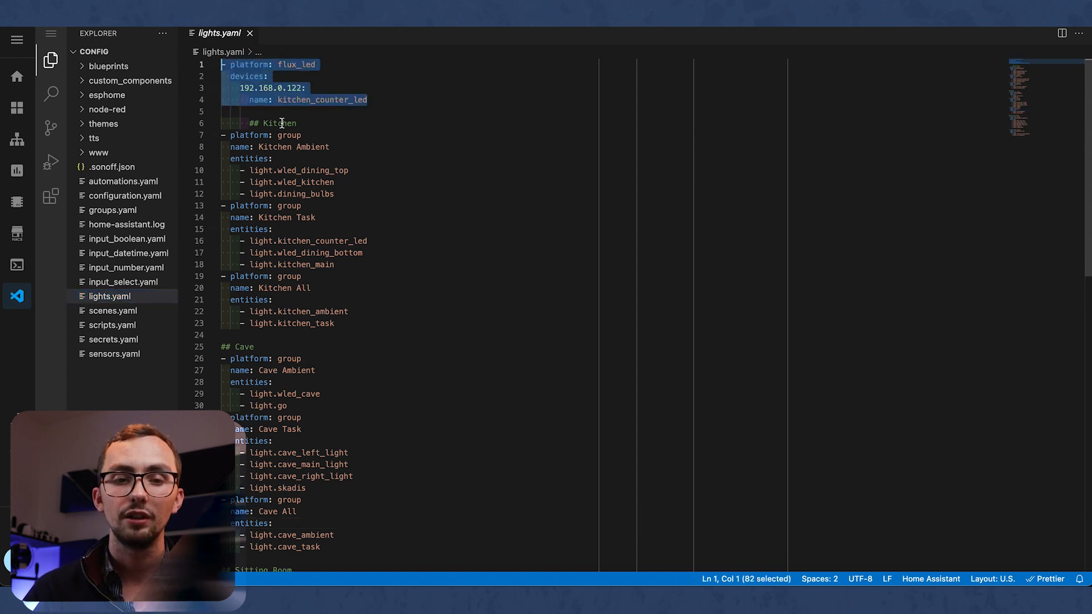
Scroll past the Kitchen and Cave light groups and show the empty scenes.yaml
{"action": "scroll", "scroll_direction": "down", "scroll_amount": 3}
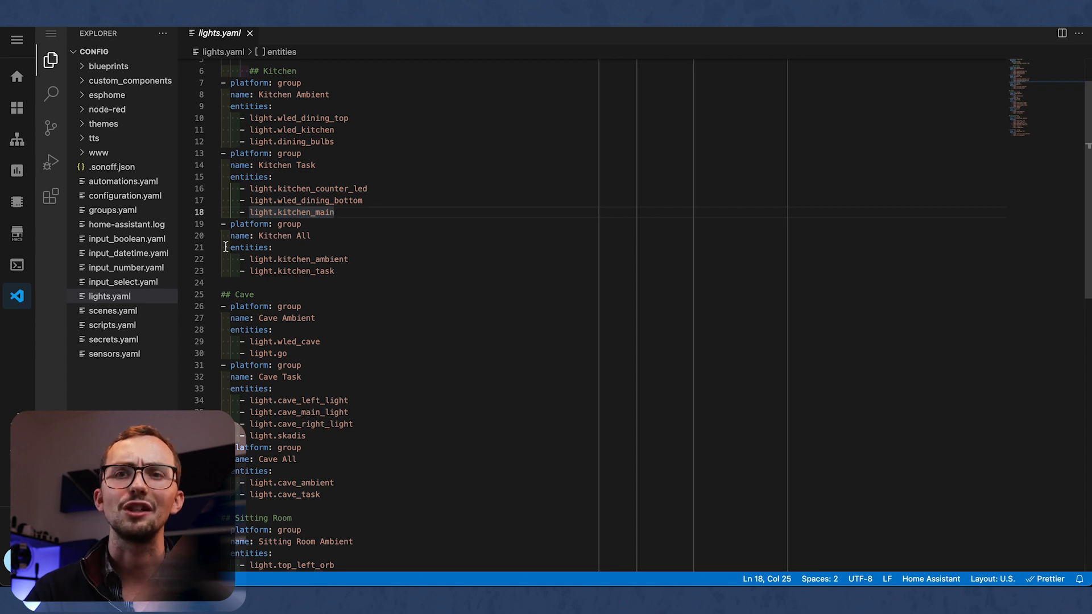
{"action": "left_click", "coordinate": [113, 311]}
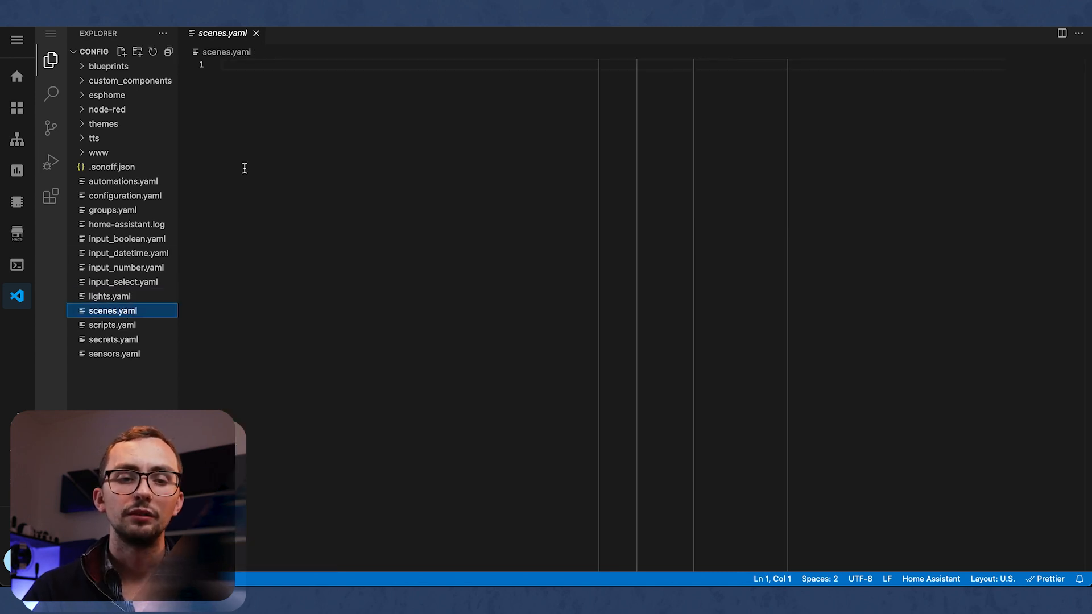
Review the Hue scene scripts in scripts.yaml, then sensors.yaml, highlighting the systemmonitor block
{"action": "left_click", "coordinate": [112, 325]}
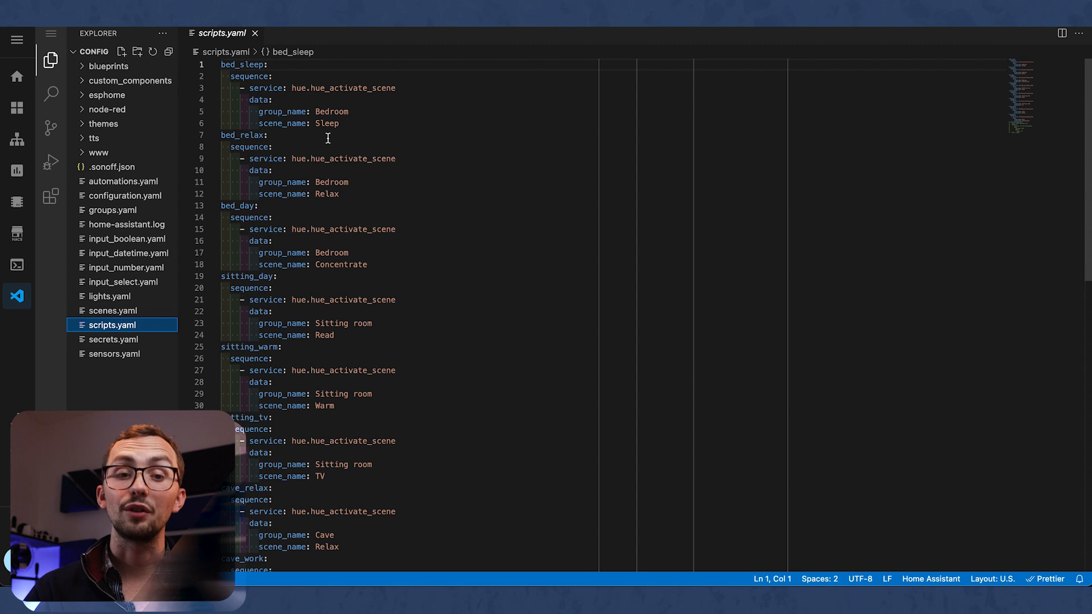
{"action": "mouse_move", "coordinate": [332, 144]}
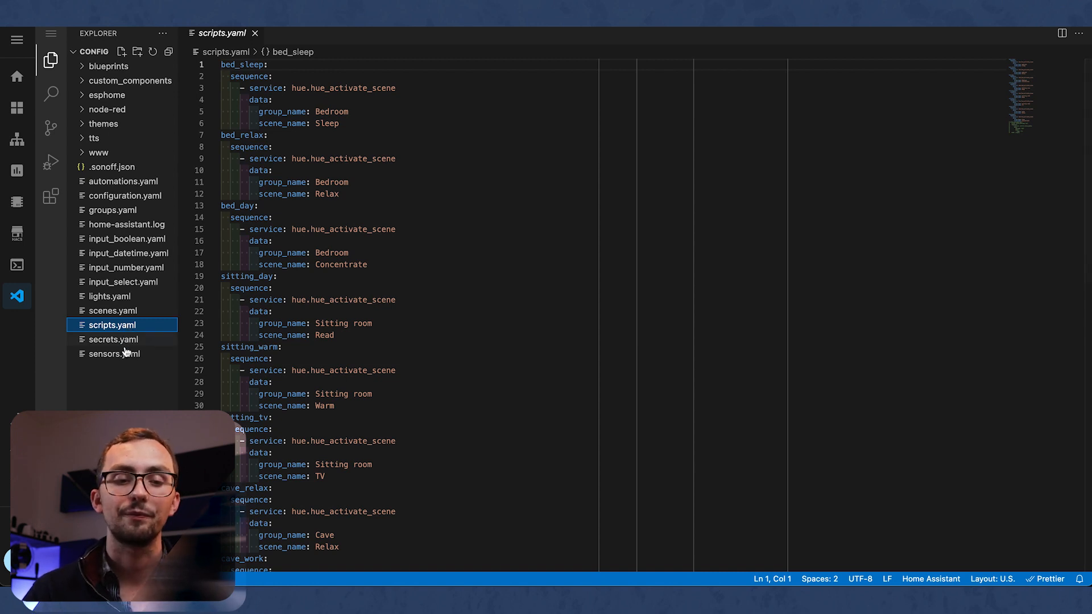
{"action": "left_click", "coordinate": [114, 354]}
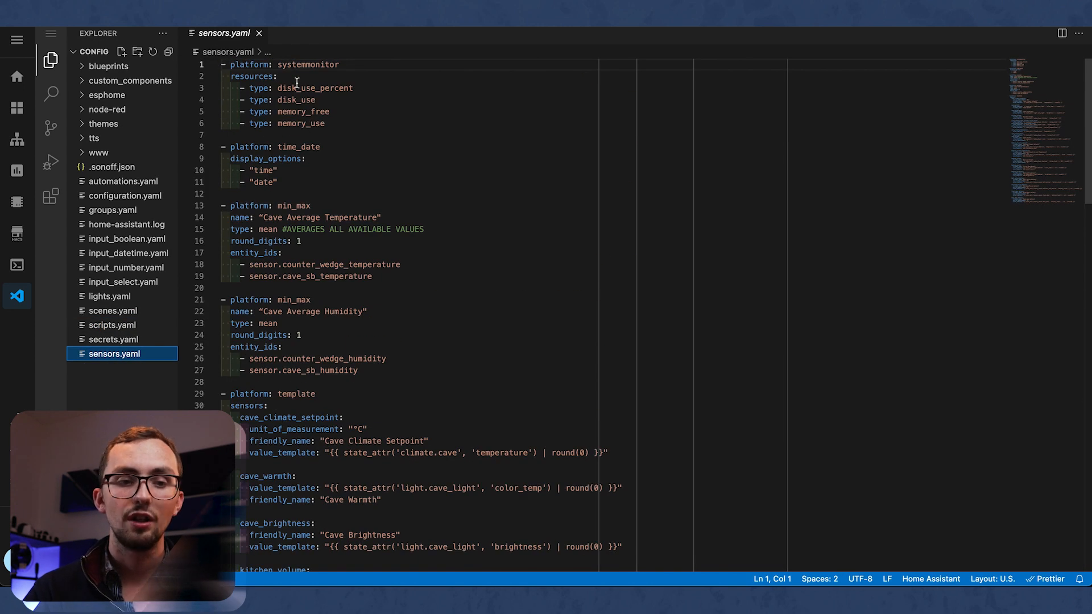
{"action": "left_click_drag", "start_coordinate": [229, 64], "coordinate": [324, 123]}
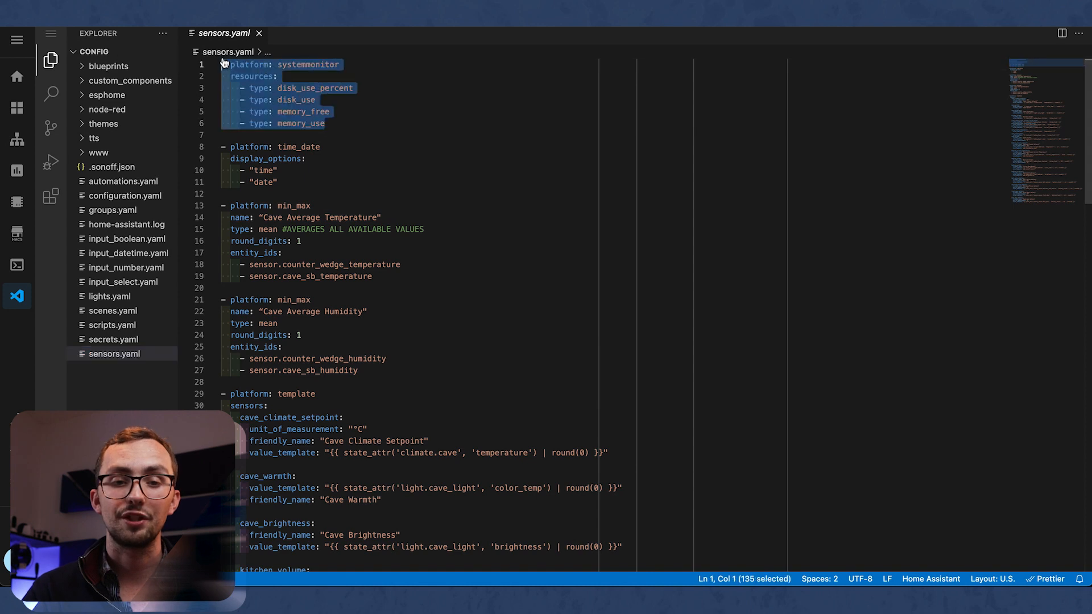
{"action": "left_click", "coordinate": [333, 193]}
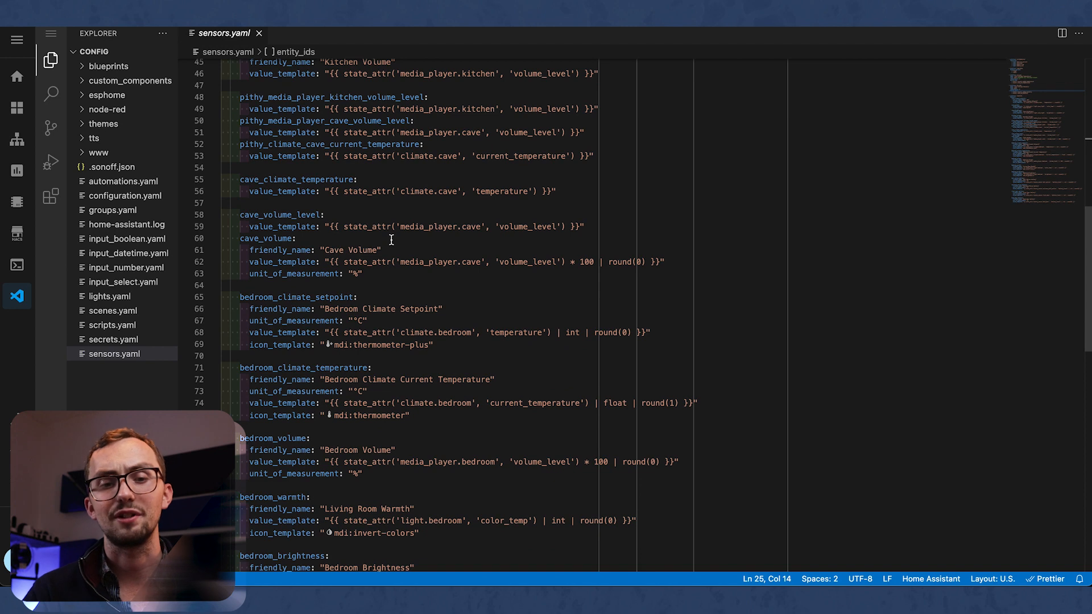
{"action": "scroll", "scroll_direction": "down", "scroll_amount": 3}
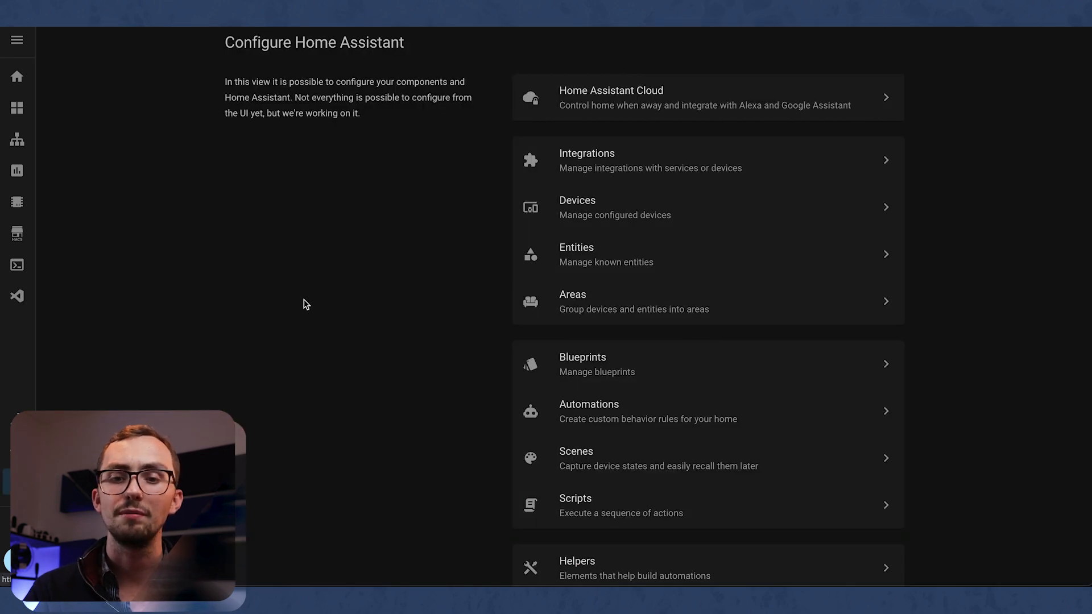
Show the Integrations grid with ESPHome, Philips Hue, WLED, Zigbee and others
{"action": "left_click", "coordinate": [587, 161]}
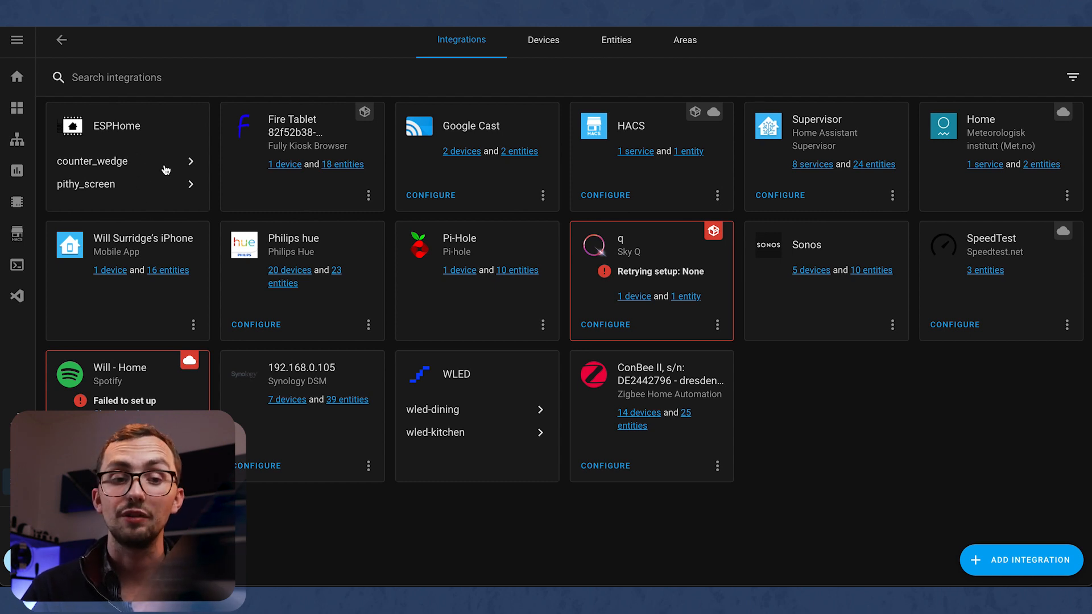
{"action": "mouse_move", "coordinate": [230, 172]}
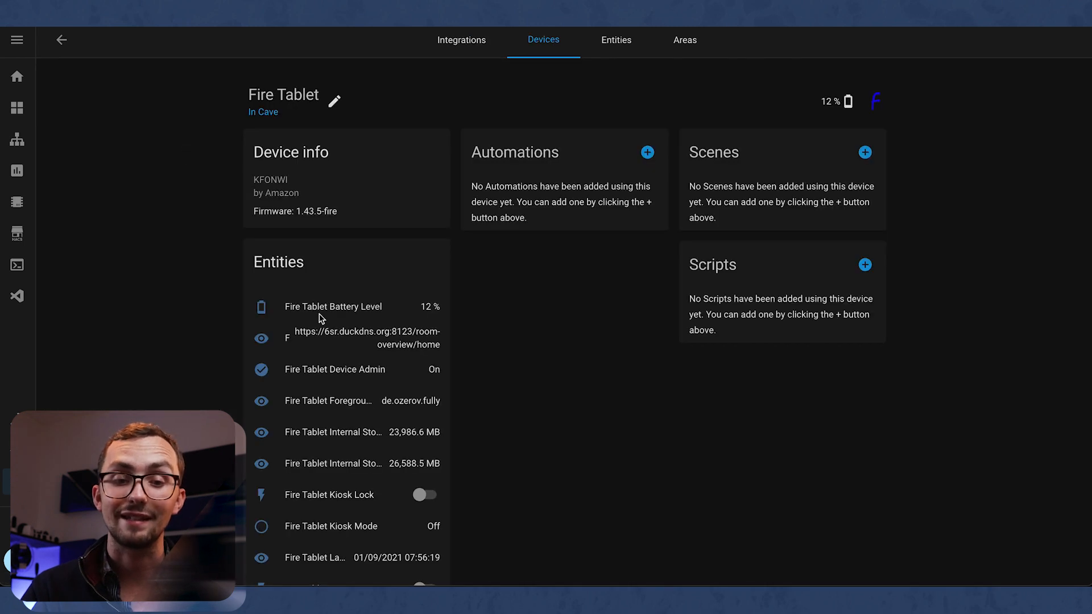
Scroll through the Fire Tablet's entities, such as battery level and kiosk mode, then go back
{"action": "scroll", "scroll_direction": "down", "scroll_amount": 3}
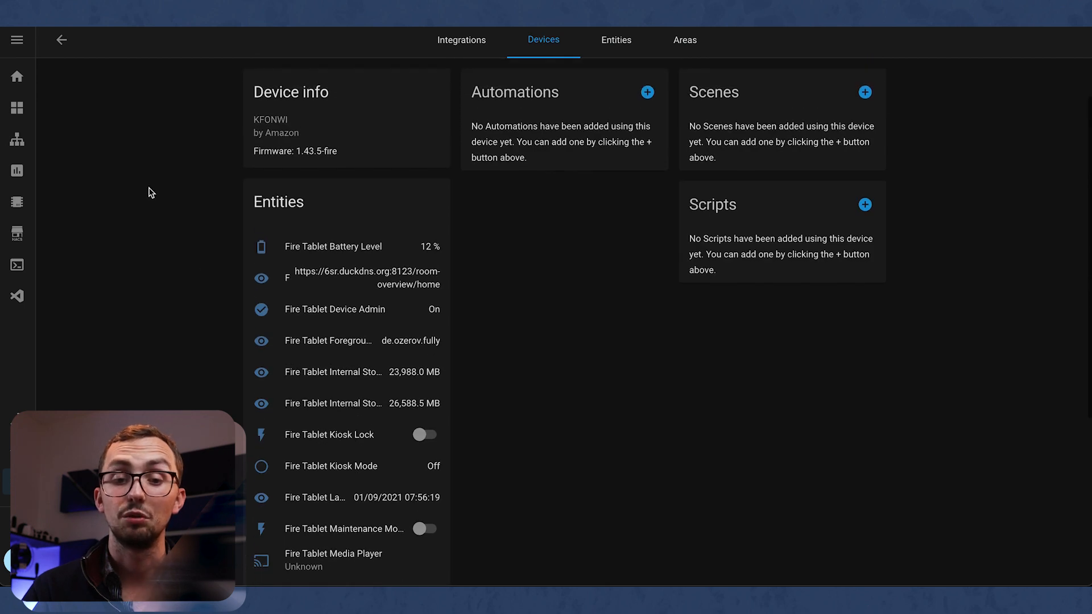
{"action": "left_click", "coordinate": [61, 40]}
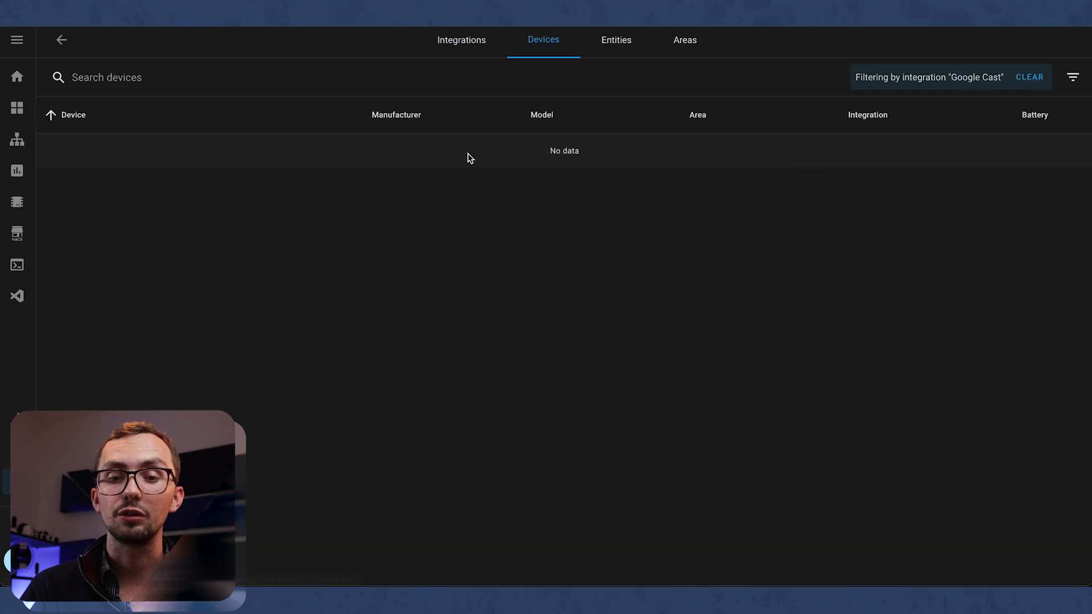
View the Supervisor add-on devices, then list the ConBee II integration's Zigbee devices
{"action": "left_click", "coordinate": [461, 40]}
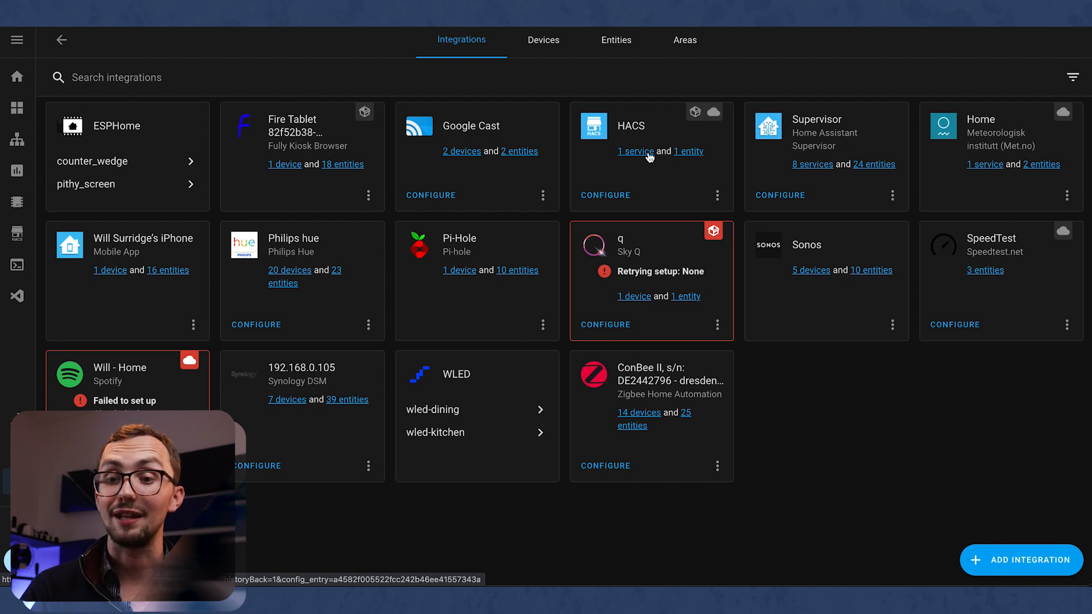
{"action": "left_click", "coordinate": [811, 164]}
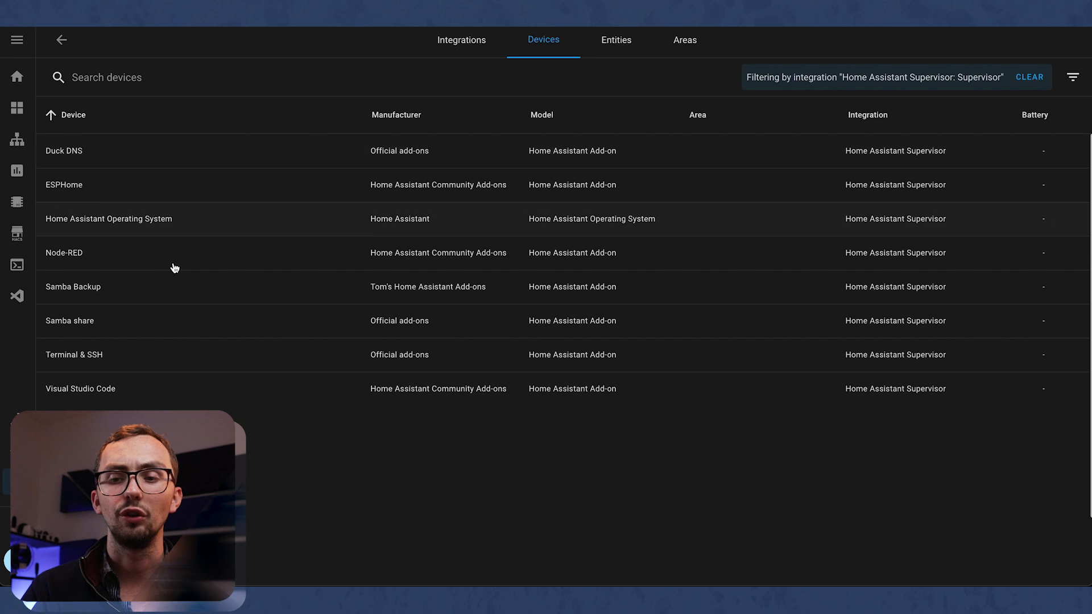
{"action": "left_click", "coordinate": [461, 40]}
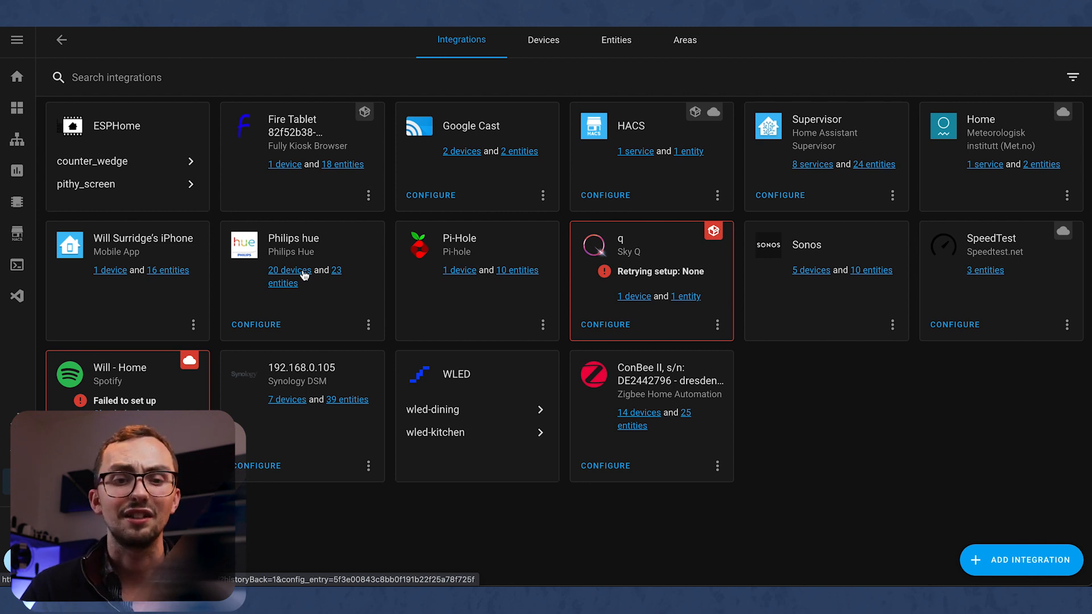
{"action": "mouse_move", "coordinate": [479, 299]}
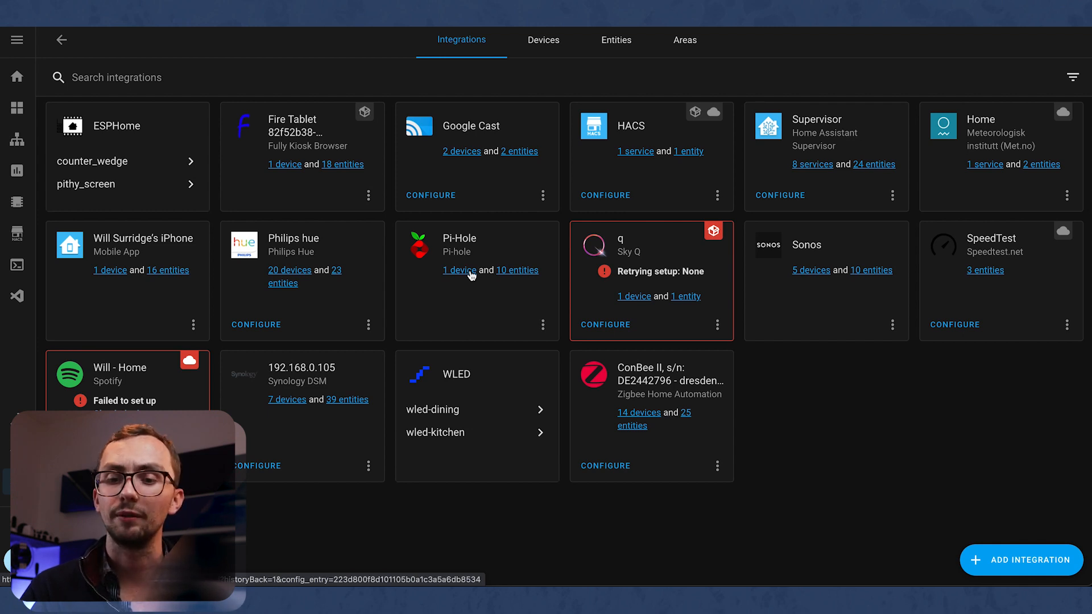
{"action": "mouse_move", "coordinate": [642, 283]}
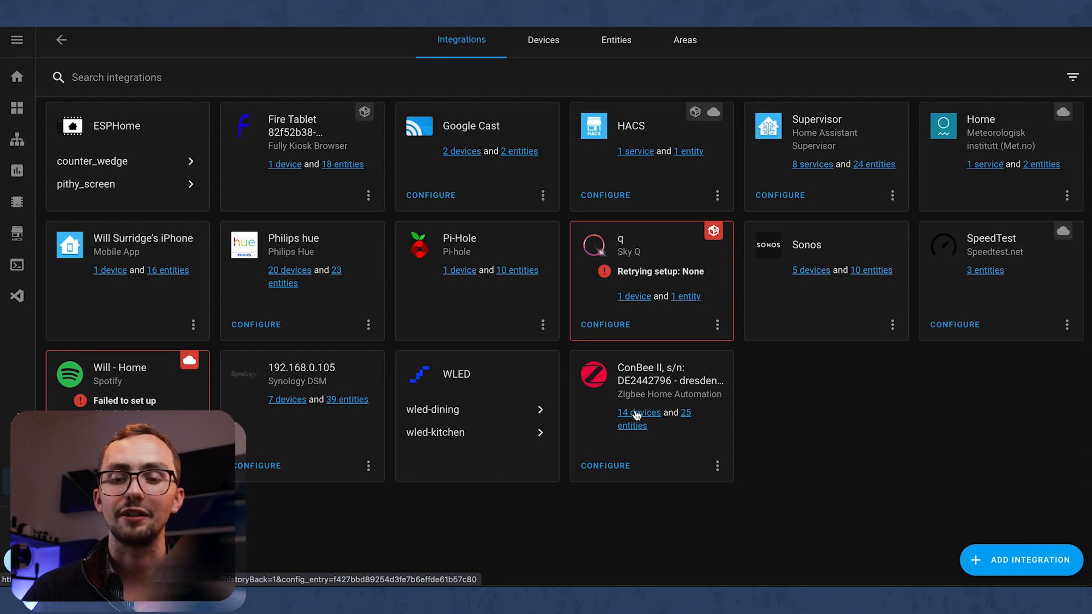
{"action": "left_click", "coordinate": [635, 411]}
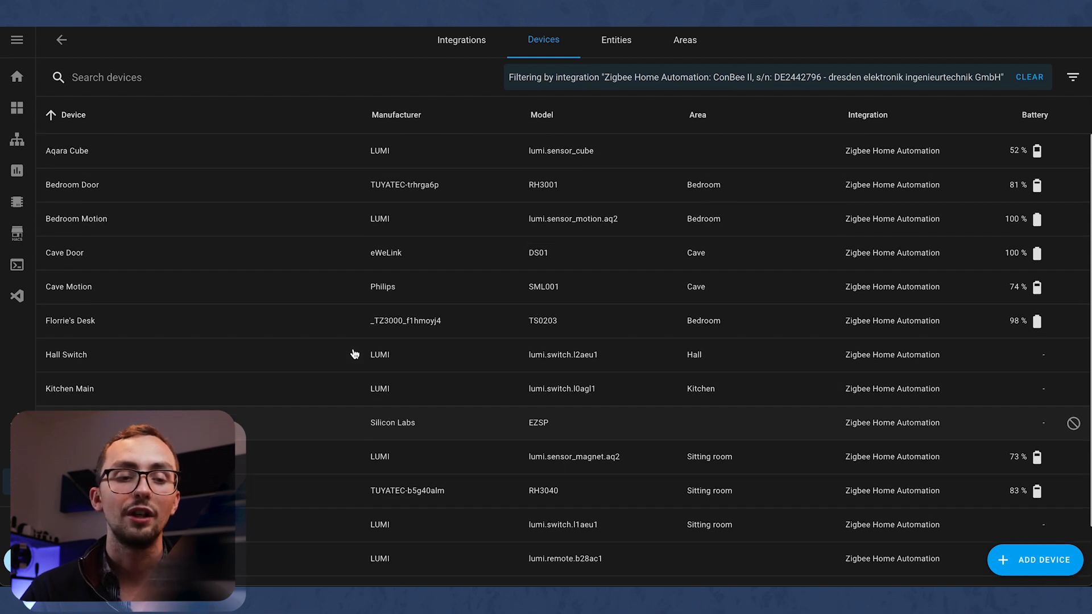
{"action": "mouse_move", "coordinate": [144, 178]}
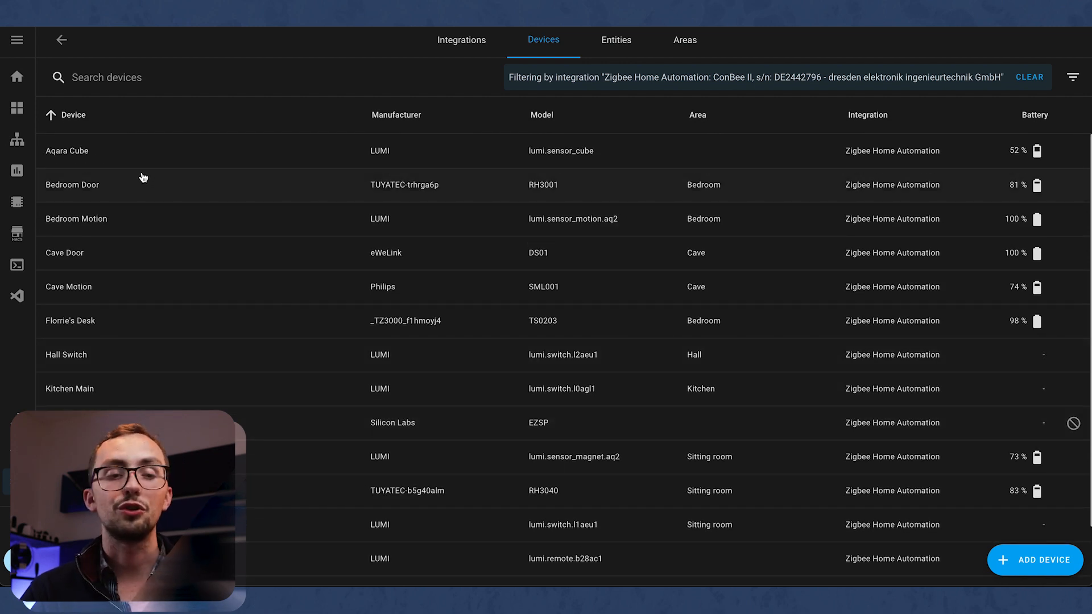
{"action": "mouse_move", "coordinate": [104, 221]}
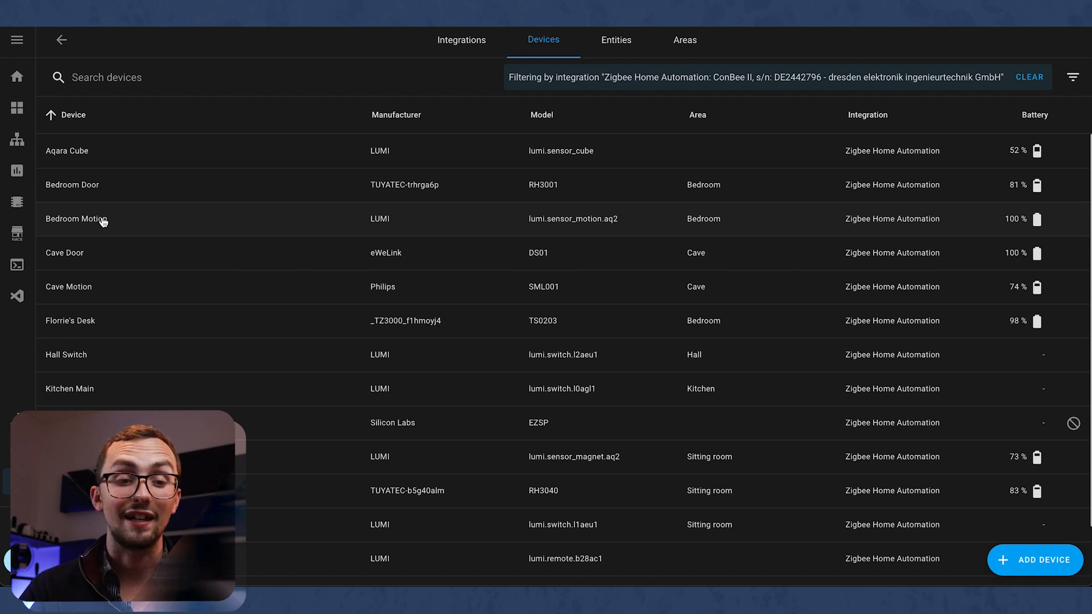
Browse Zigbee devices such as Aqara Cube and Bedroom Door, then return to Integrations
{"action": "scroll", "scroll_direction": "down", "scroll_amount": 3}
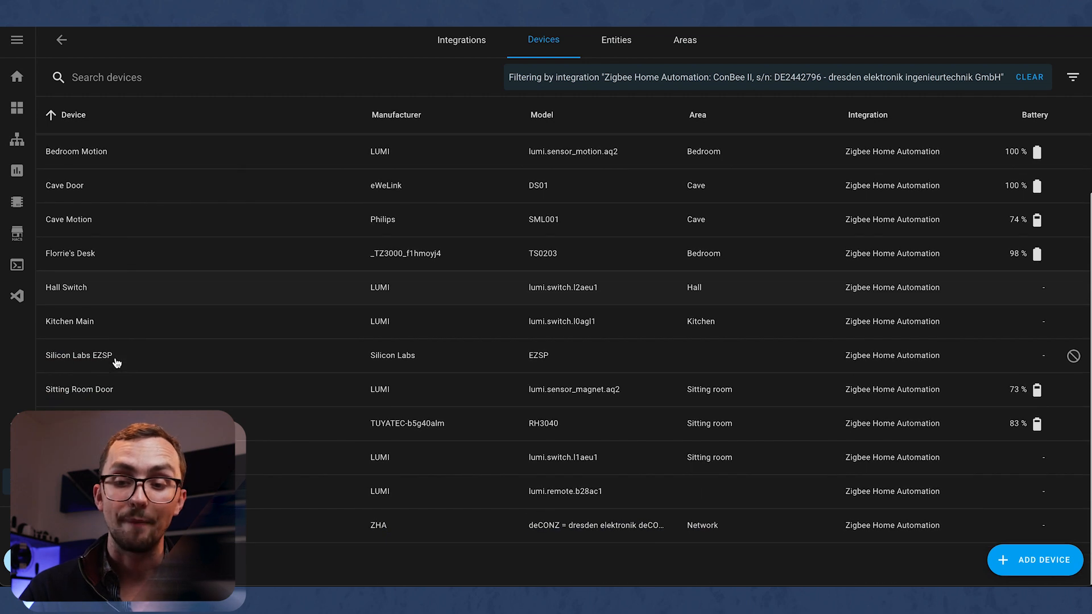
{"action": "mouse_move", "coordinate": [124, 290]}
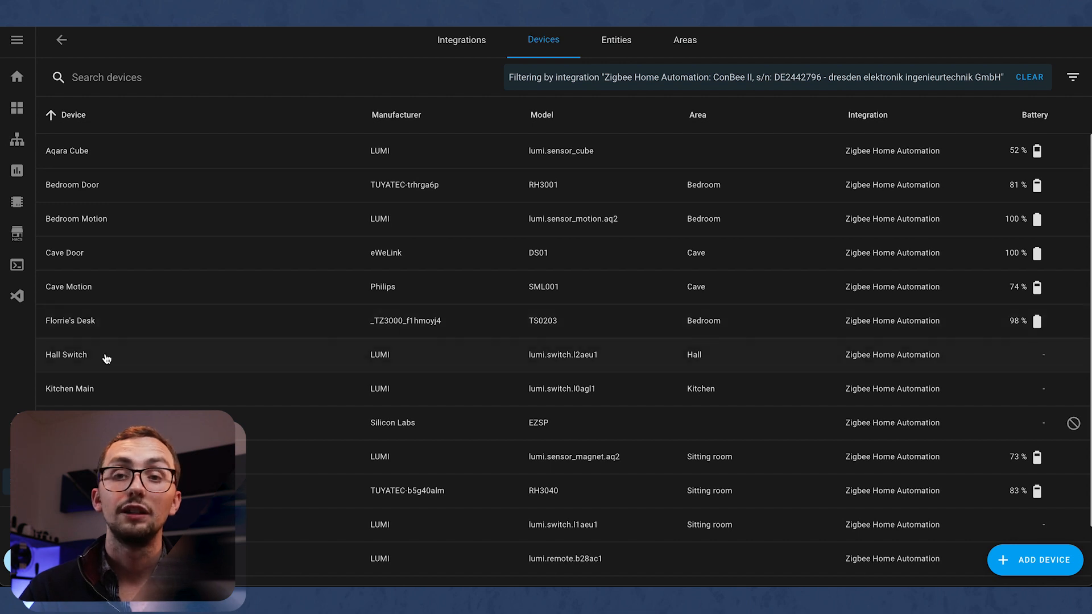
{"action": "scroll", "scroll_direction": "down", "scroll_amount": 3}
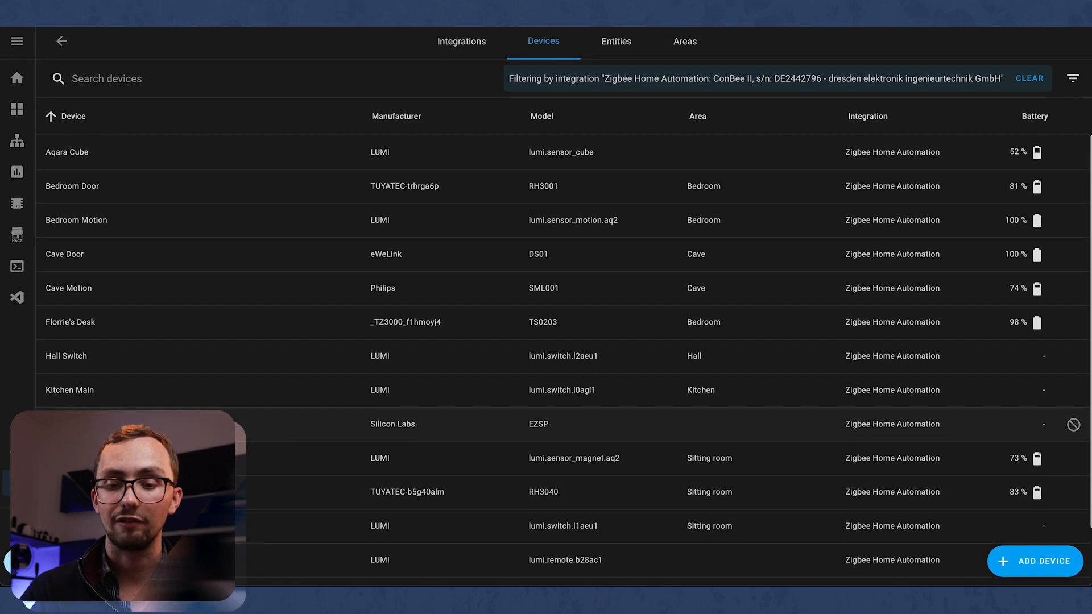
{"action": "left_click", "coordinate": [461, 41]}
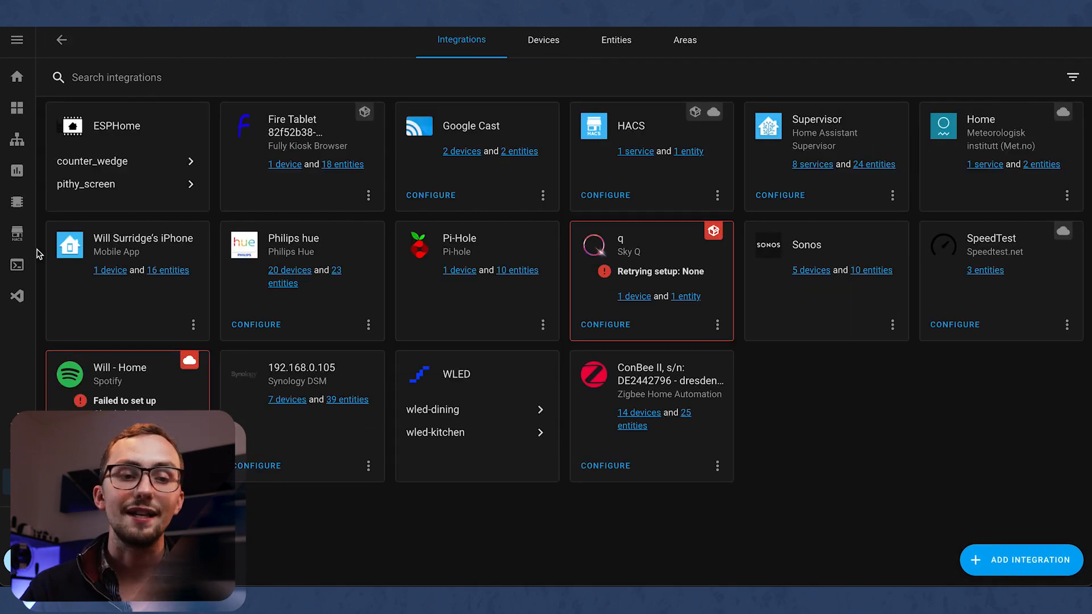
Show HACS's installed custom integrations, then its Frontend list of Lovelace cards and theme
{"action": "left_click", "coordinate": [17, 233]}
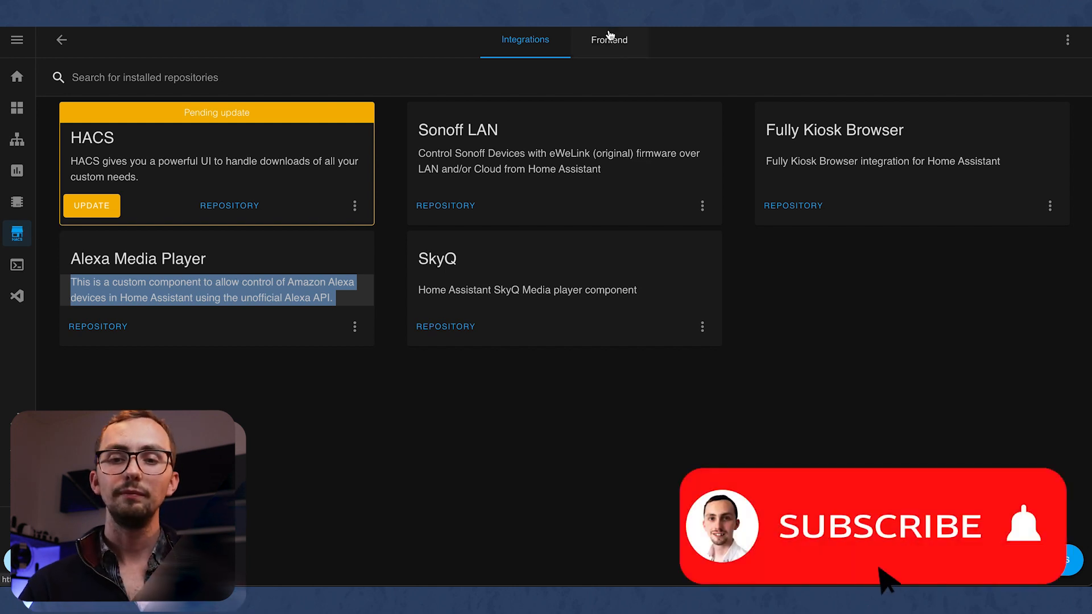
{"action": "left_click", "coordinate": [607, 40]}
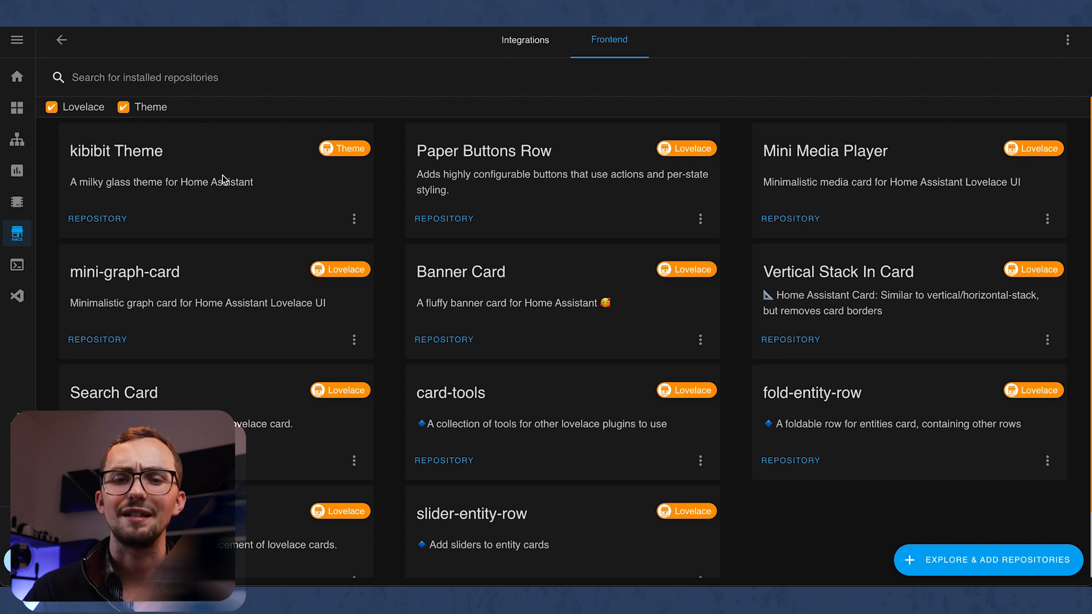
{"action": "mouse_move", "coordinate": [448, 171]}
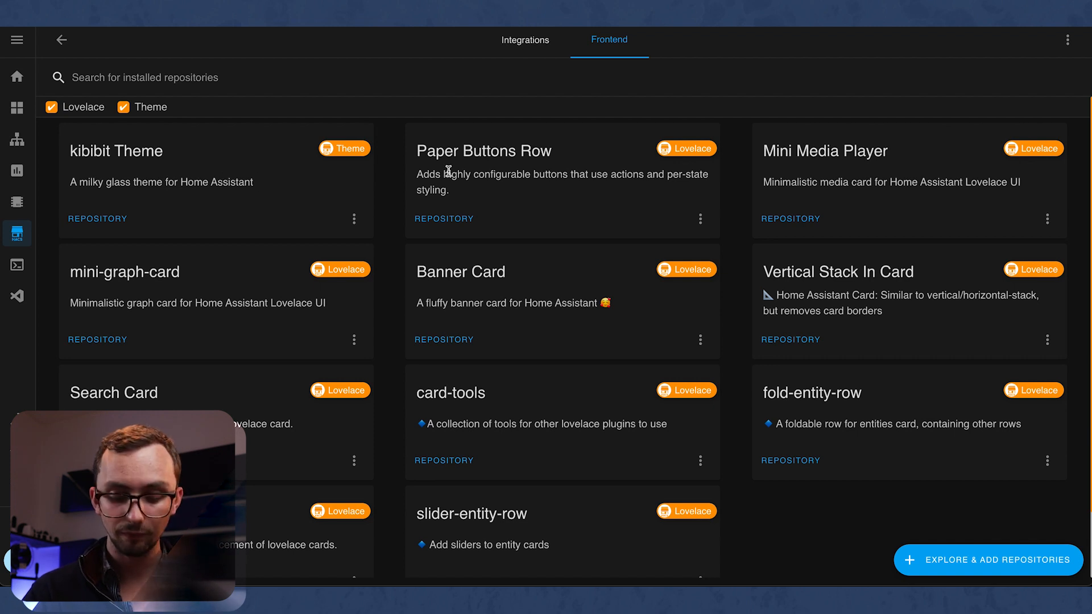
{"action": "mouse_move", "coordinate": [522, 185]}
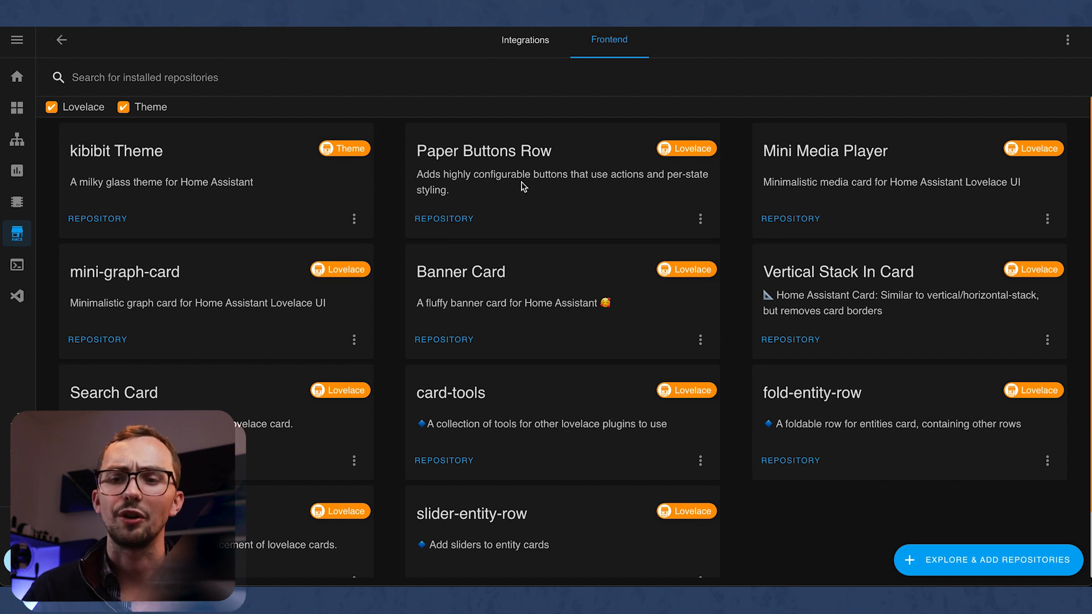
{"action": "mouse_move", "coordinate": [758, 186]}
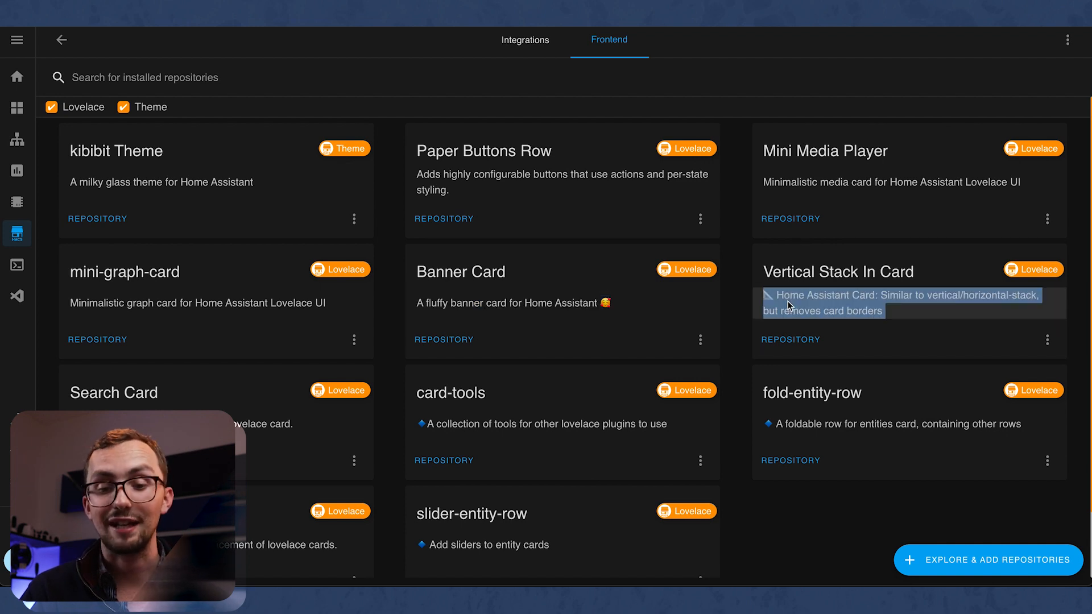
Browse the installed frontend cards, then return to the main Home dashboard
{"action": "scroll", "scroll_direction": "down", "scroll_amount": 3}
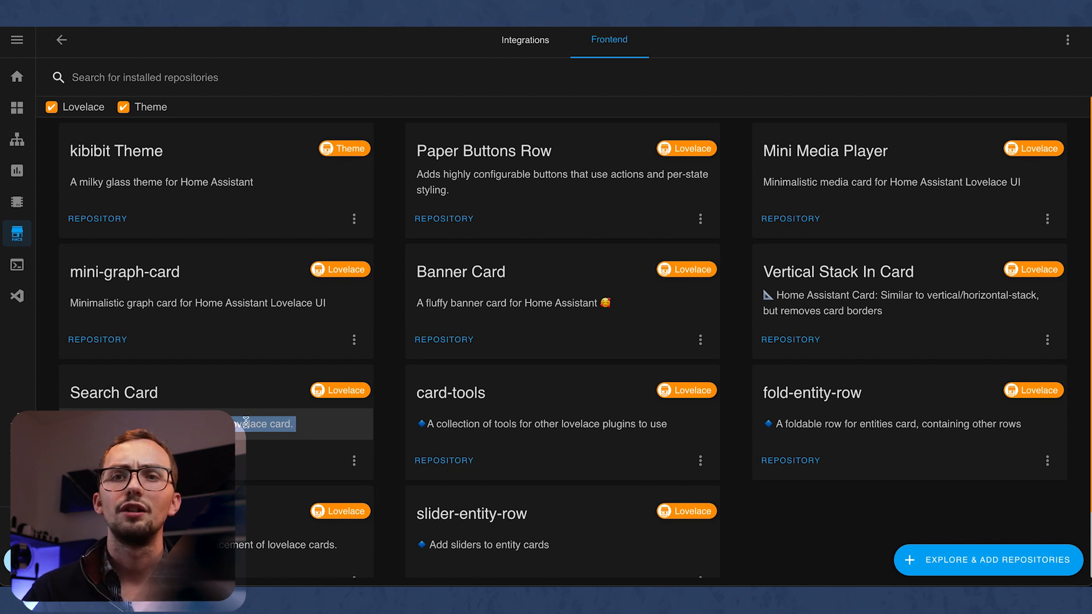
{"action": "mouse_move", "coordinate": [126, 299]}
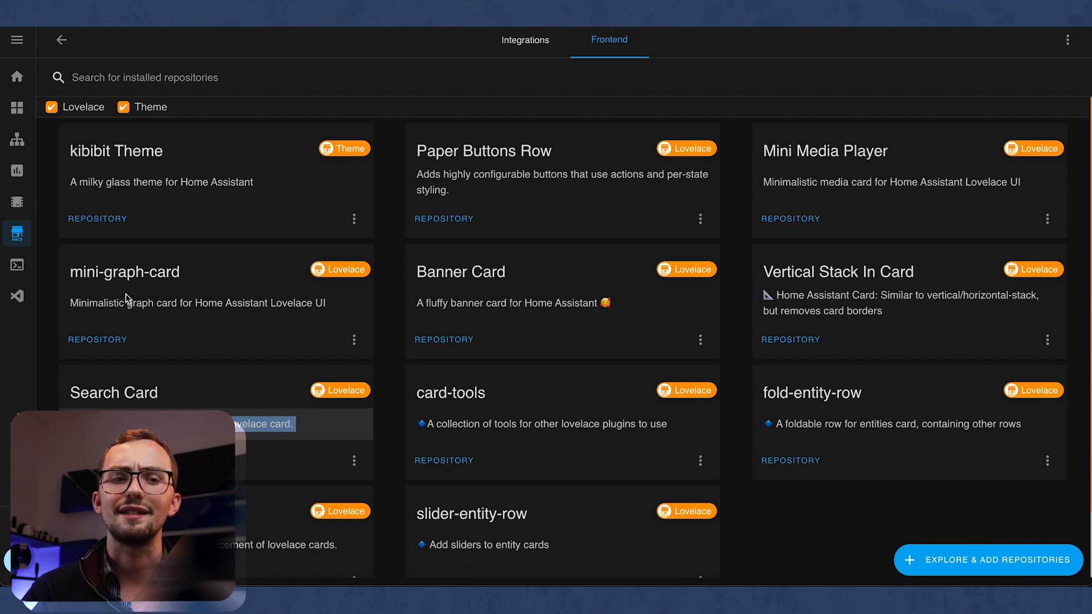
{"action": "left_click", "coordinate": [17, 77]}
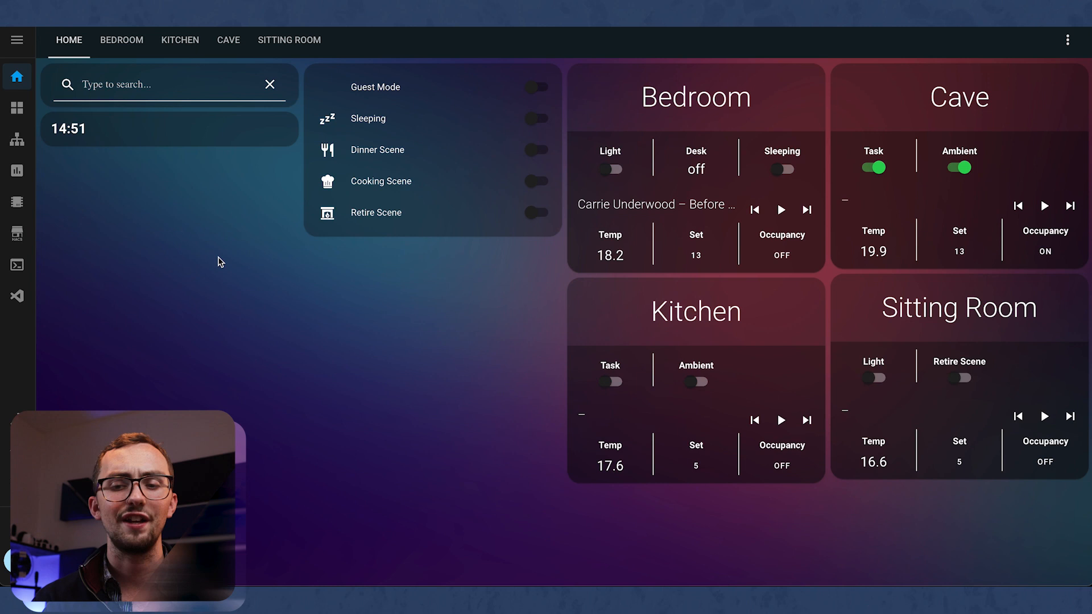
{"action": "mouse_move", "coordinate": [336, 274]}
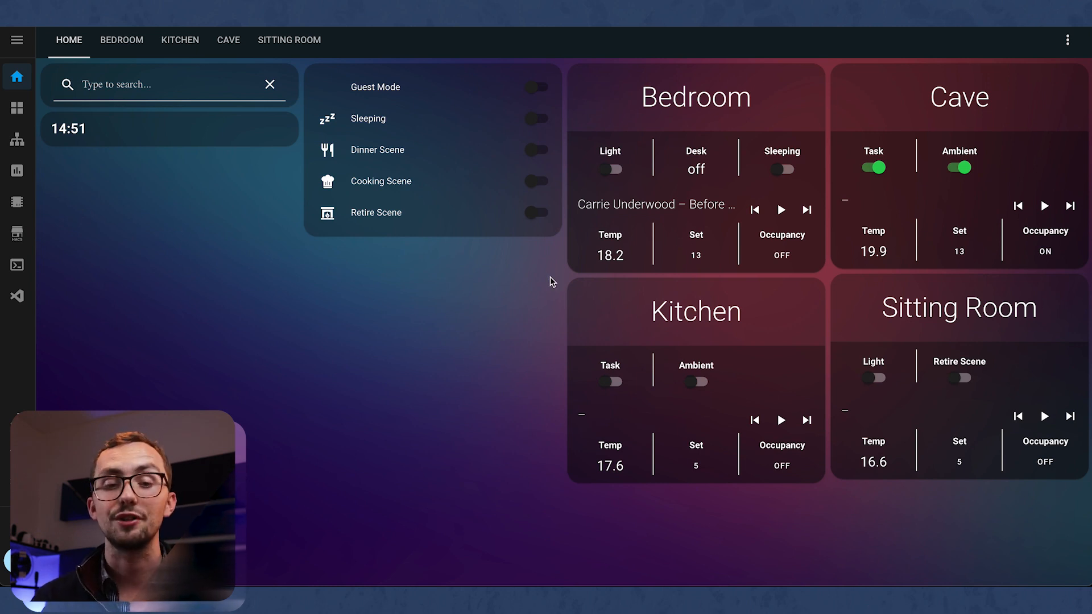
{"action": "mouse_move", "coordinate": [728, 89]}
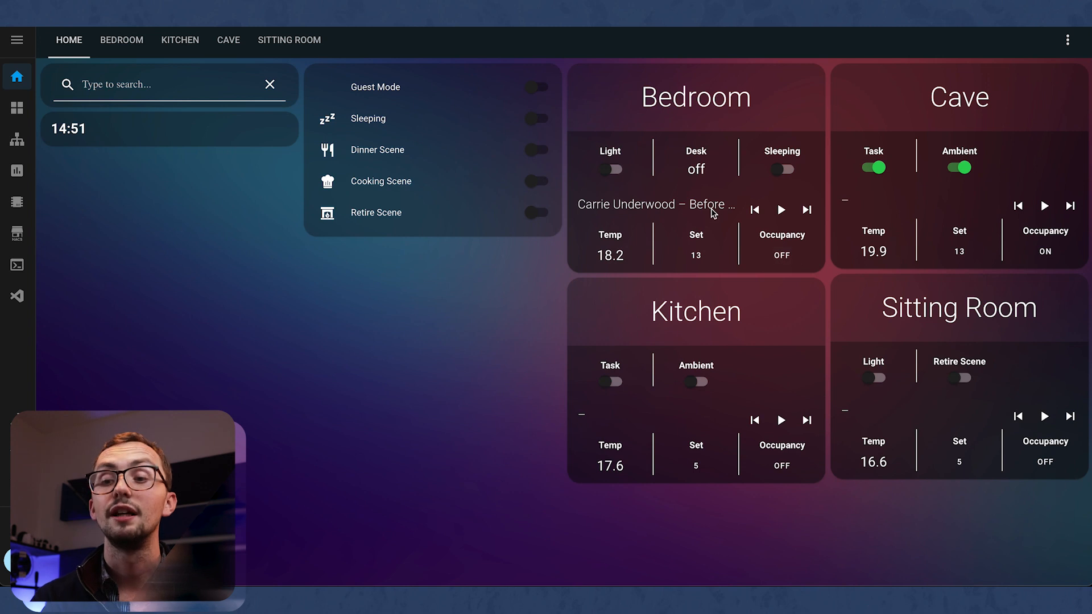
{"action": "mouse_move", "coordinate": [709, 109]}
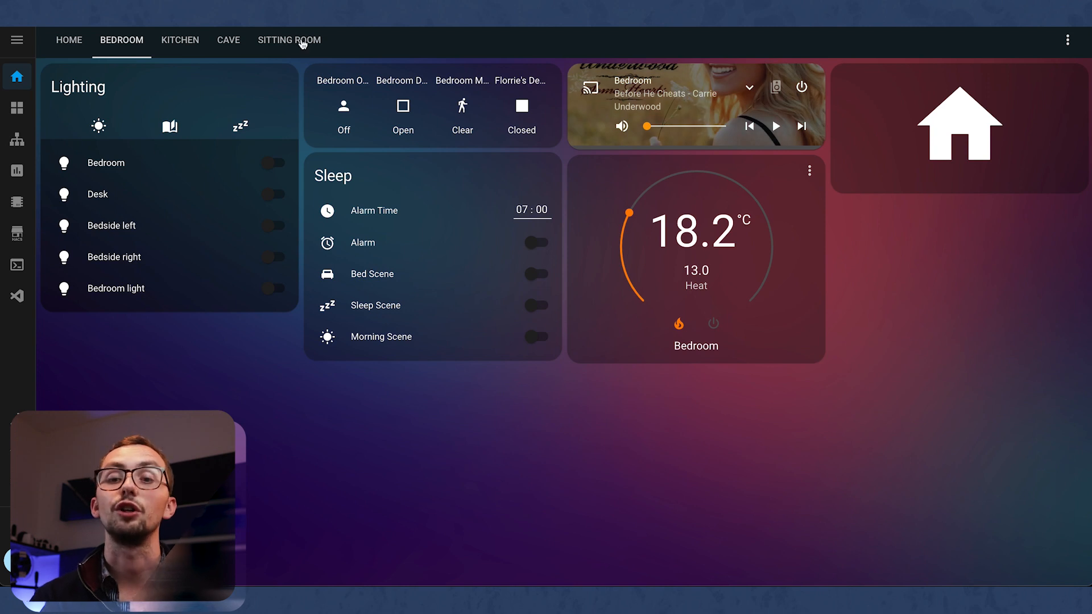
{"action": "mouse_move", "coordinate": [665, 299]}
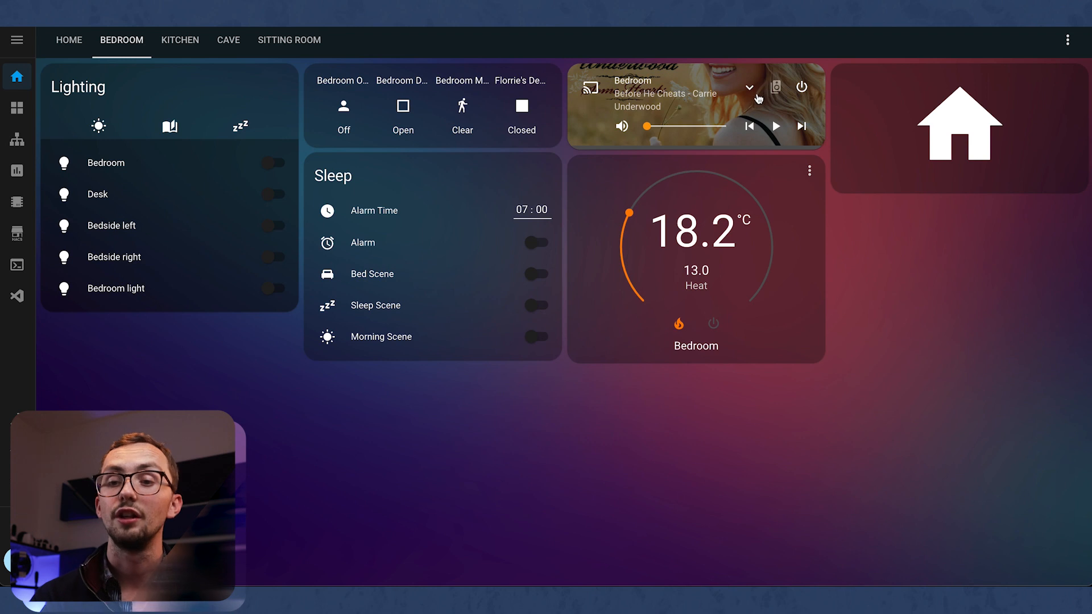
View the Kitchen and Sitting Room tabs, return to Home, and switch to the lights dashboard
{"action": "left_click", "coordinate": [776, 87]}
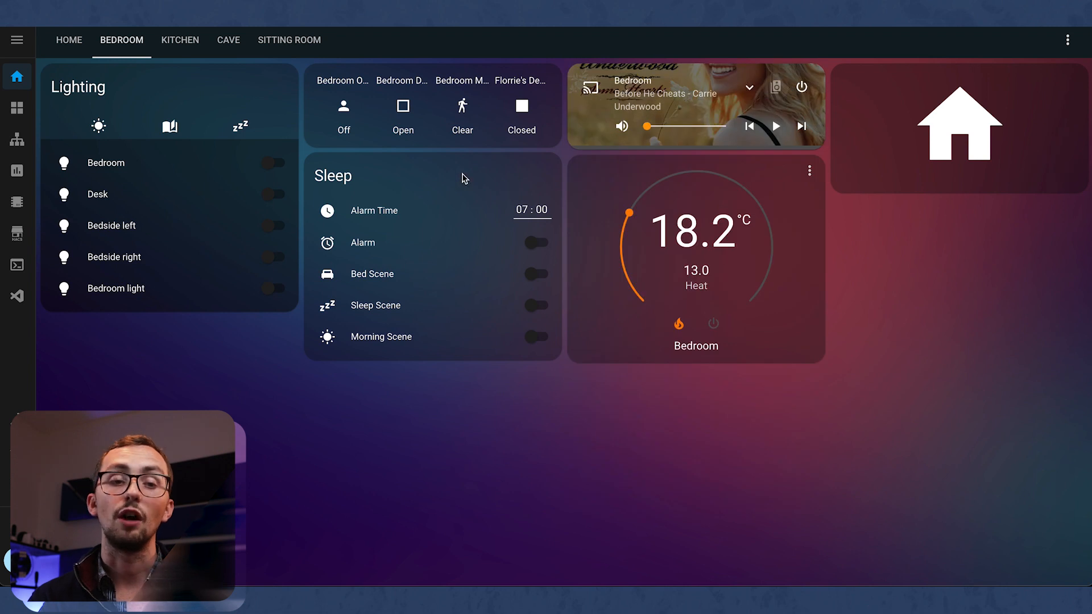
{"action": "mouse_move", "coordinate": [256, 134]}
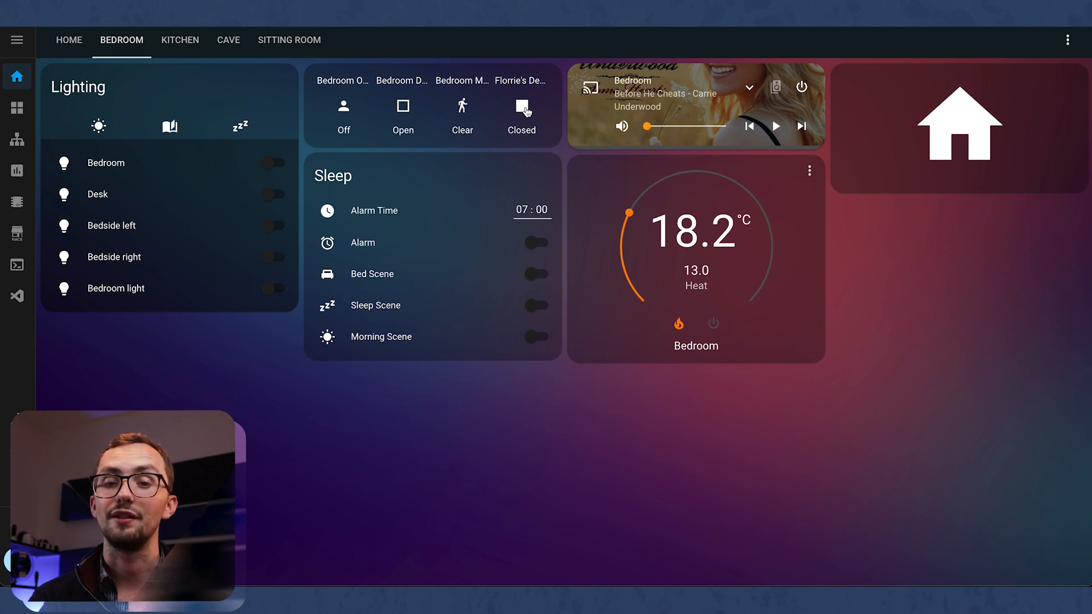
{"action": "left_click", "coordinate": [179, 40]}
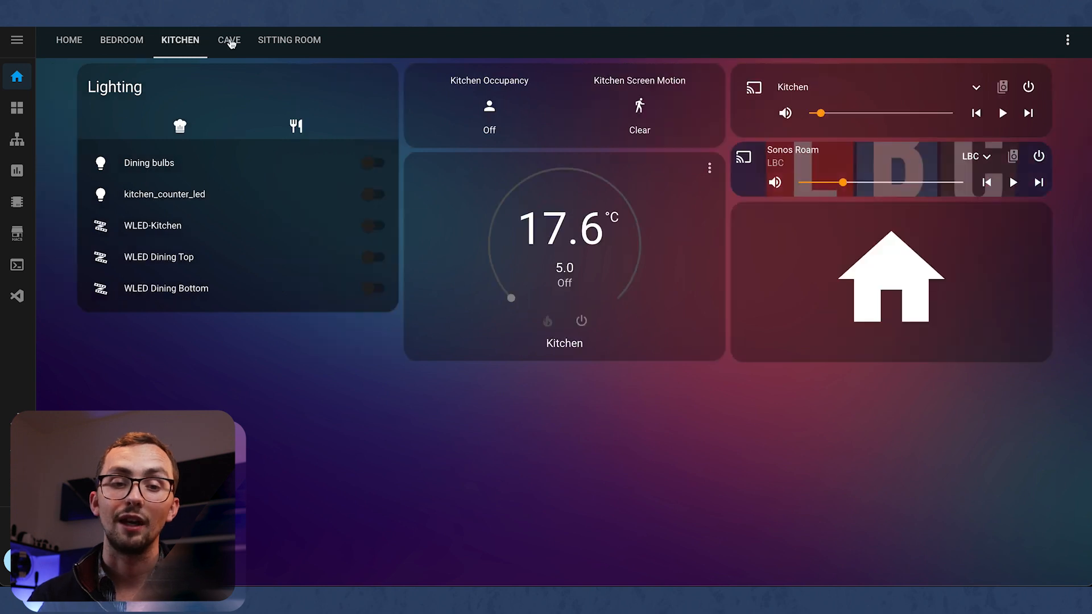
{"action": "left_click", "coordinate": [289, 39]}
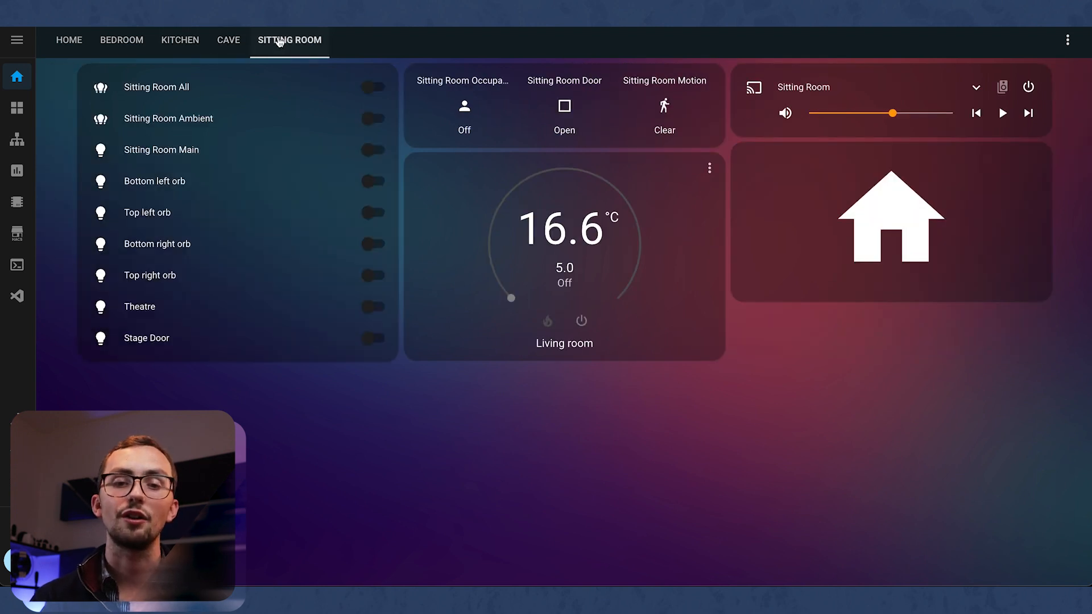
{"action": "left_click", "coordinate": [68, 40]}
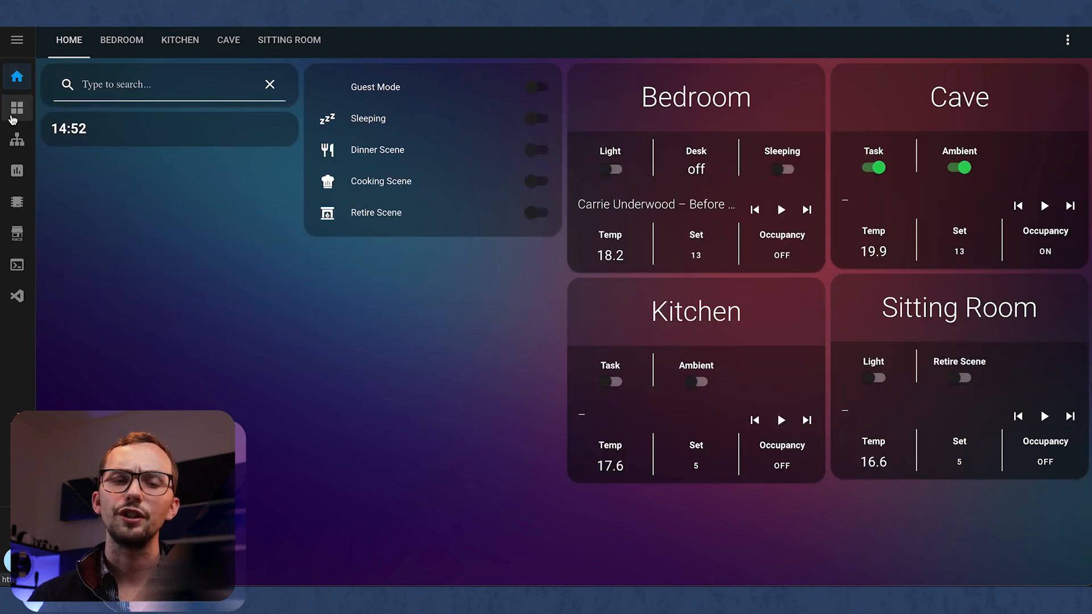
{"action": "left_click", "coordinate": [17, 108]}
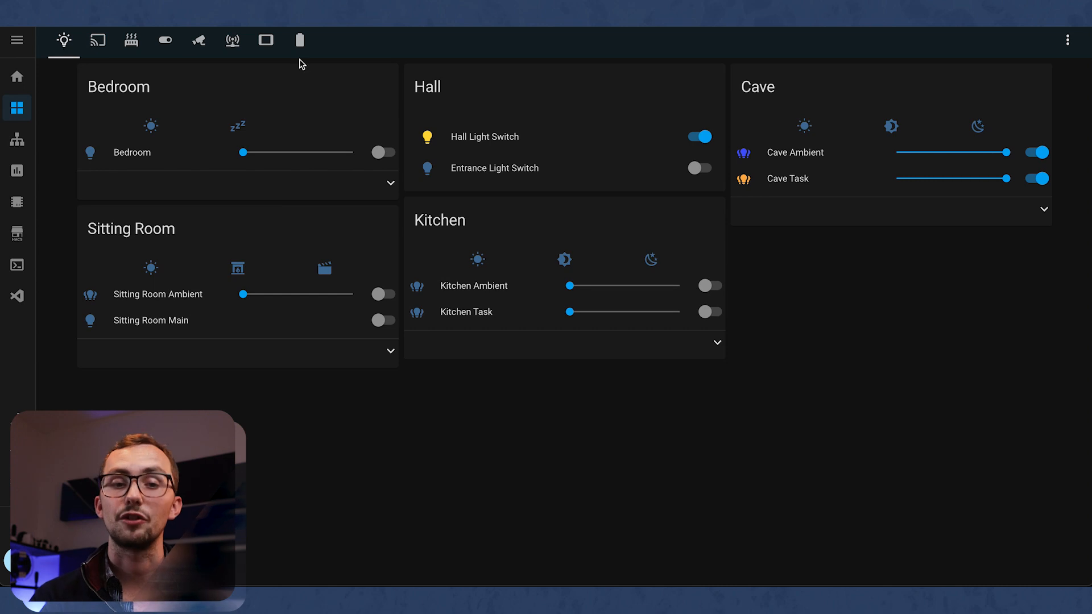
{"action": "mouse_move", "coordinate": [232, 149]}
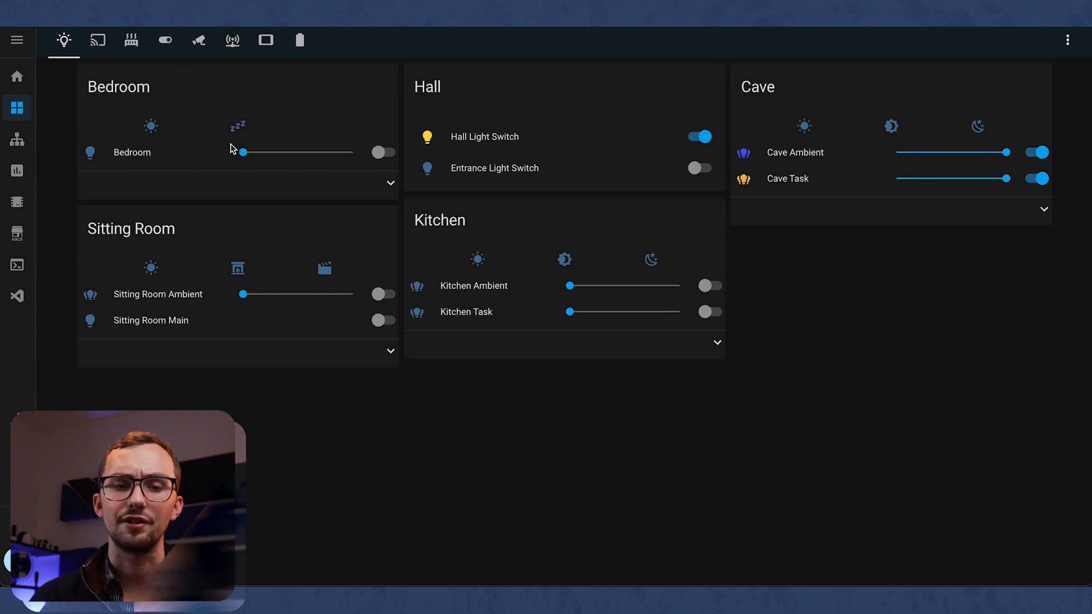
{"action": "mouse_move", "coordinate": [389, 182]}
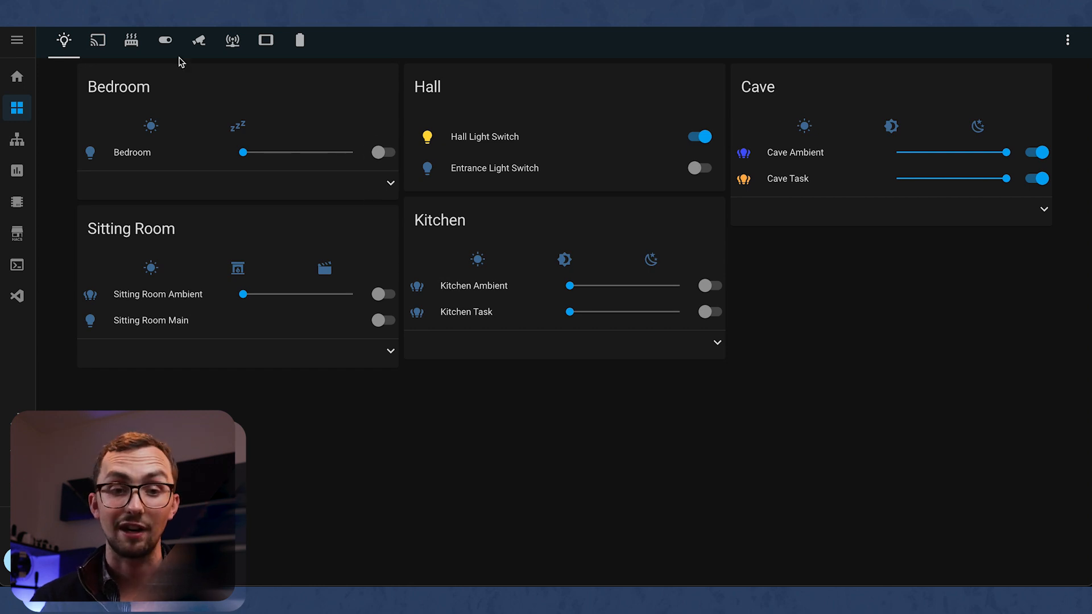
Check the media players, thermostats, scenes and helper toggles, then the camera feeds tab
{"action": "left_click", "coordinate": [98, 40]}
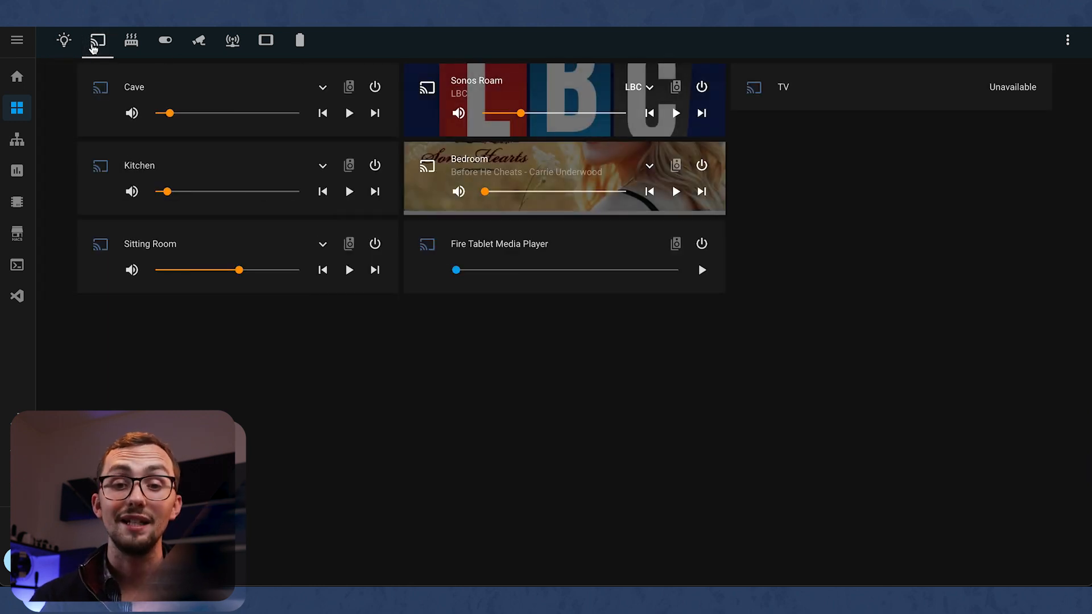
{"action": "left_click", "coordinate": [131, 39]}
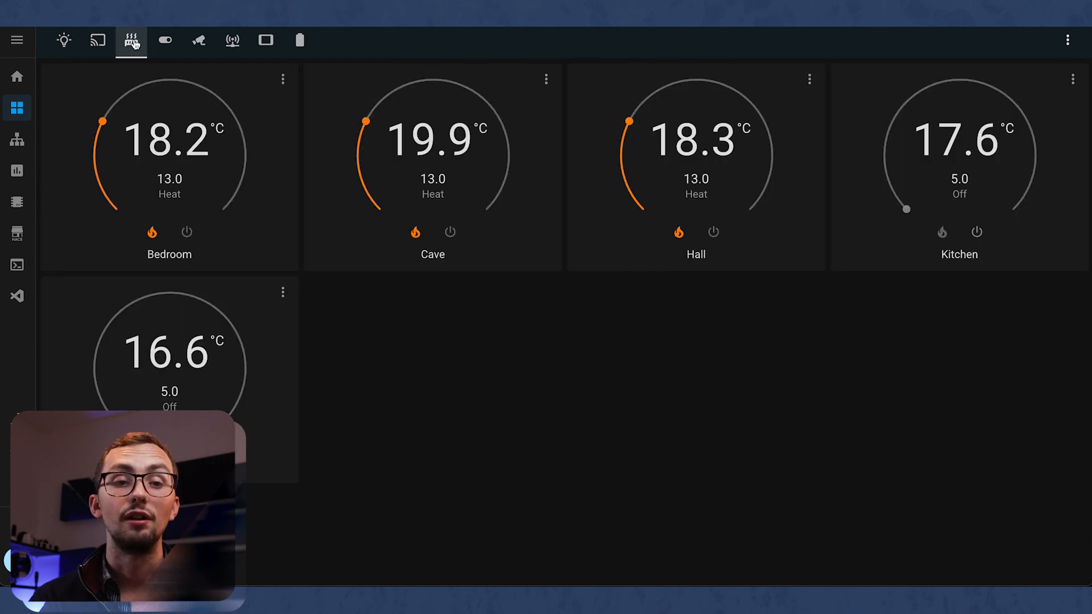
{"action": "left_click", "coordinate": [164, 40]}
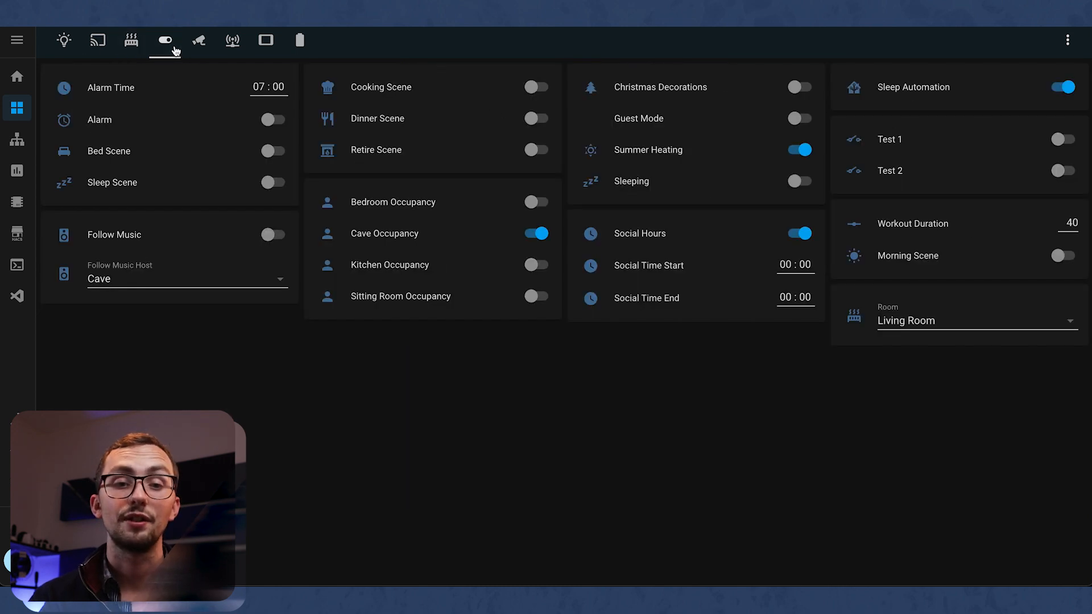
{"action": "mouse_move", "coordinate": [290, 321]}
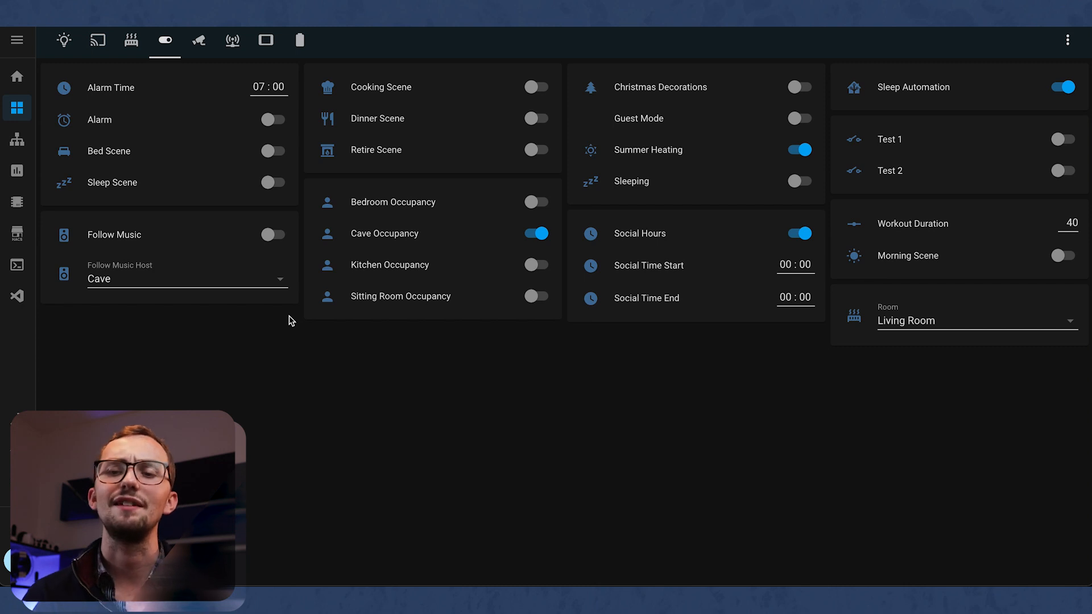
{"action": "mouse_move", "coordinate": [382, 321]}
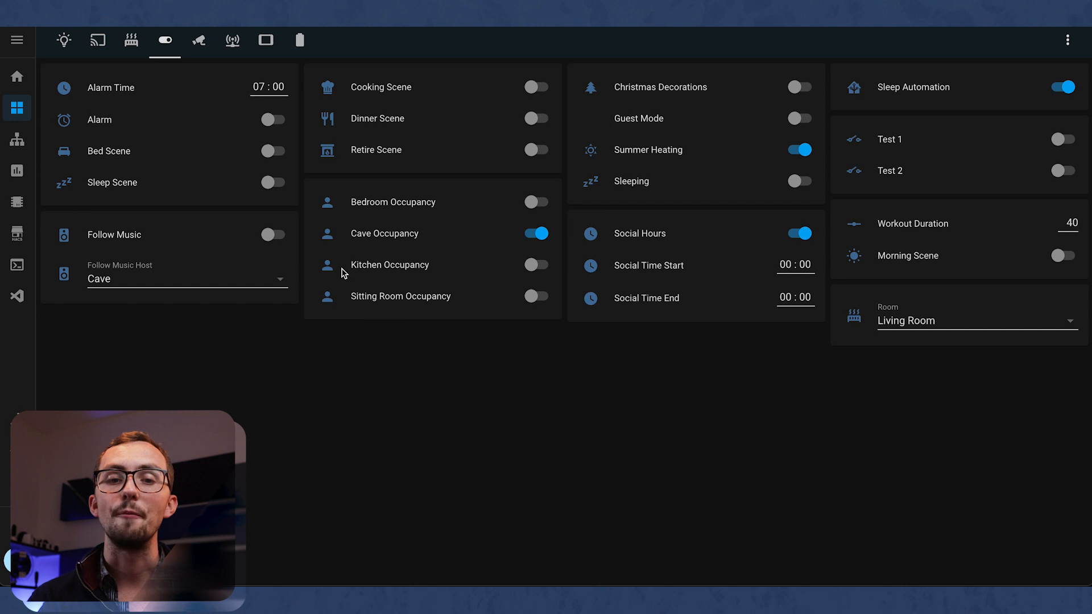
{"action": "mouse_move", "coordinate": [392, 450]}
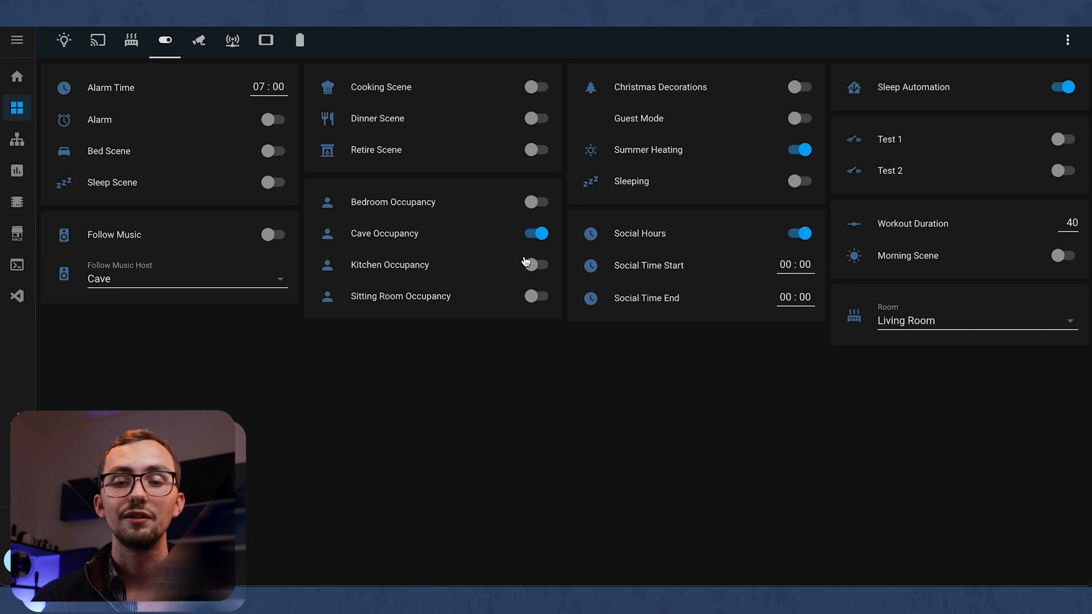
{"action": "left_click", "coordinate": [198, 40]}
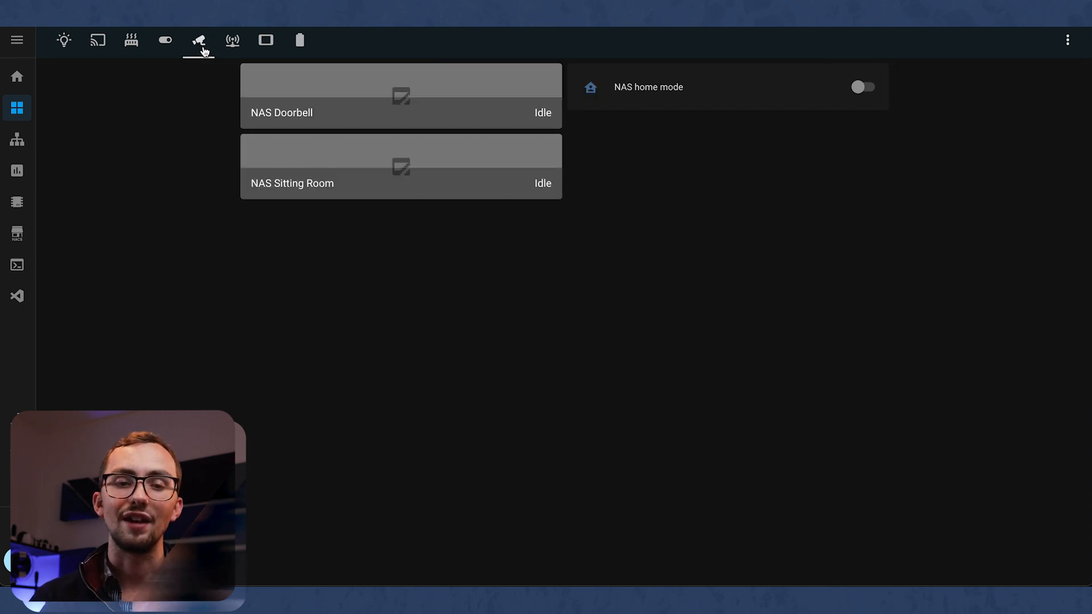
Check NAS health and internet speed, kitchen screen and tablet sensors, then move on to Node-RED
{"action": "left_click", "coordinate": [232, 40]}
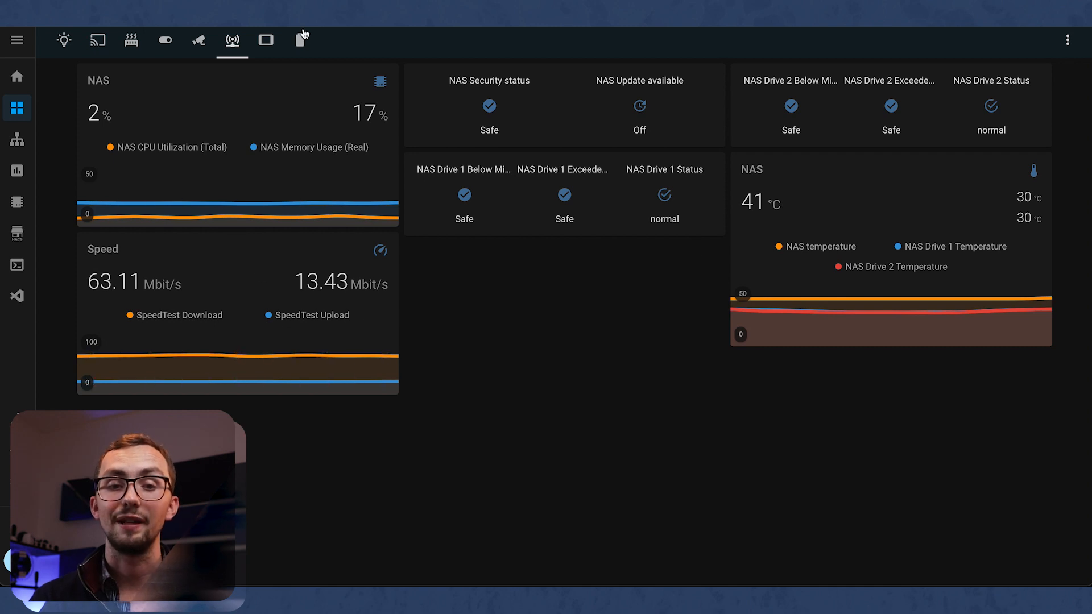
{"action": "left_click", "coordinate": [265, 40]}
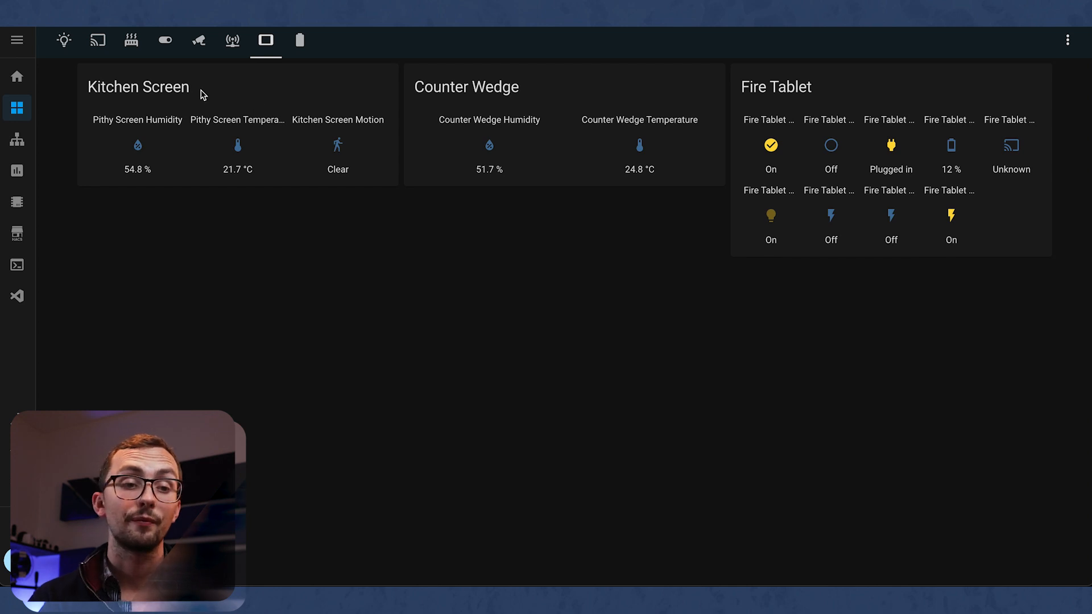
{"action": "left_click", "coordinate": [299, 39]}
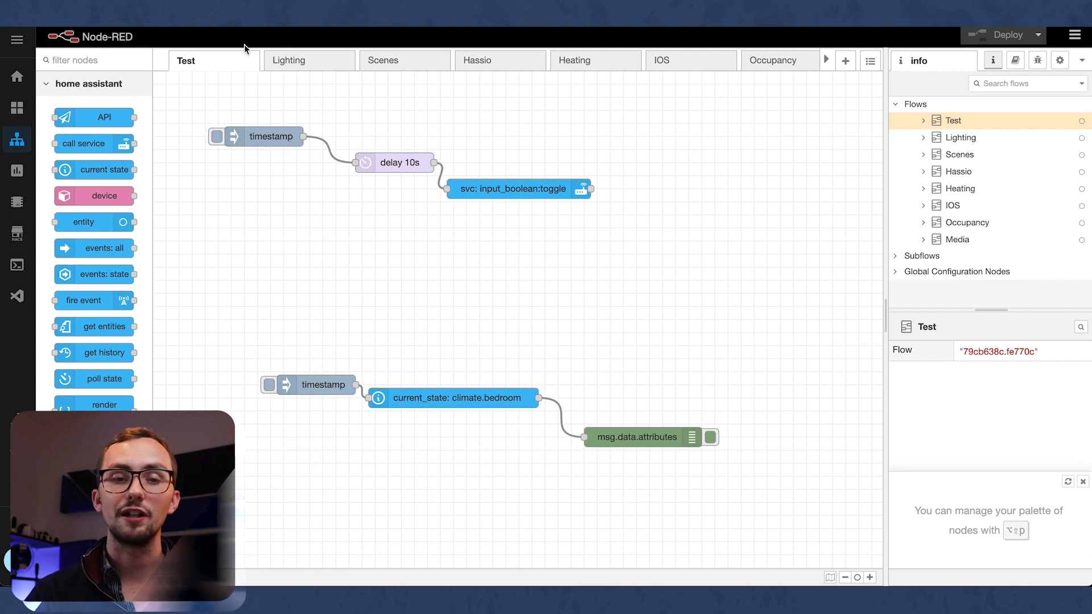
{"action": "mouse_move", "coordinate": [778, 60]}
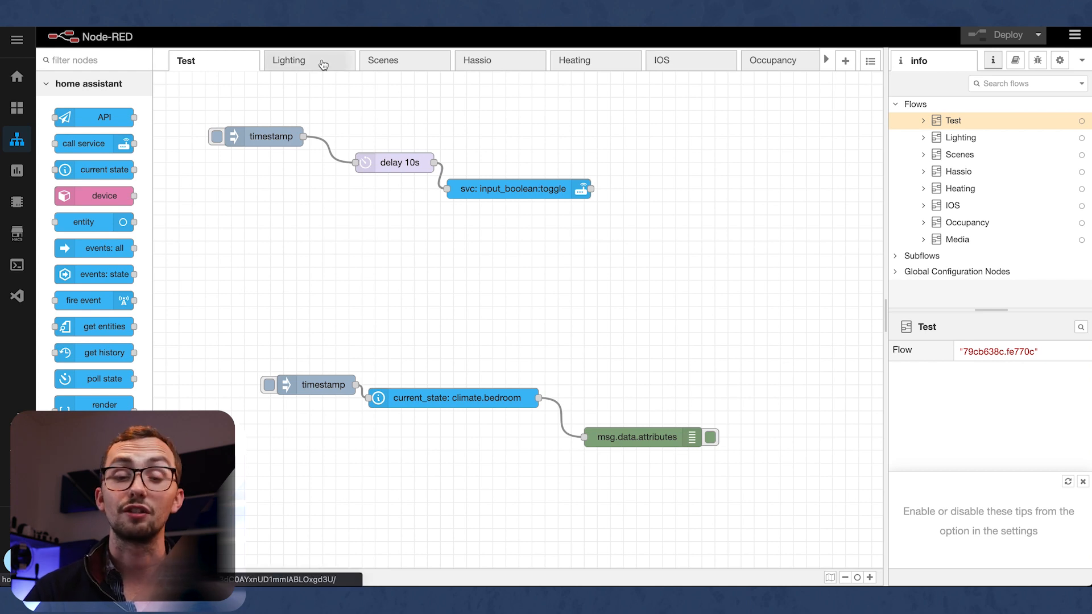
Switch to the Lighting flow with kitchen counter and entrance motion automations
{"action": "left_click", "coordinate": [288, 61]}
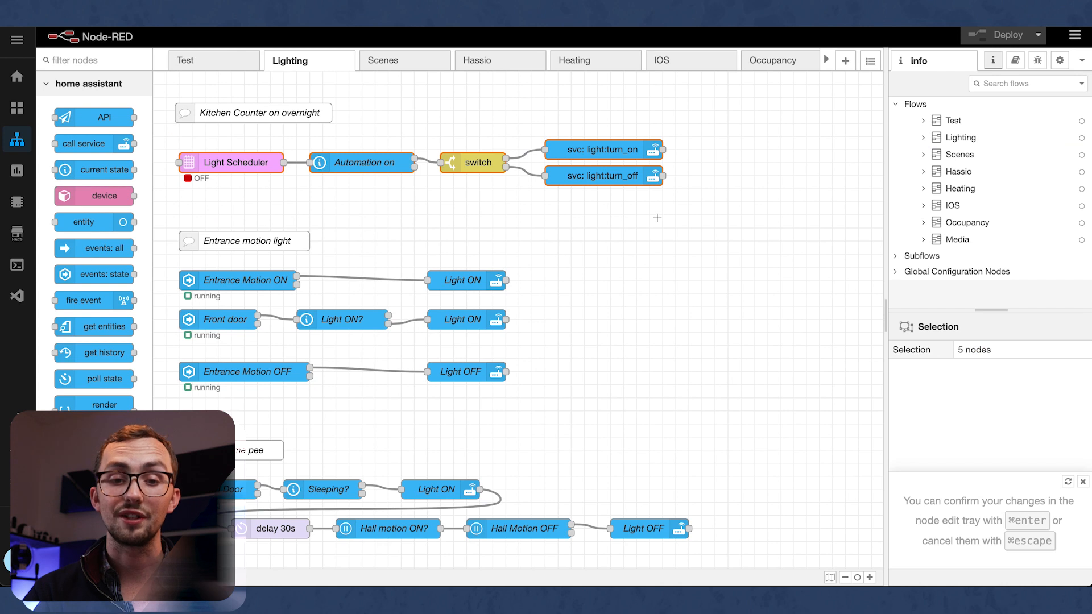
{"action": "left_click", "coordinate": [960, 138]}
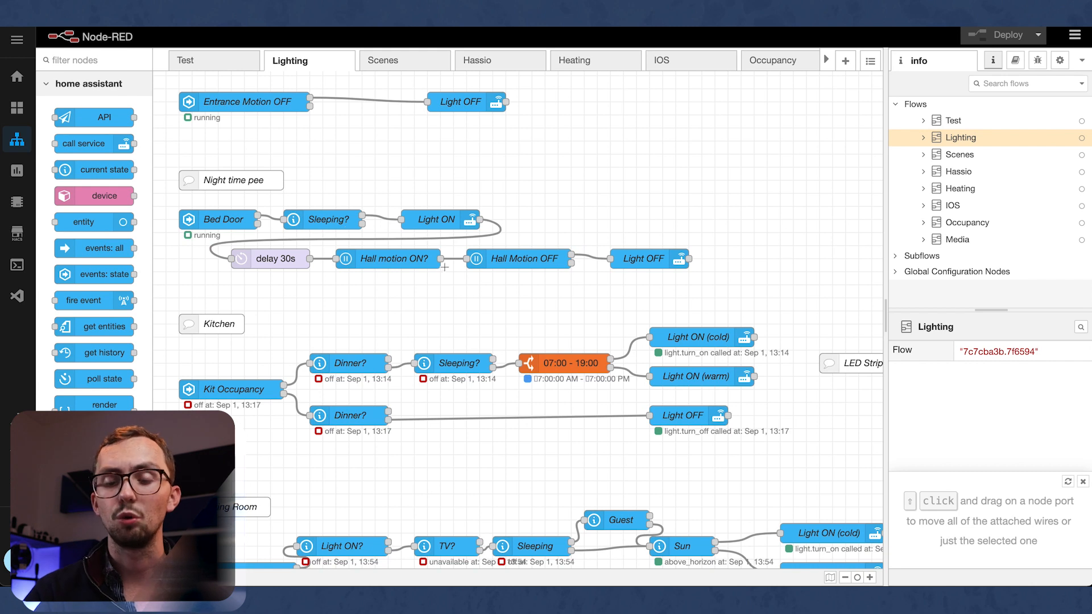
{"action": "scroll", "scroll_direction": "down", "scroll_amount": 3}
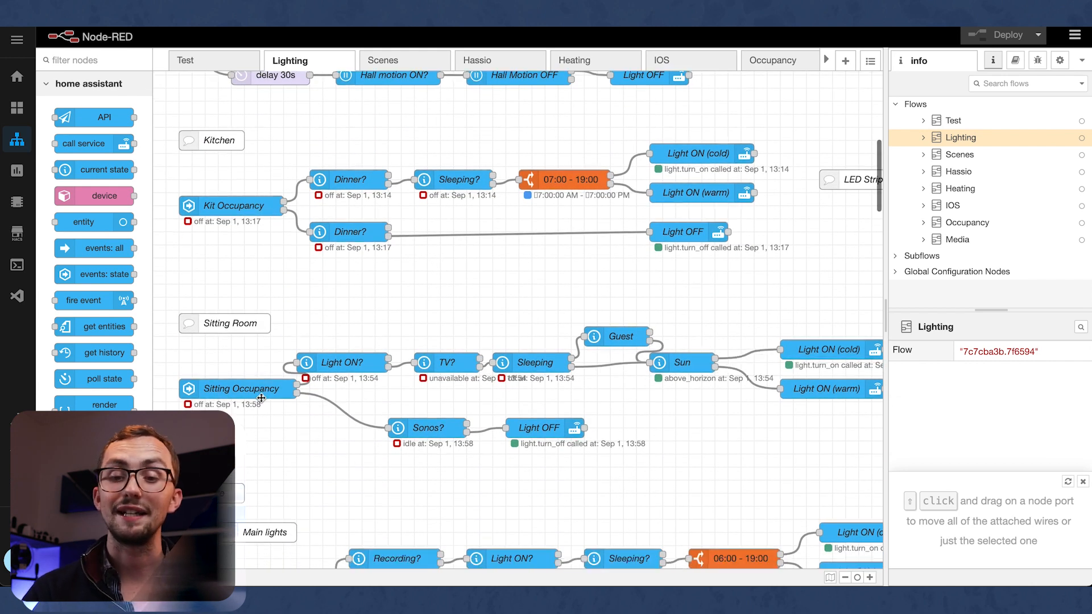
{"action": "scroll", "scroll_direction": "down", "scroll_amount": 3}
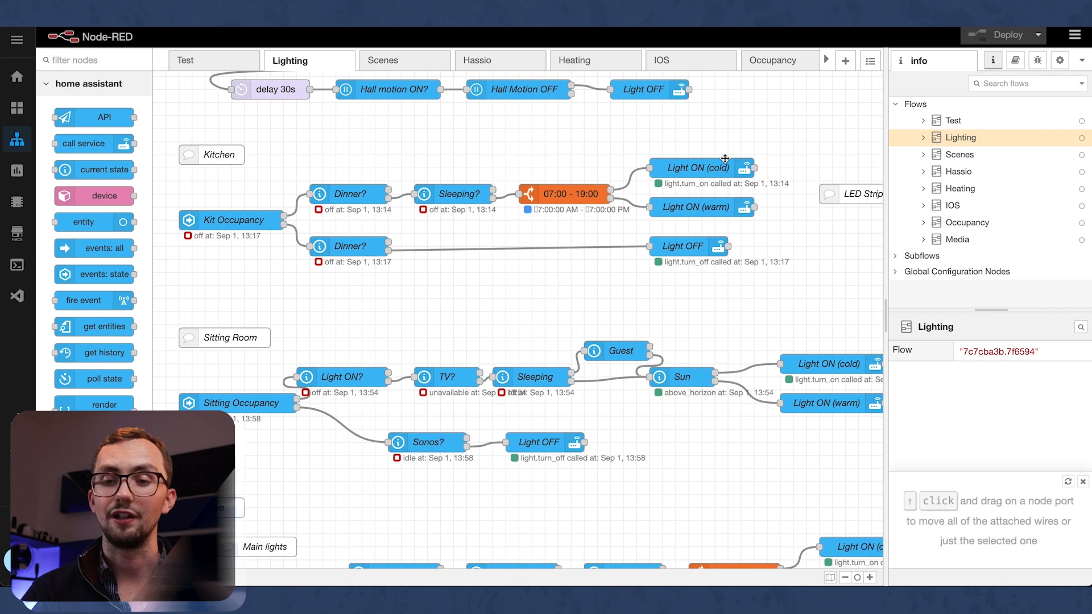
{"action": "mouse_move", "coordinate": [588, 195]}
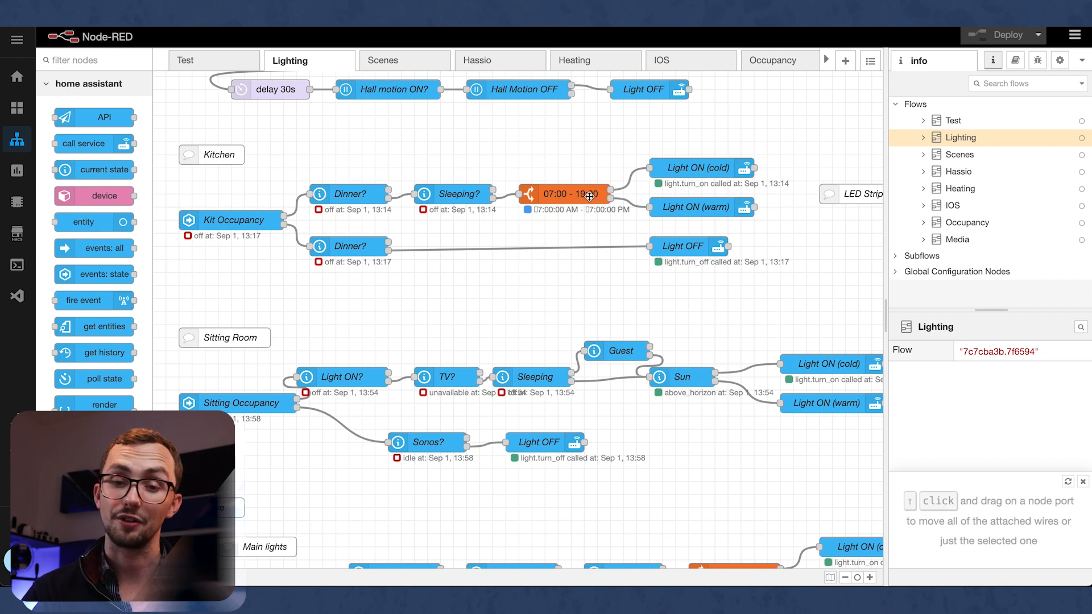
{"action": "scroll", "scroll_direction": "down", "scroll_amount": 3}
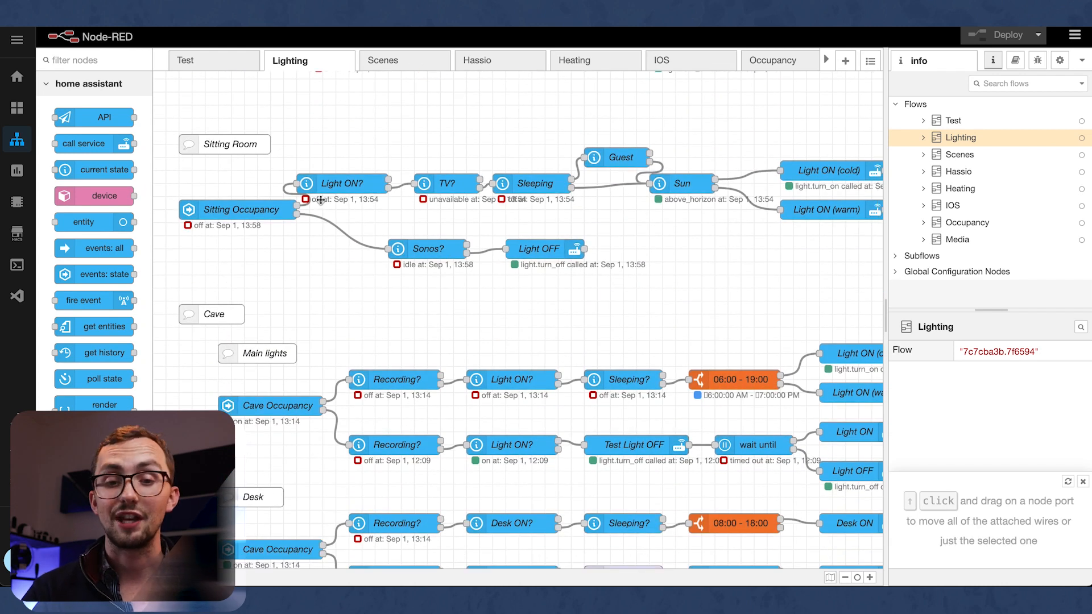
{"action": "mouse_move", "coordinate": [479, 196]}
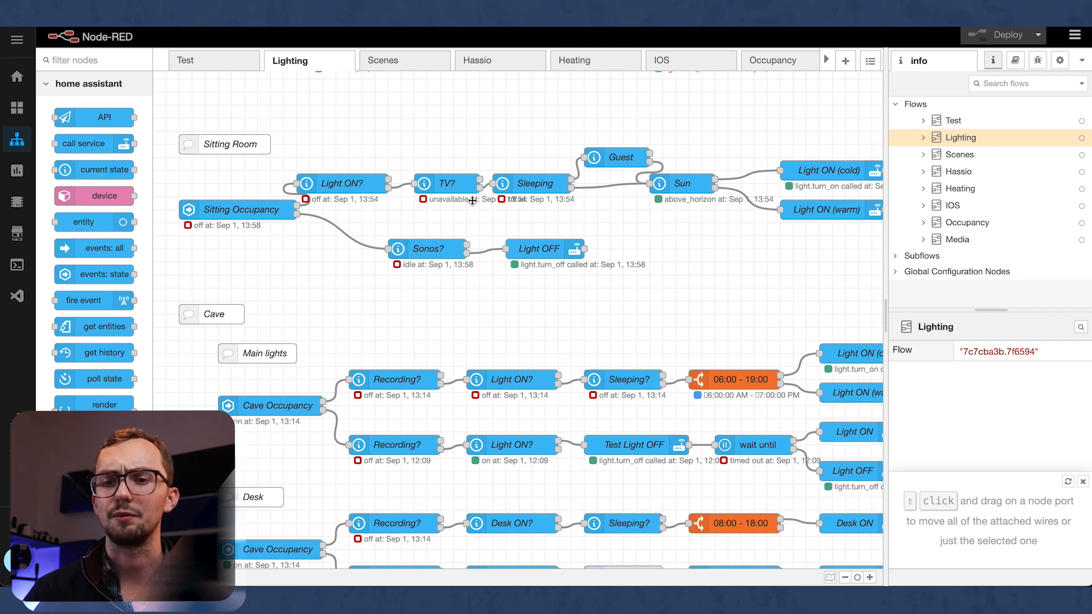
{"action": "scroll", "scroll_direction": "down", "scroll_amount": 3}
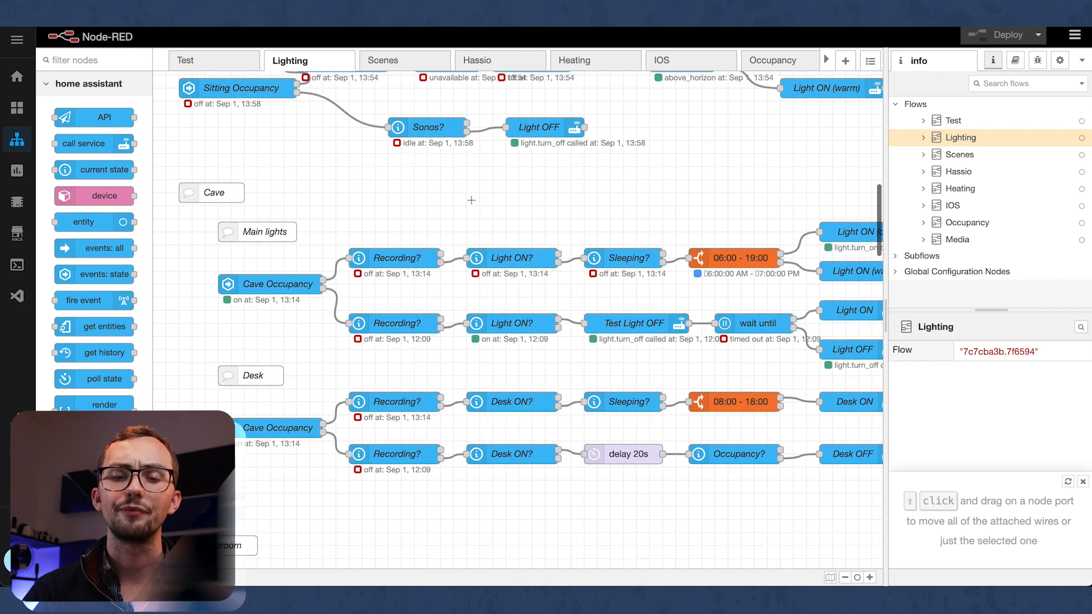
{"action": "scroll", "scroll_direction": "down", "scroll_amount": 3}
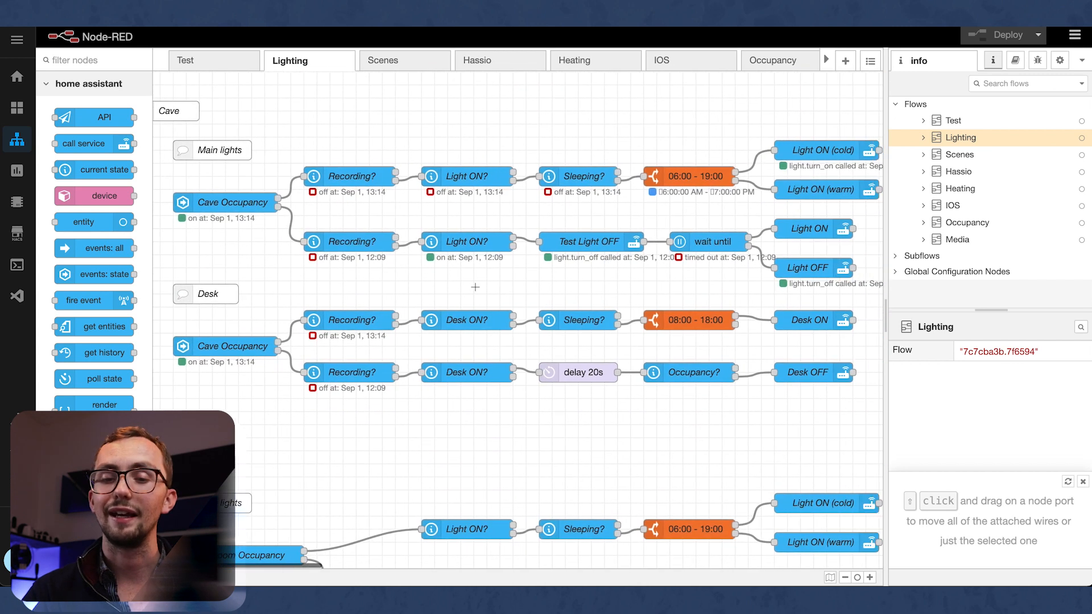
{"action": "left_click", "coordinate": [588, 242]}
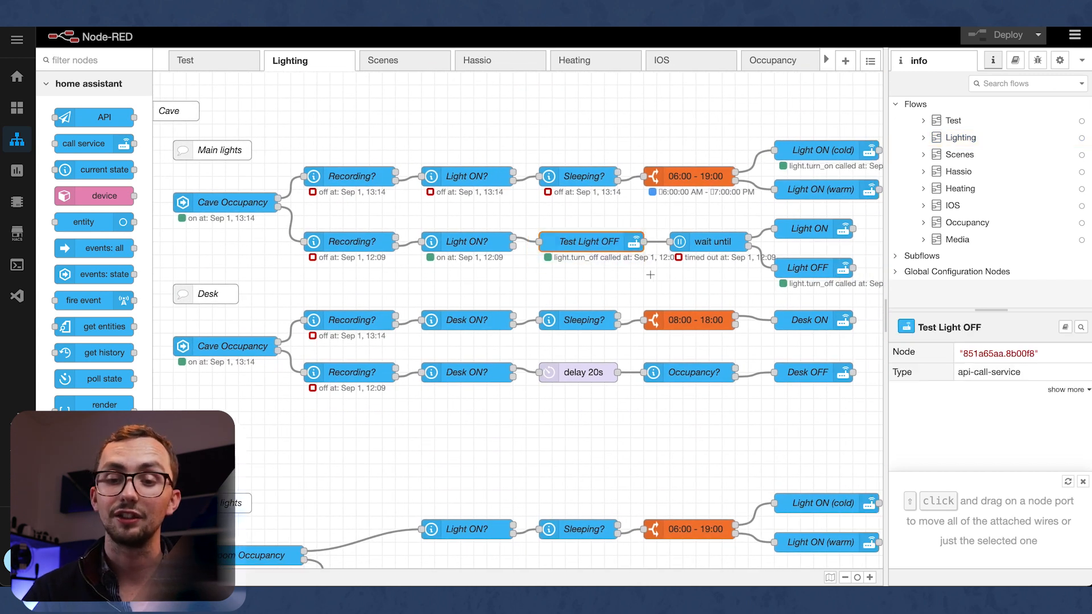
{"action": "left_click", "coordinate": [960, 138]}
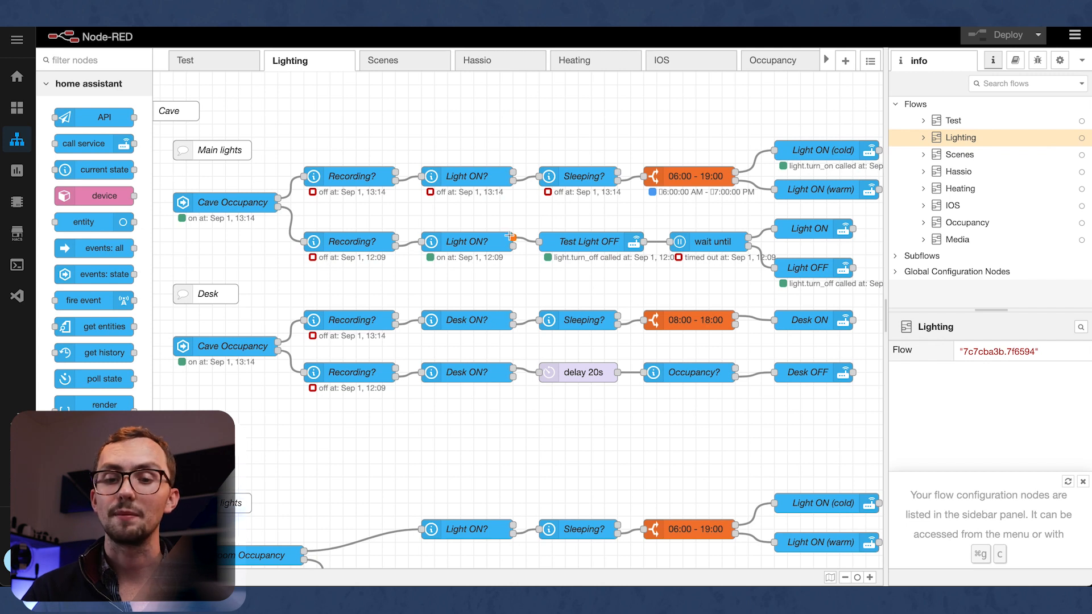
{"action": "left_click", "coordinate": [588, 241]}
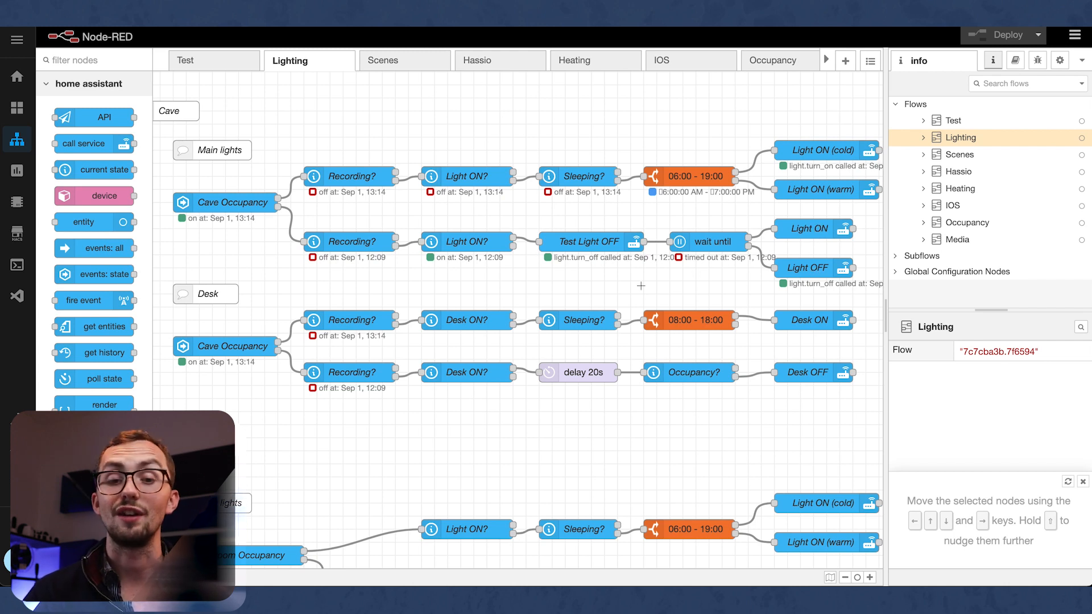
{"action": "scroll", "scroll_direction": "down", "scroll_amount": 3}
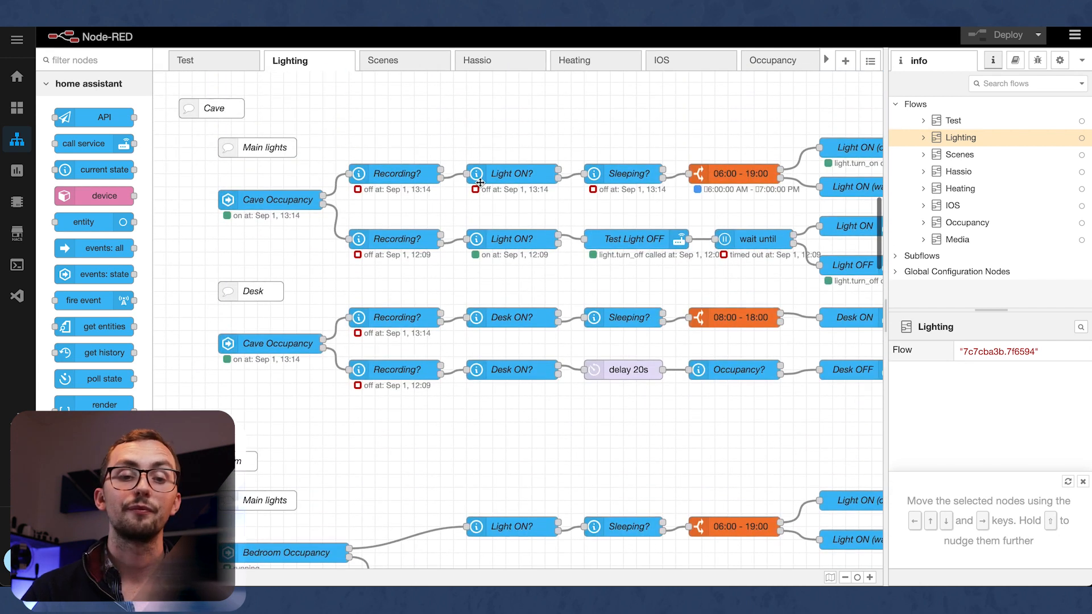
Switch to the Scenes flow and scroll past the Sleep, Cooking and Dinner scenes
{"action": "left_click", "coordinate": [384, 60]}
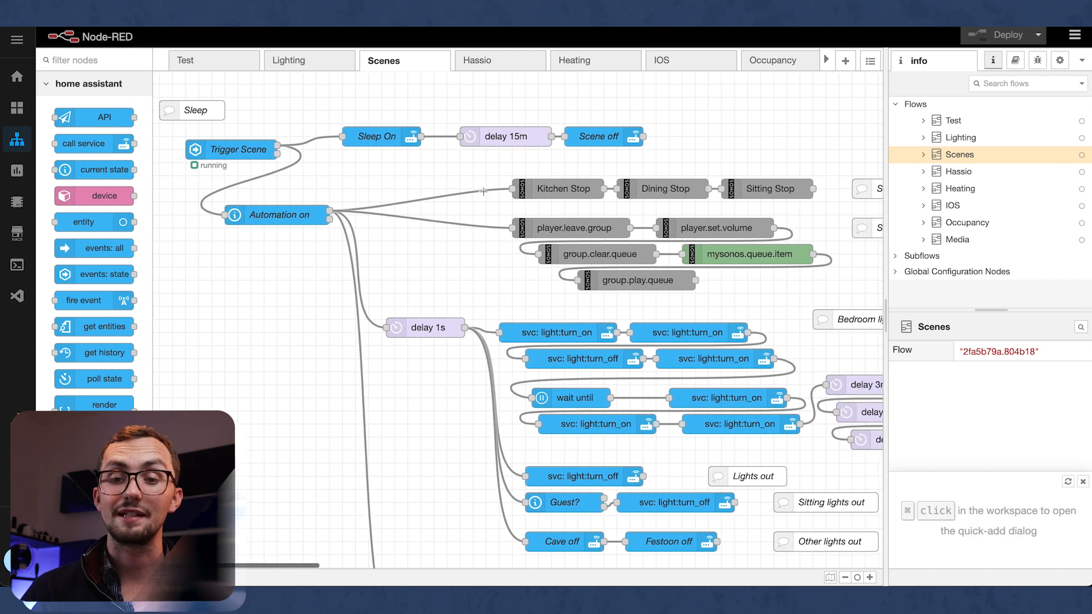
{"action": "scroll", "scroll_direction": "down", "scroll_amount": 3}
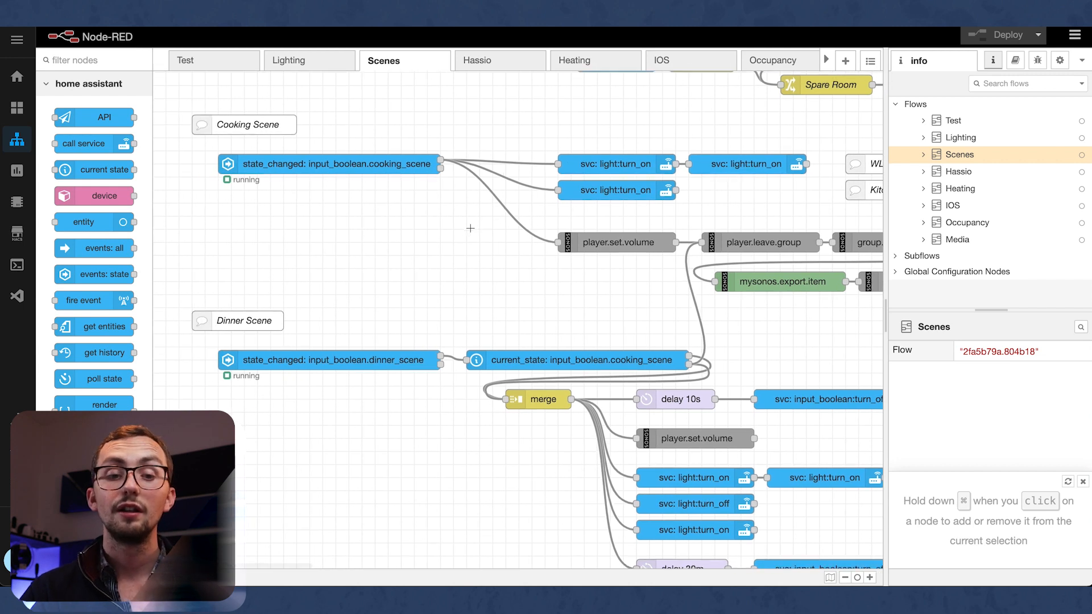
{"action": "scroll", "scroll_direction": "down", "scroll_amount": 3}
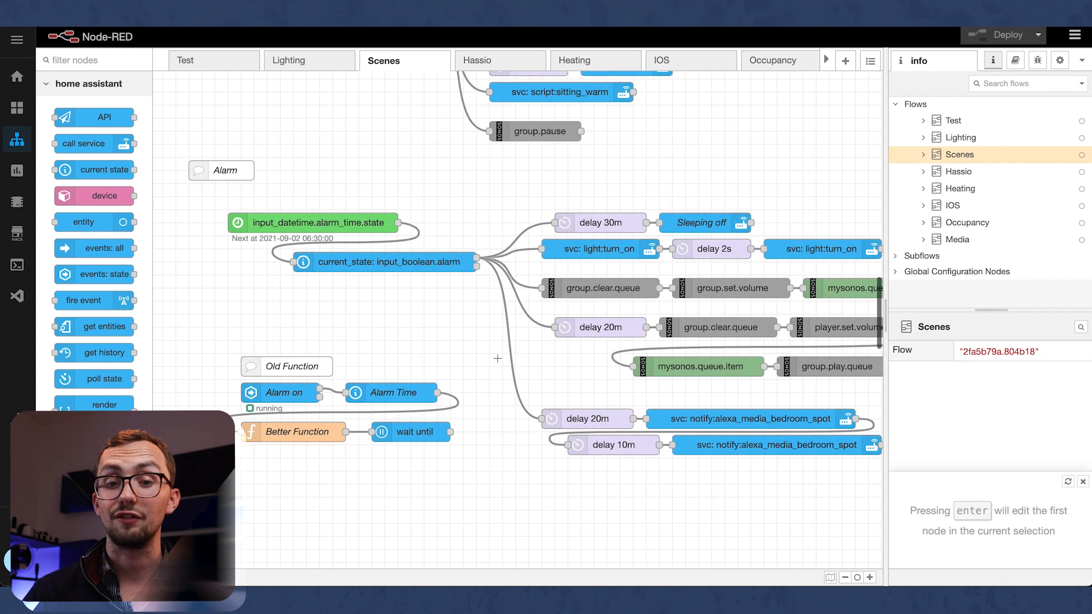
{"action": "scroll", "scroll_direction": "down", "scroll_amount": 3}
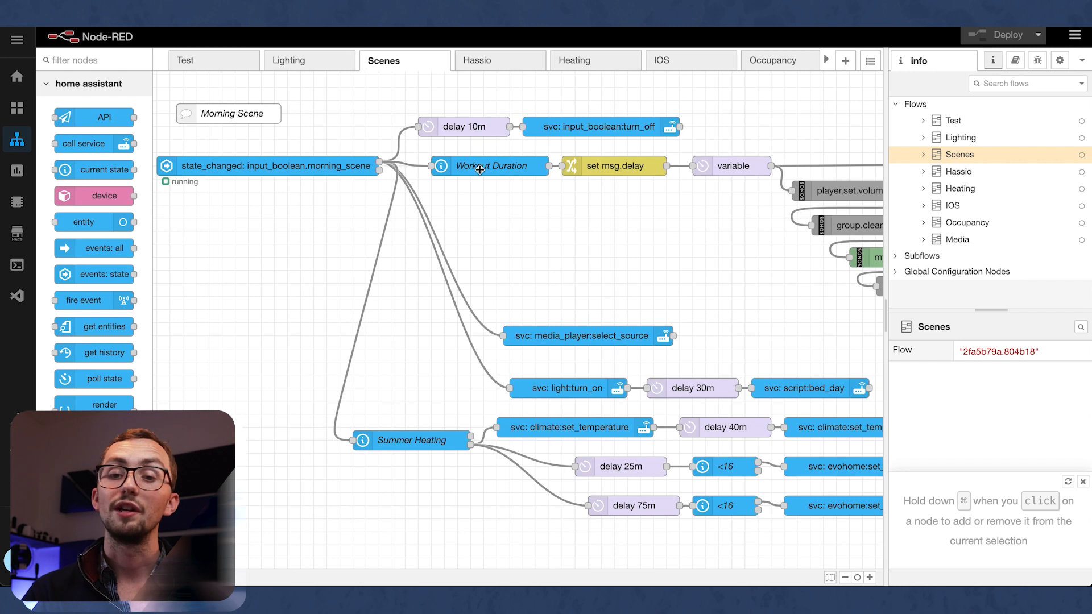
Inspect a scene node, then scroll on to the Alarm and Morning Scene automations
{"action": "double_click", "coordinate": [489, 166]}
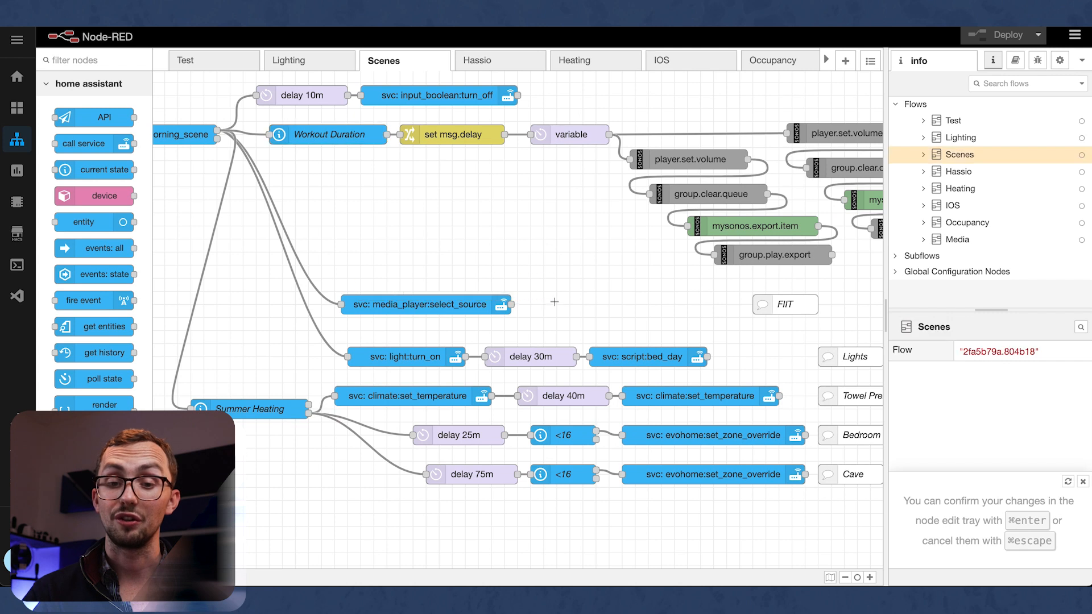
{"action": "scroll", "scroll_direction": "down", "scroll_amount": 3}
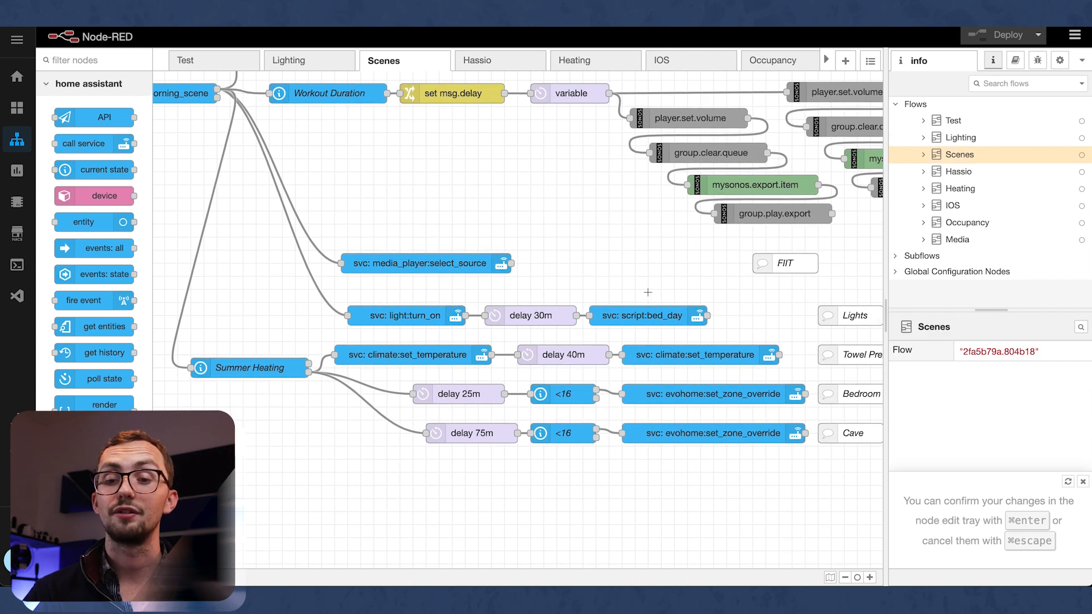
{"action": "mouse_move", "coordinate": [526, 380]}
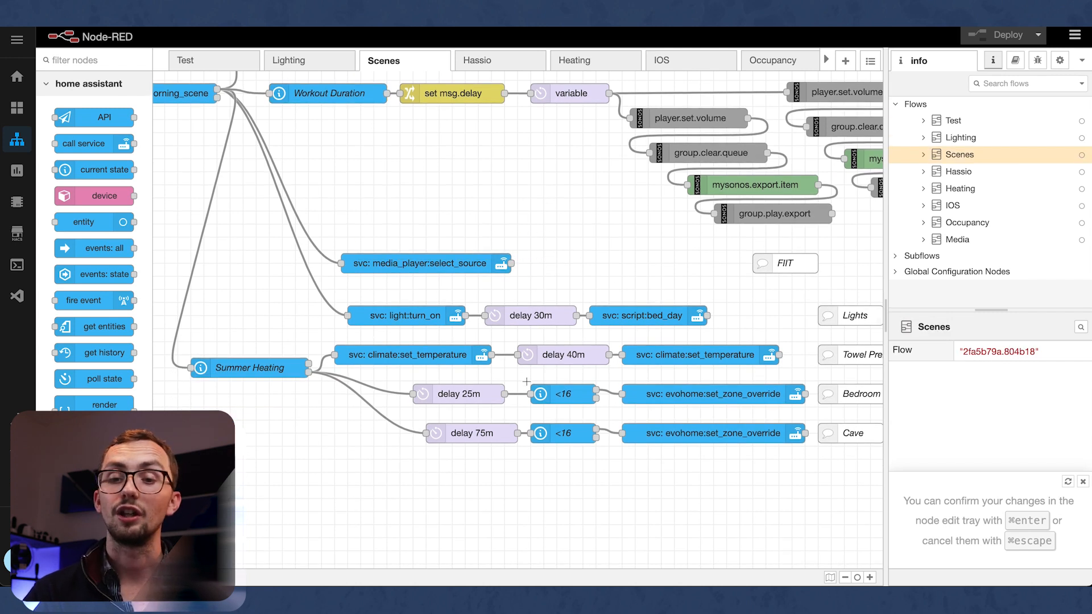
{"action": "scroll", "scroll_direction": "down", "scroll_amount": 3}
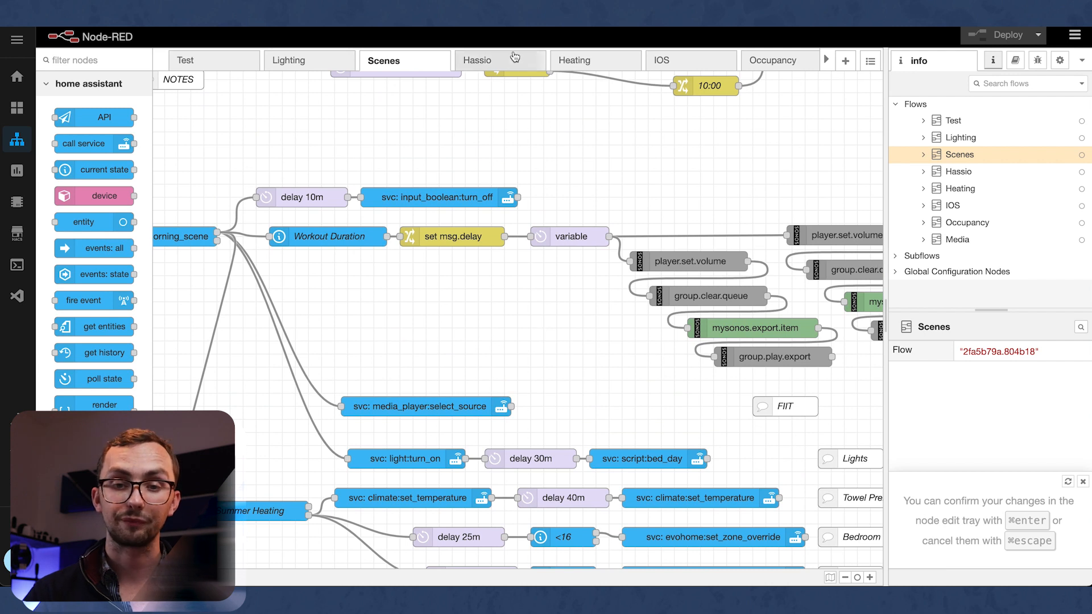
Review the Heating boost and outdoor heater flows, then switch to the IOS notification flows
{"action": "left_click", "coordinate": [573, 60]}
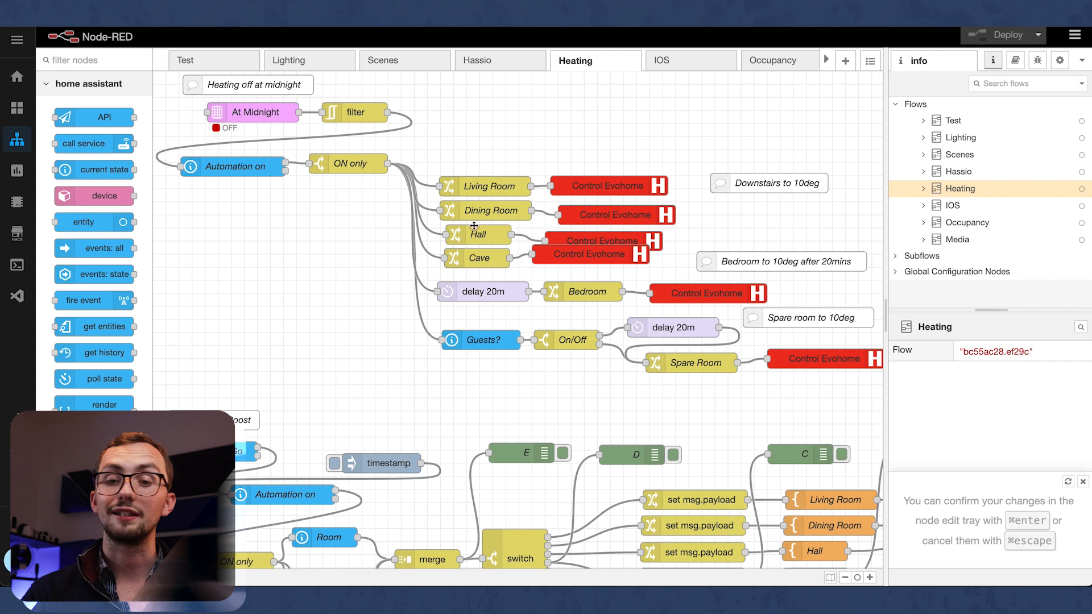
{"action": "scroll", "scroll_direction": "down", "scroll_amount": 3}
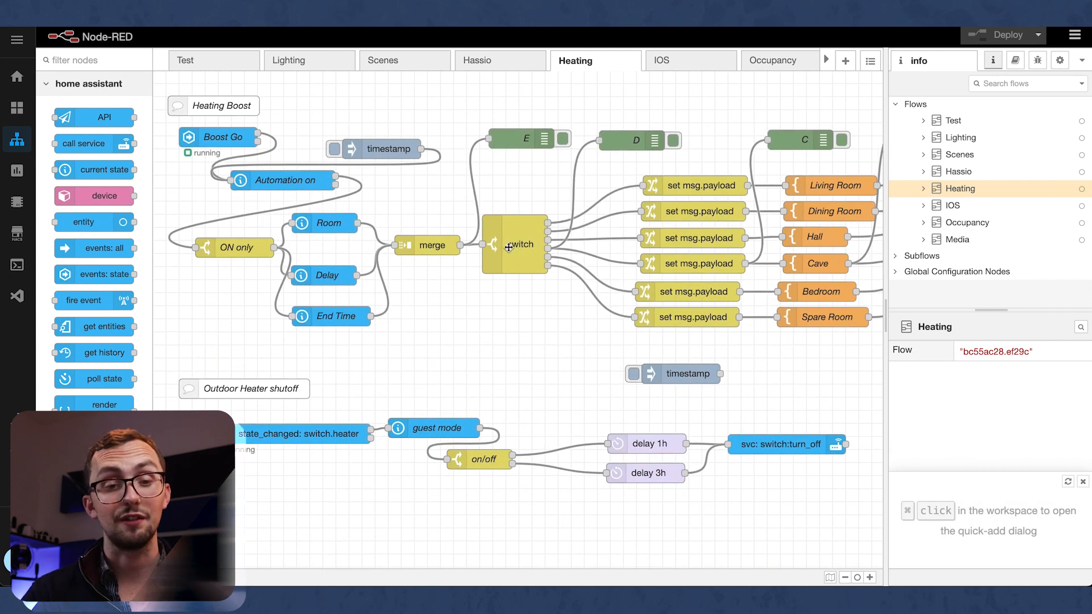
{"action": "scroll", "scroll_direction": "down", "scroll_amount": 3}
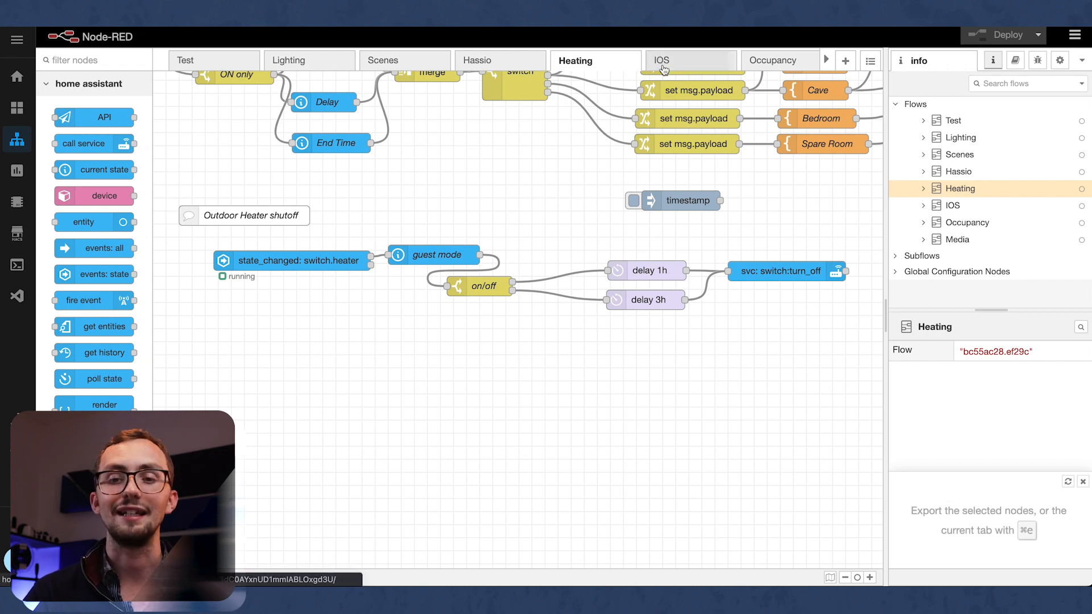
{"action": "left_click", "coordinate": [660, 60]}
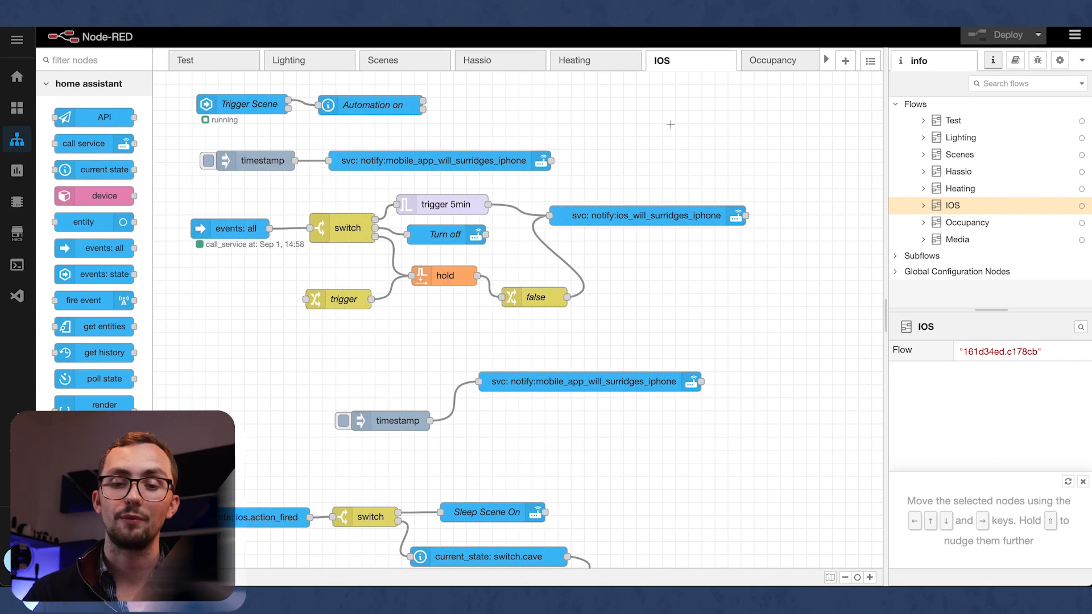
Review the room Occupancy flows and scroll through to the Follow me music Media automations
{"action": "left_click", "coordinate": [771, 60]}
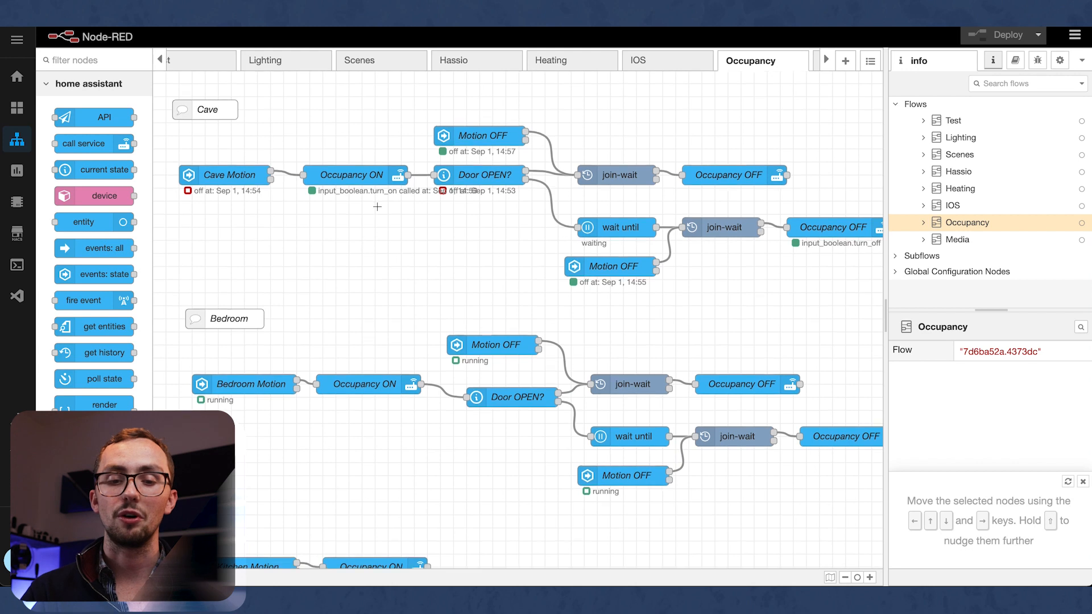
{"action": "scroll", "scroll_direction": "down", "scroll_amount": 3}
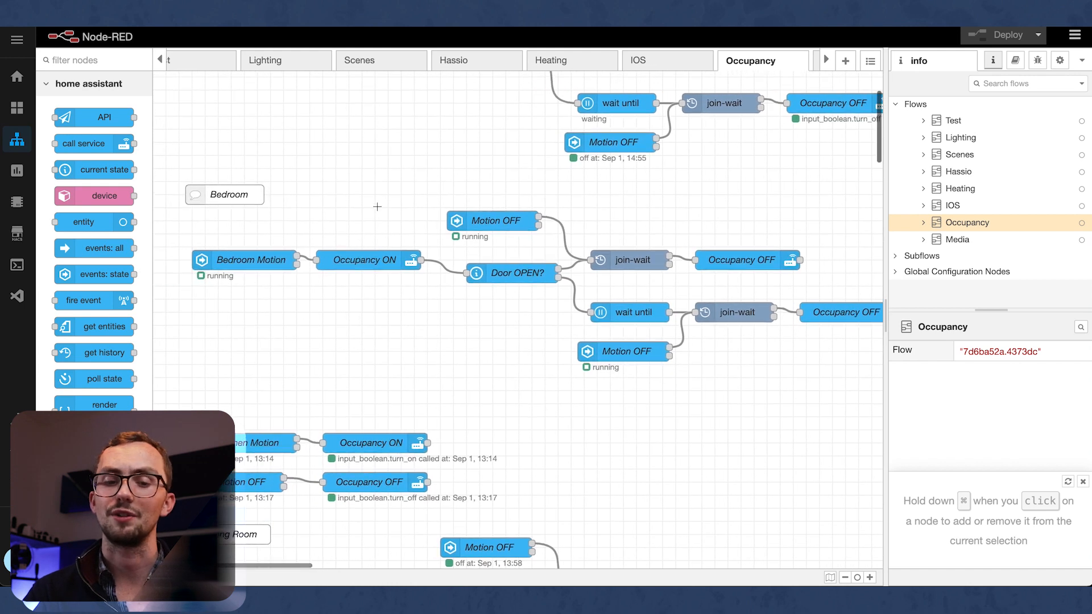
{"action": "scroll", "scroll_direction": "down", "scroll_amount": 3}
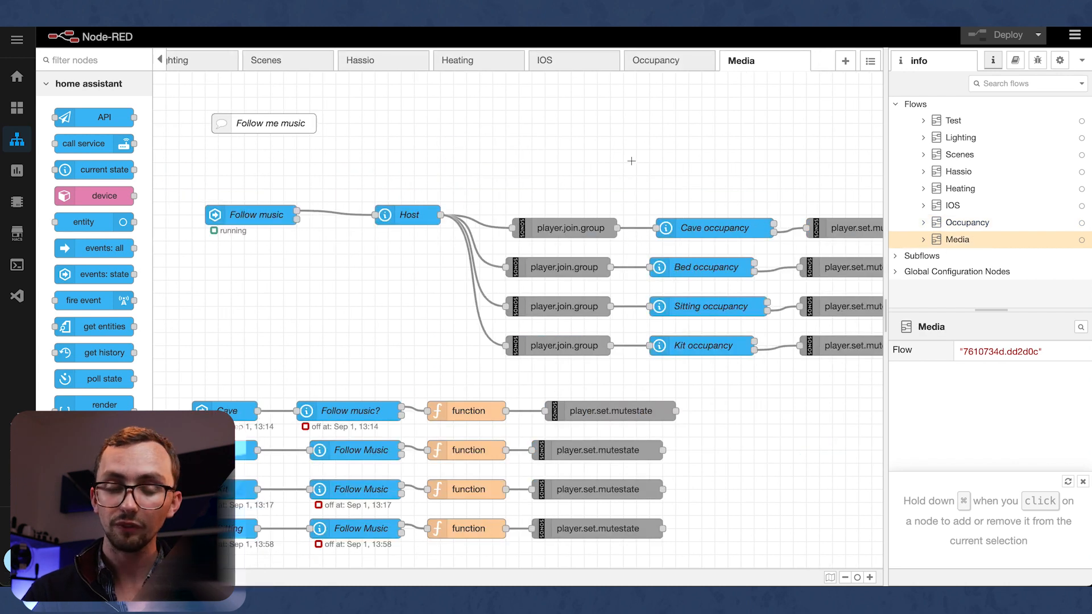
{"action": "scroll", "scroll_direction": "down", "scroll_amount": 3}
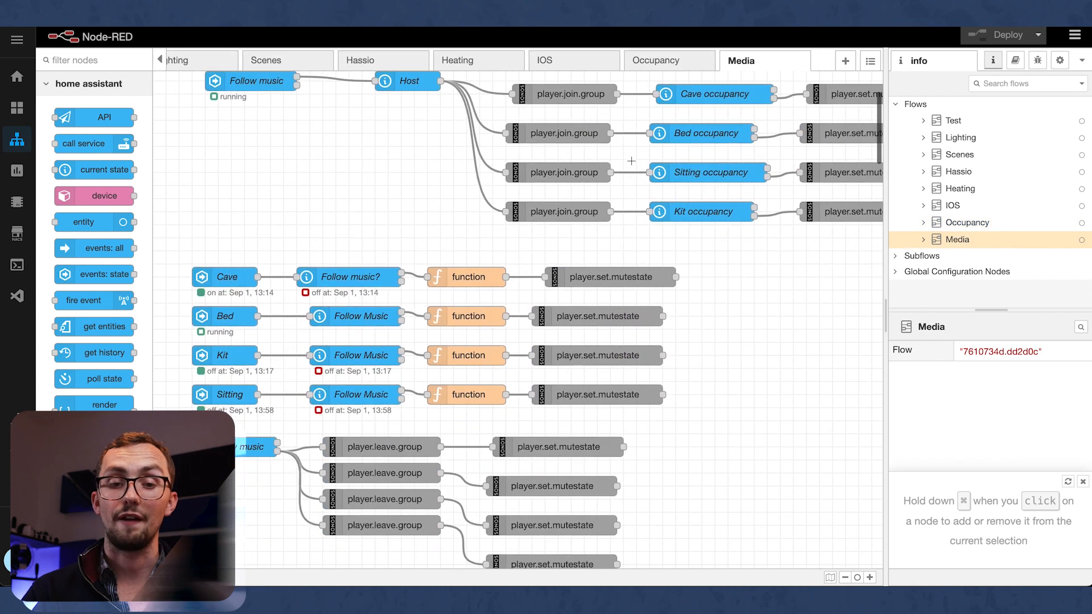
{"action": "scroll", "scroll_direction": "down", "scroll_amount": 3}
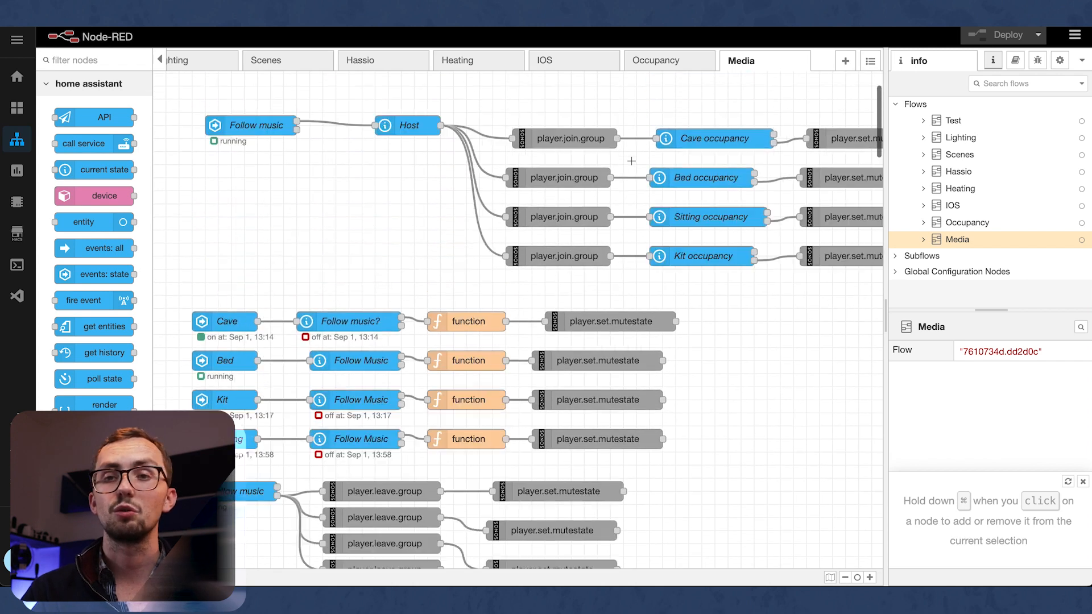